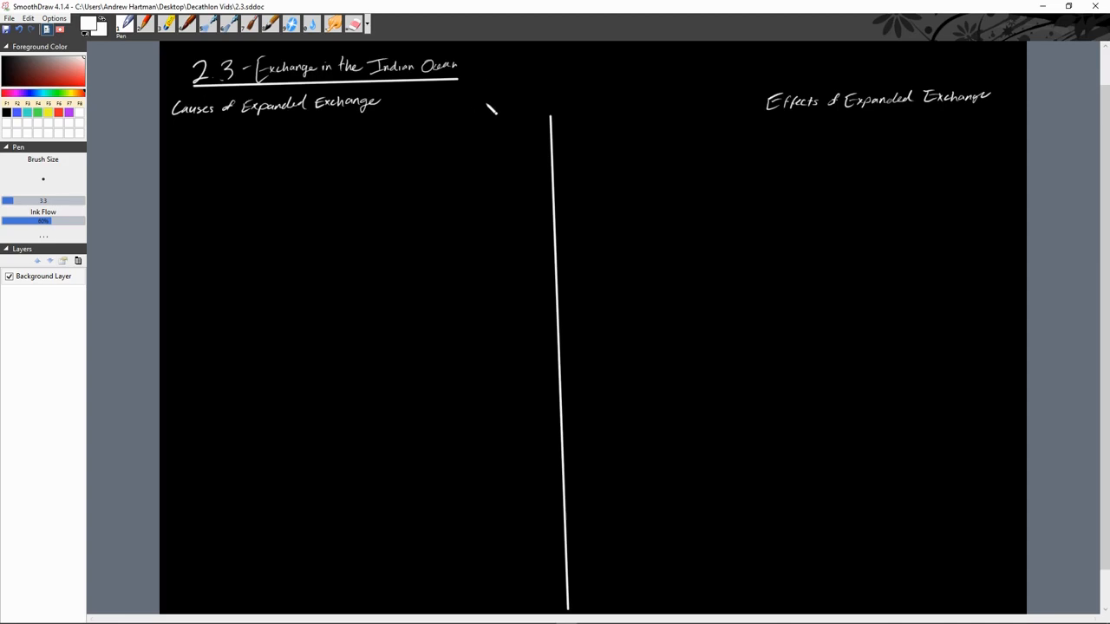
mouse_move(487, 65)
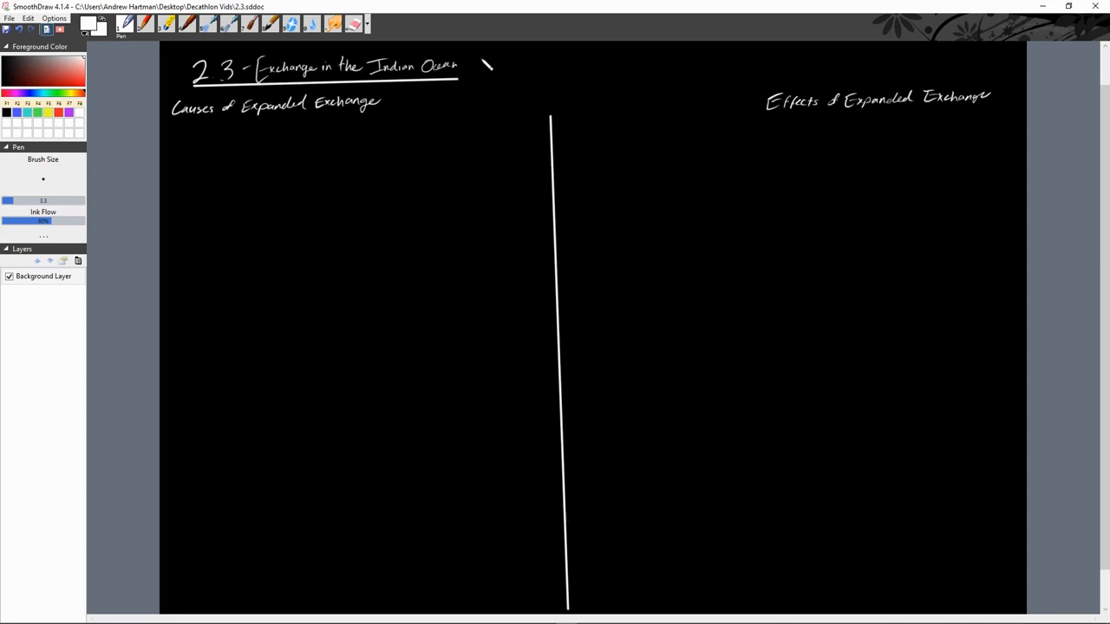
Handwrite the date range '1200 – 1450 c.e.' beside the title
left_click_drag(481, 62, 547, 68)
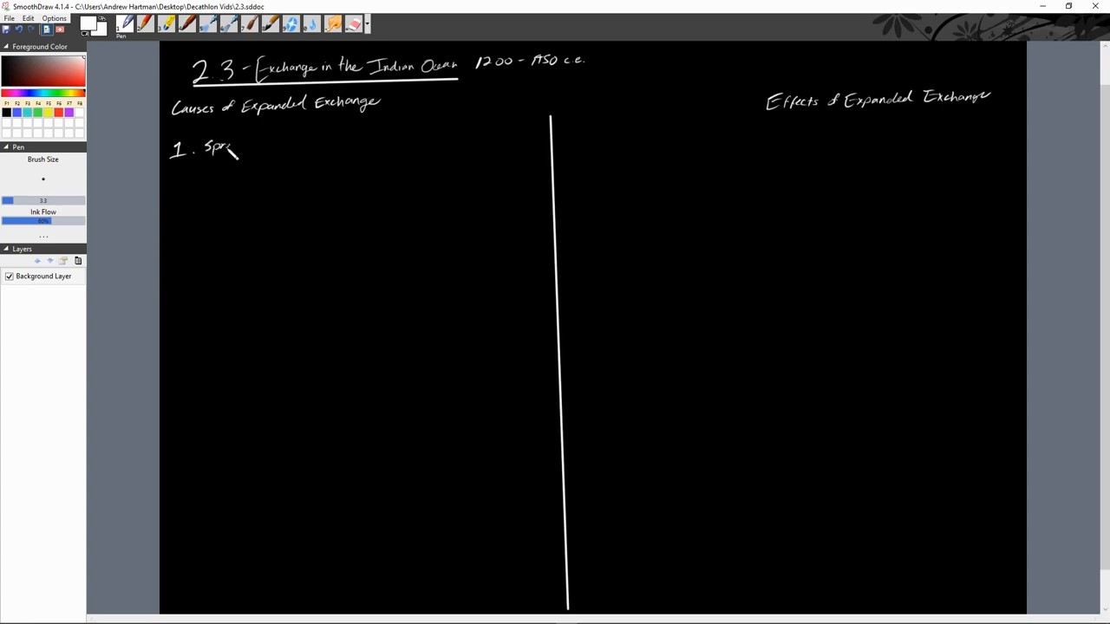
Write 'Spread of Islam around Indian Ocean' as the first cause
left_click_drag(223, 147, 277, 151)
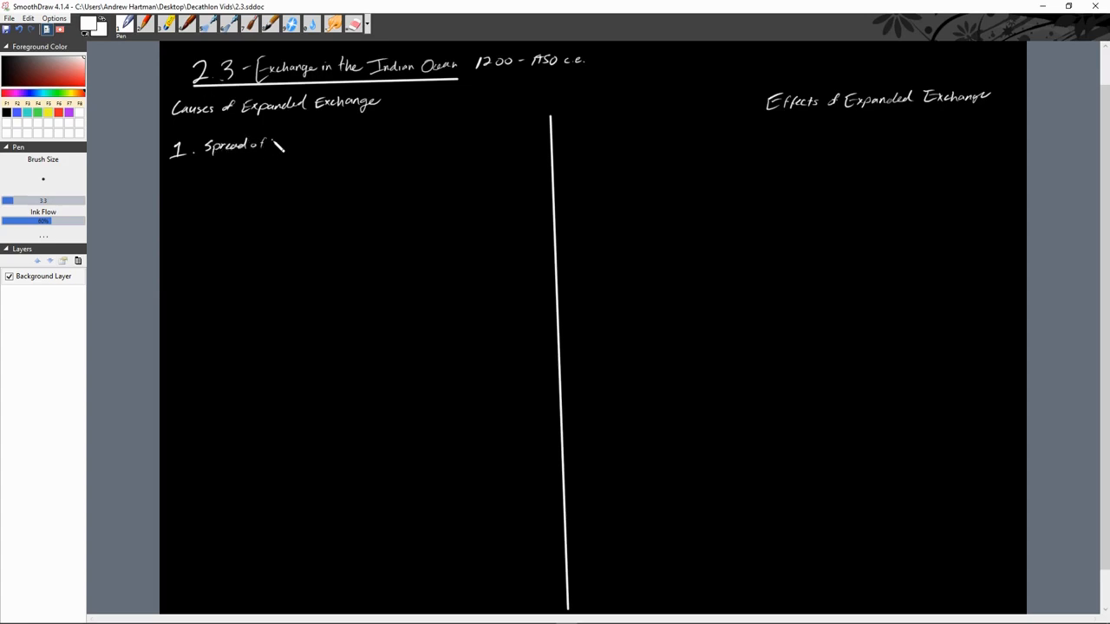
left_click_drag(273, 145, 308, 147)
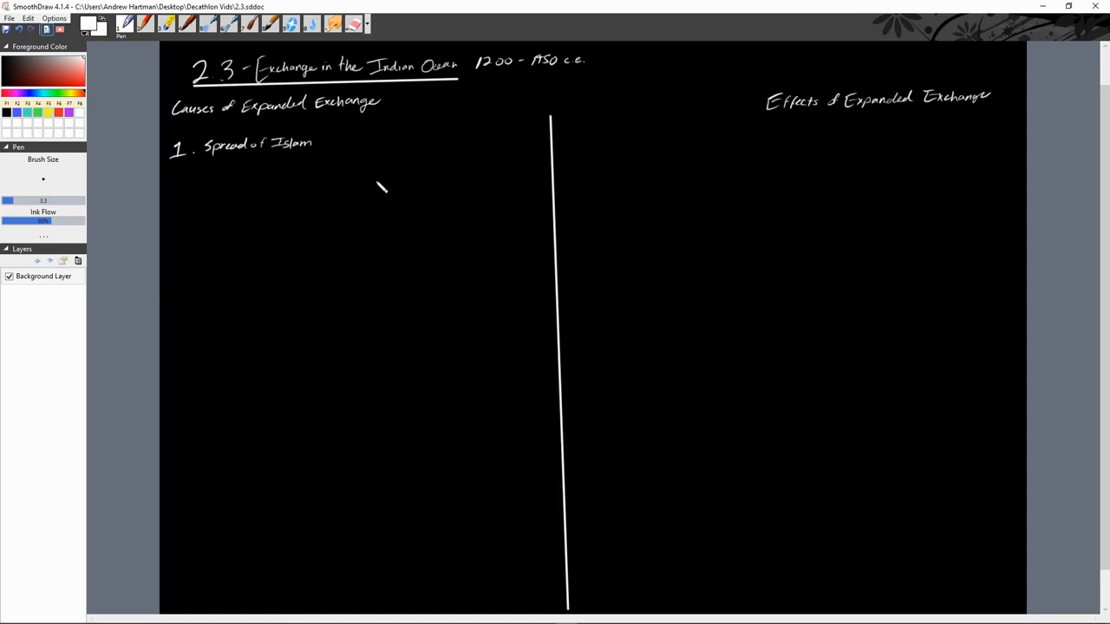
mouse_move(334, 150)
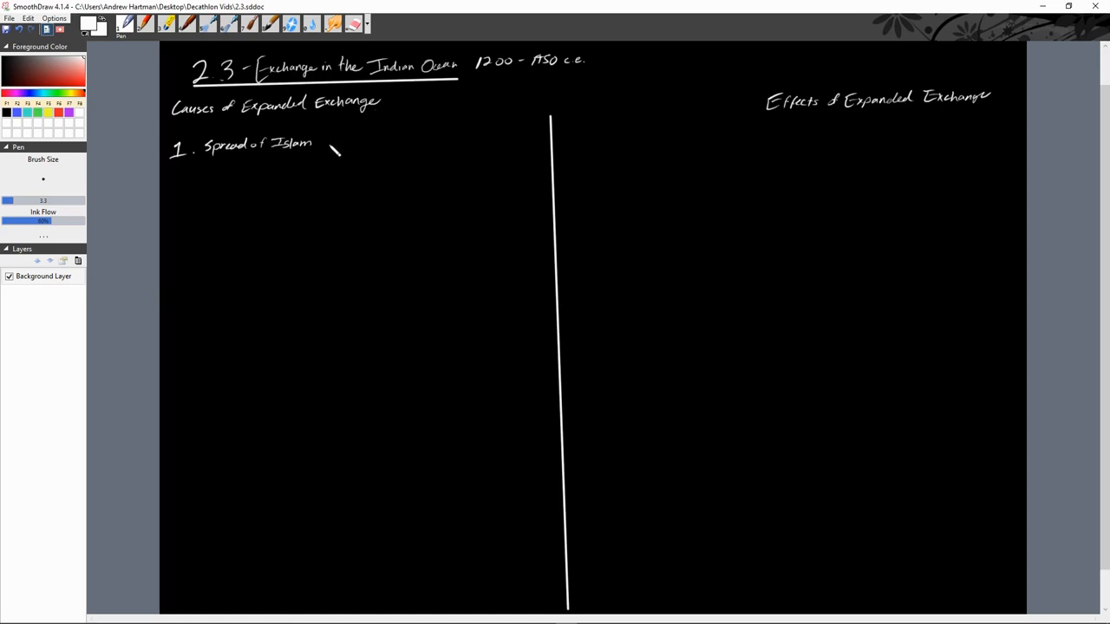
left_click_drag(317, 146, 347, 147)
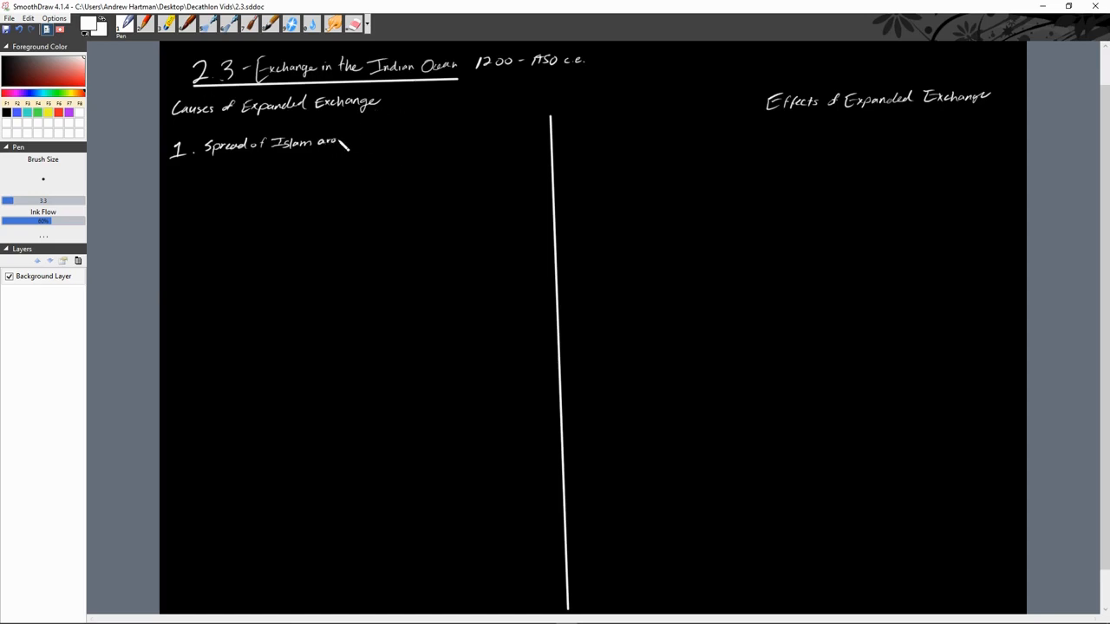
left_click_drag(347, 143, 395, 139)
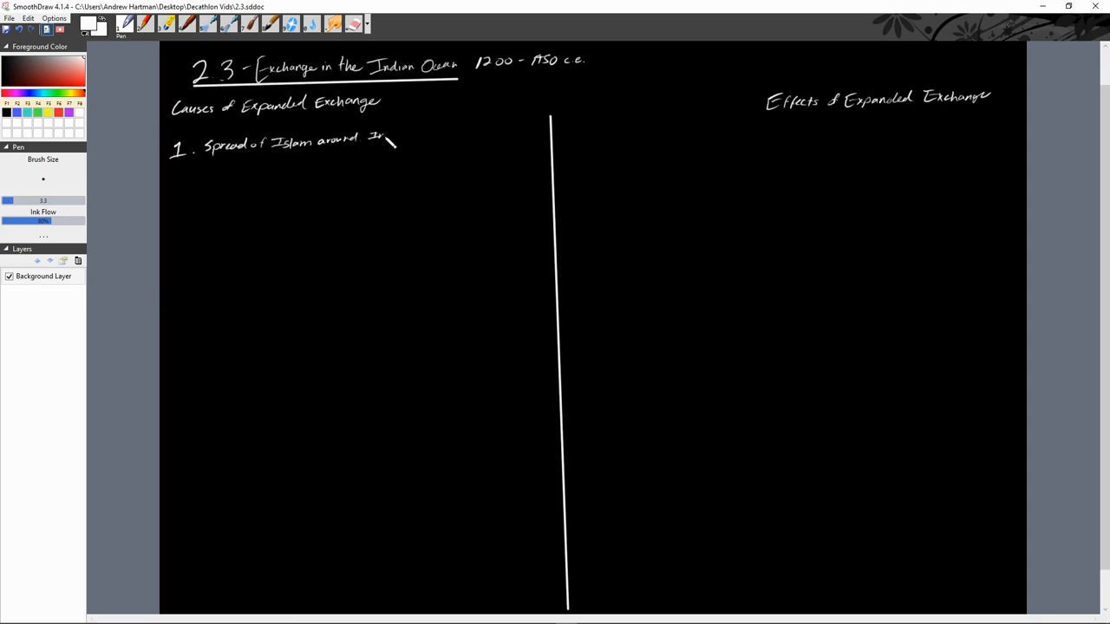
left_click_drag(373, 139, 429, 138)
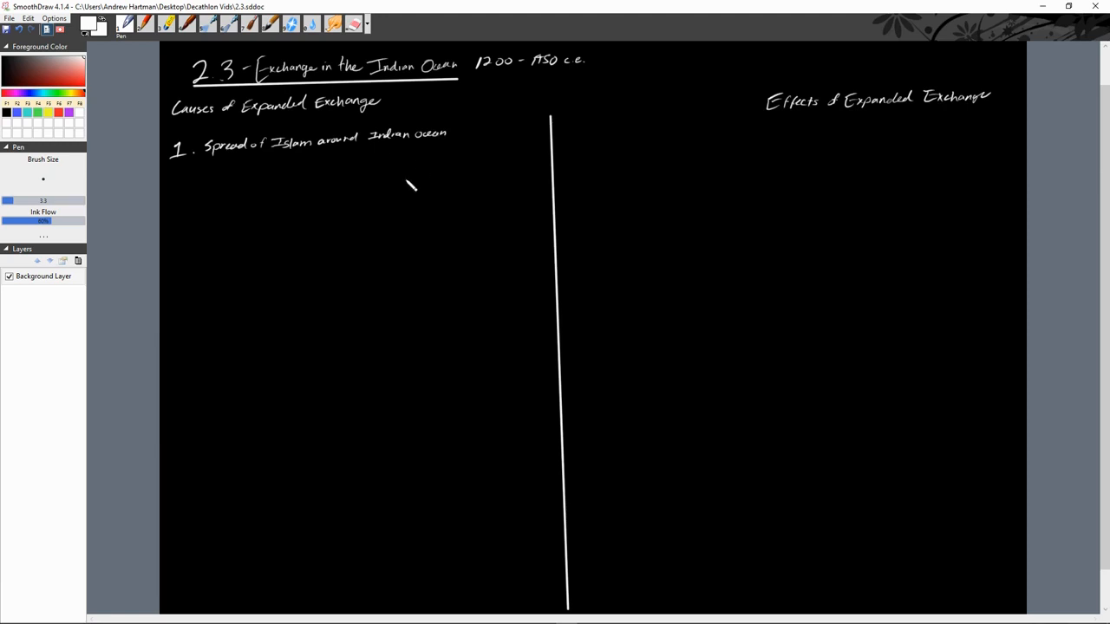
mouse_move(362, 224)
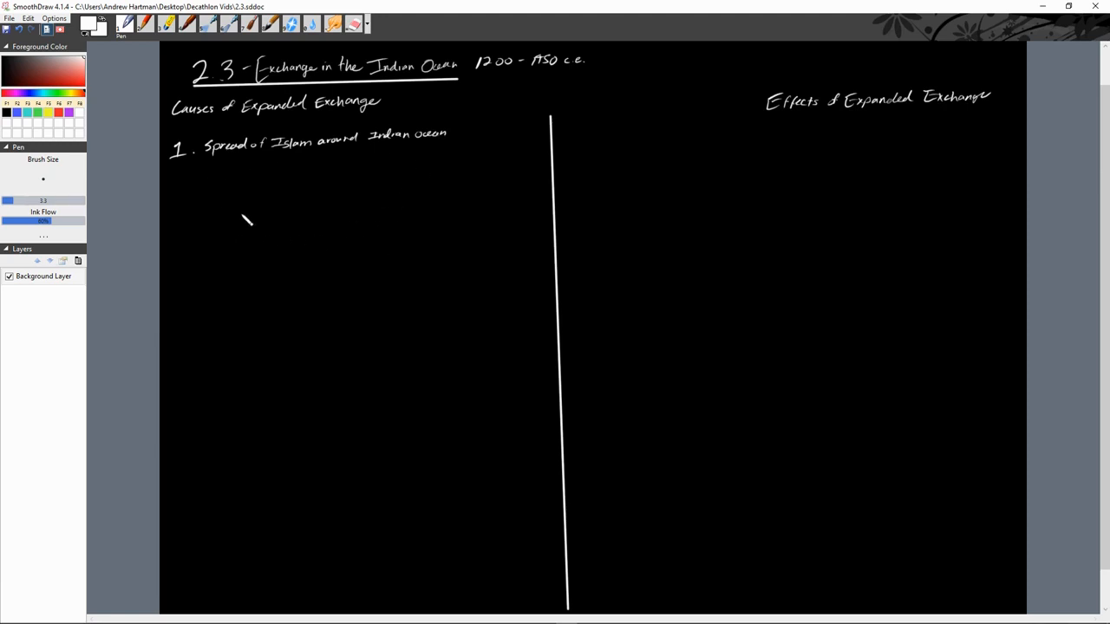
mouse_move(228, 193)
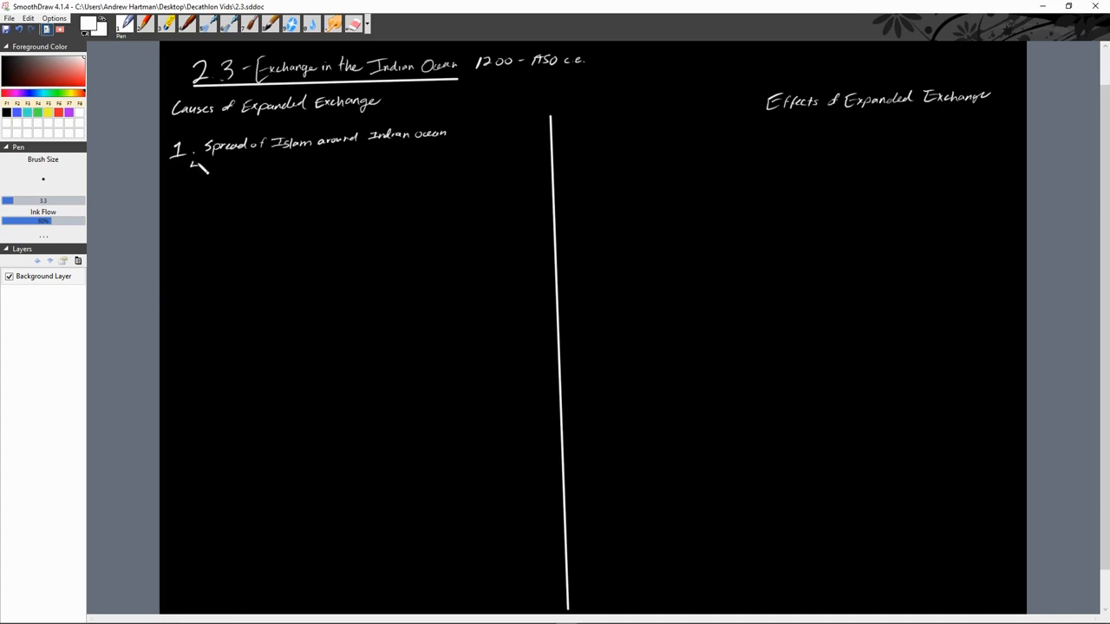
Add the regions line 'E Africa, E/SE Asia, S. Asia (Calicut)' beneath it
left_click_drag(191, 165, 230, 174)
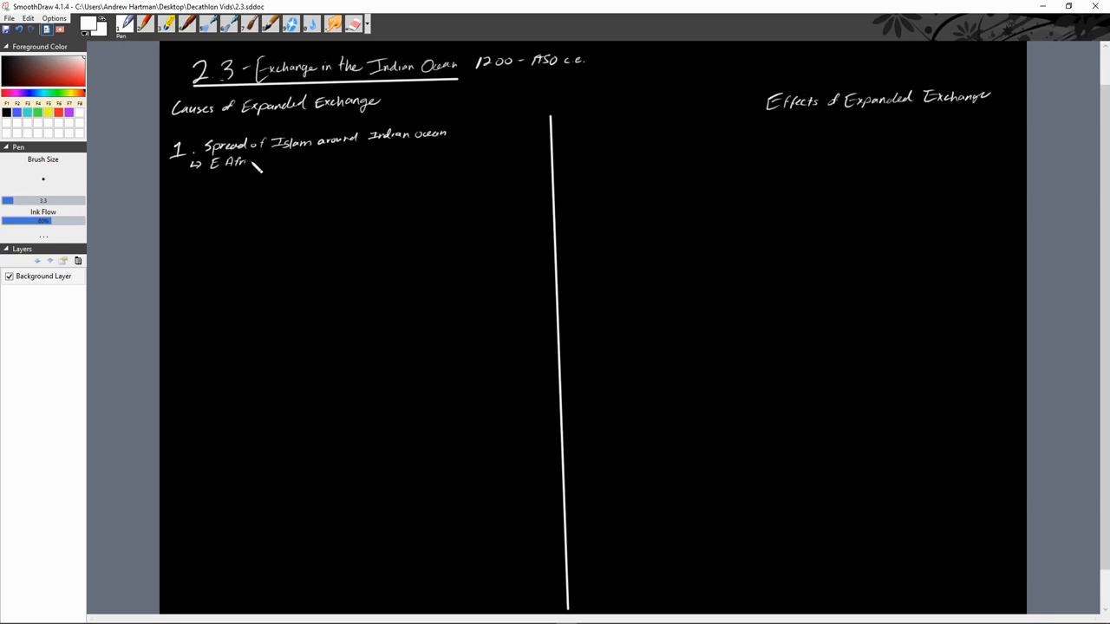
left_click_drag(247, 165, 265, 160)
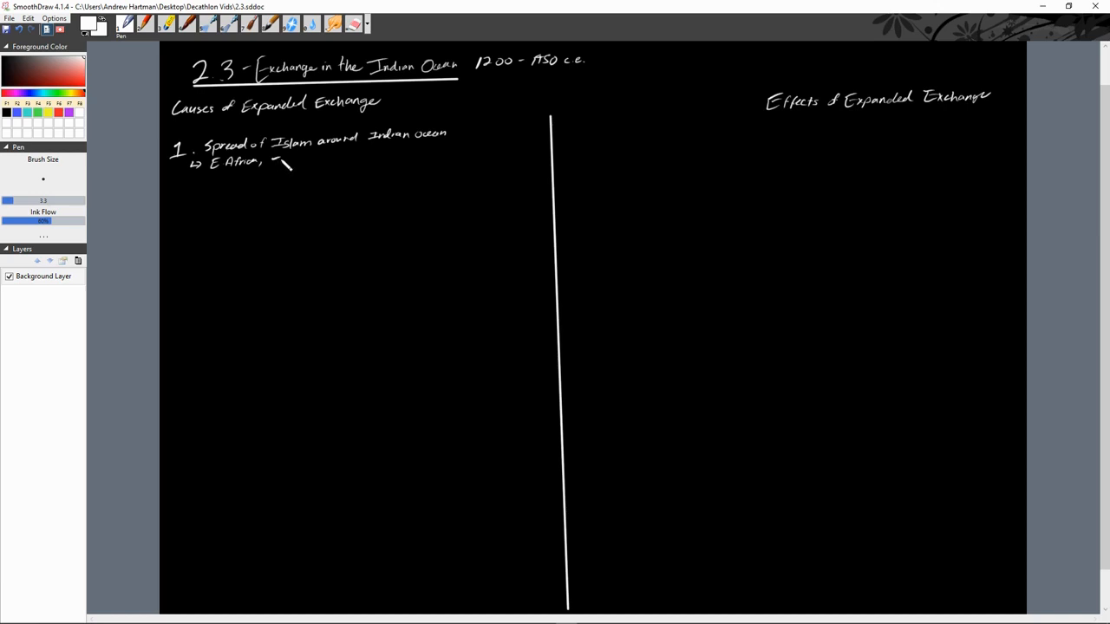
left_click_drag(277, 165, 303, 166)
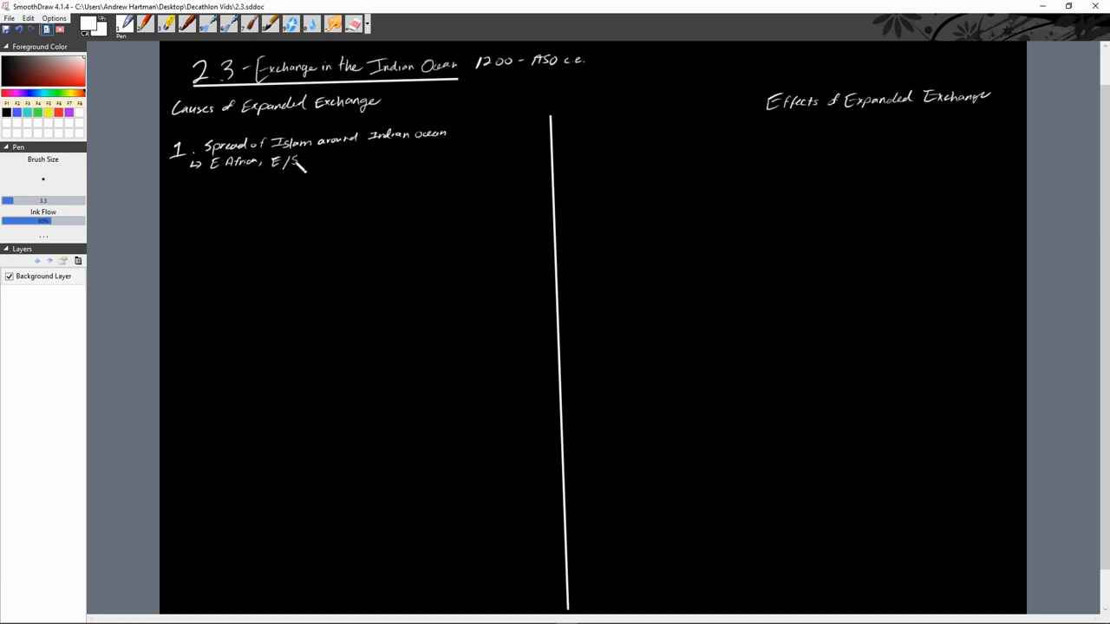
left_click_drag(304, 164, 334, 174)
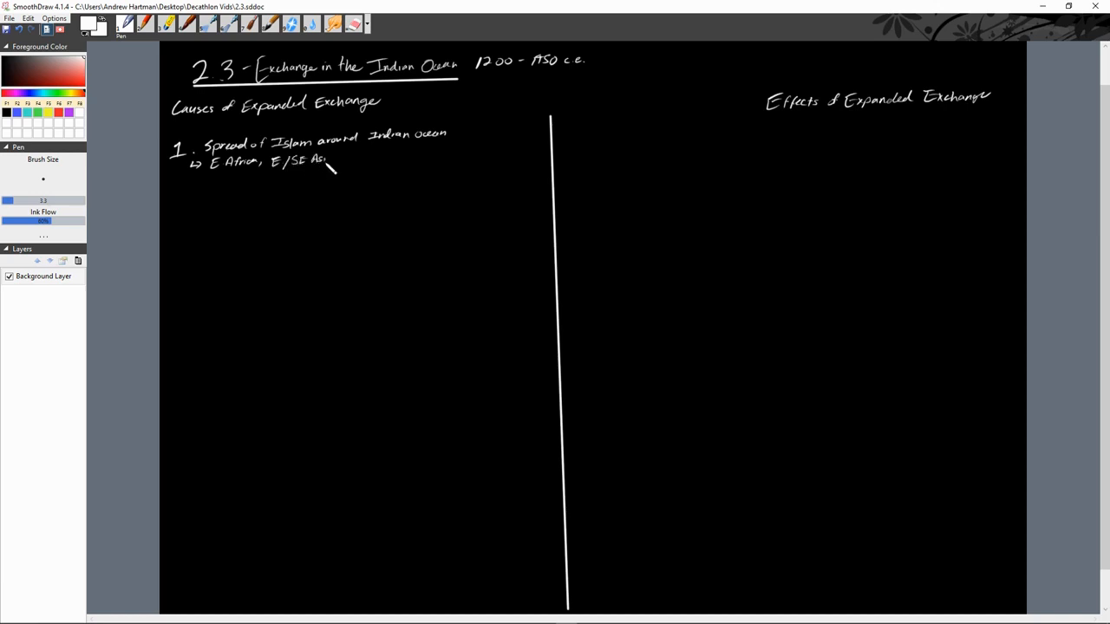
left_click_drag(338, 163, 356, 160)
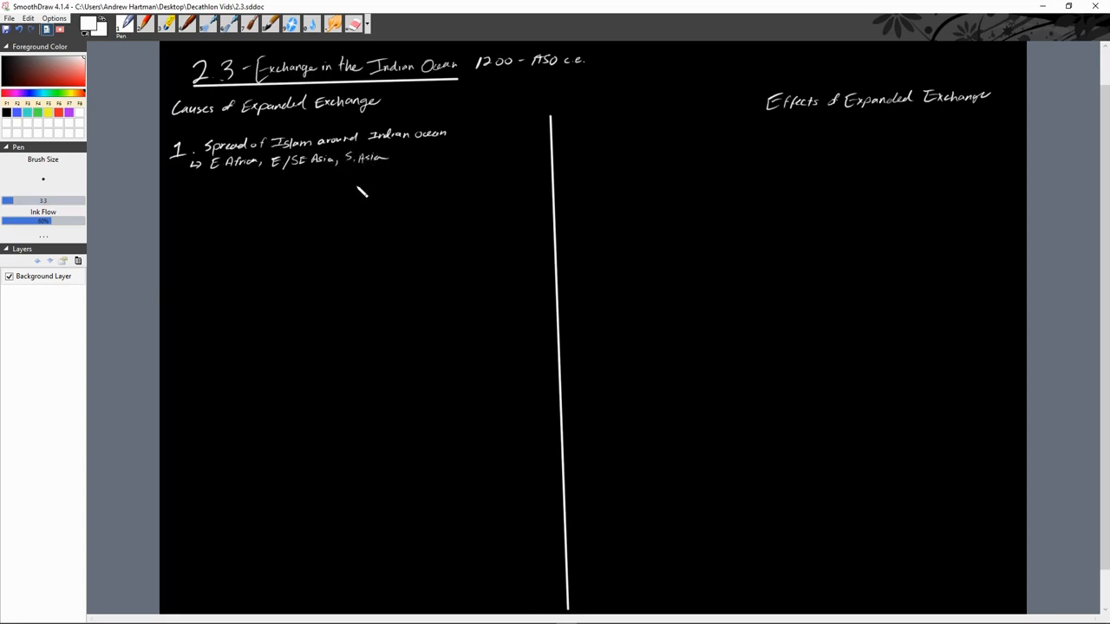
mouse_move(252, 206)
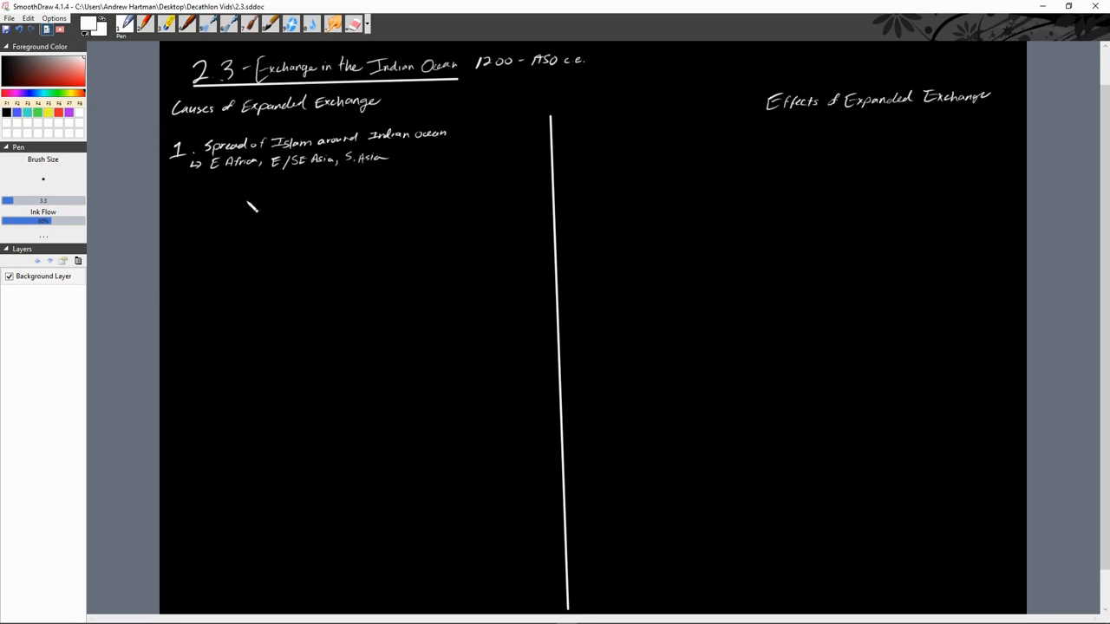
mouse_move(373, 244)
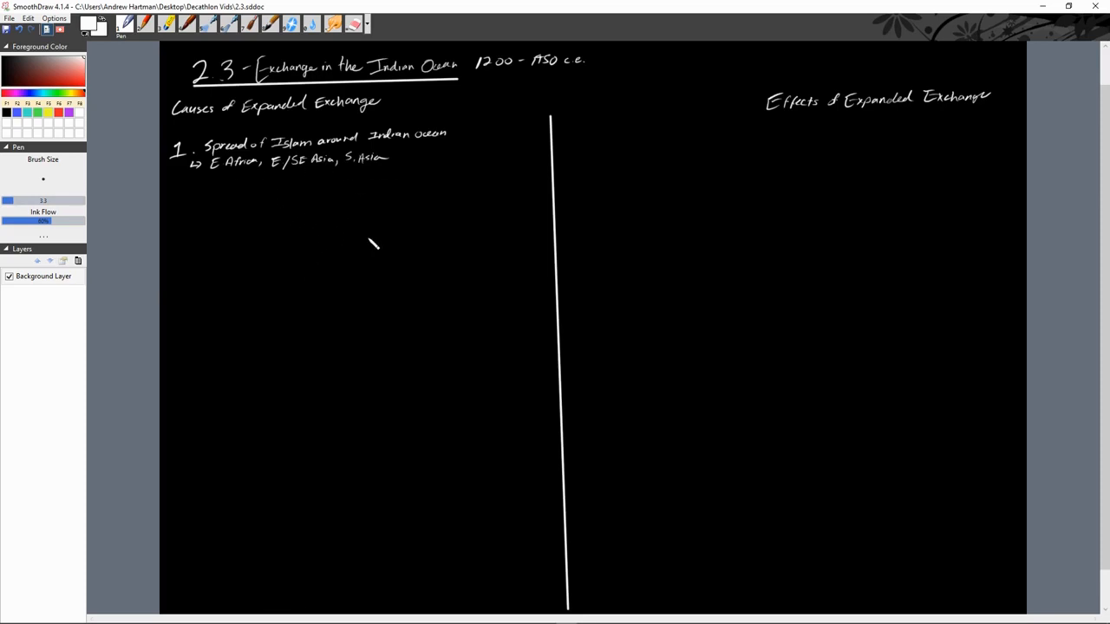
mouse_move(354, 242)
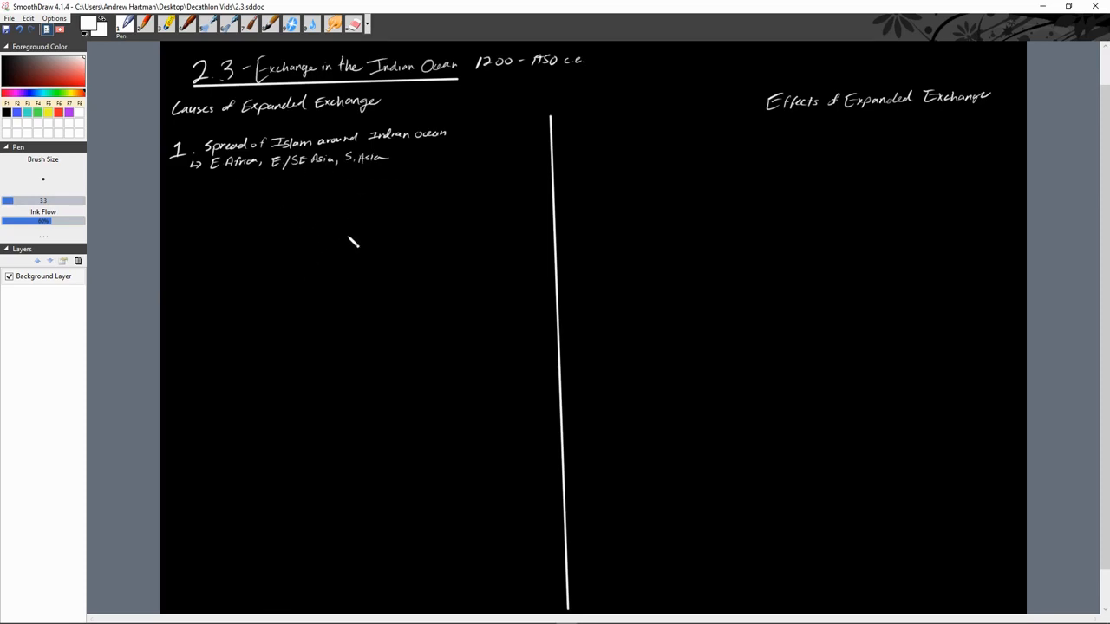
mouse_move(364, 272)
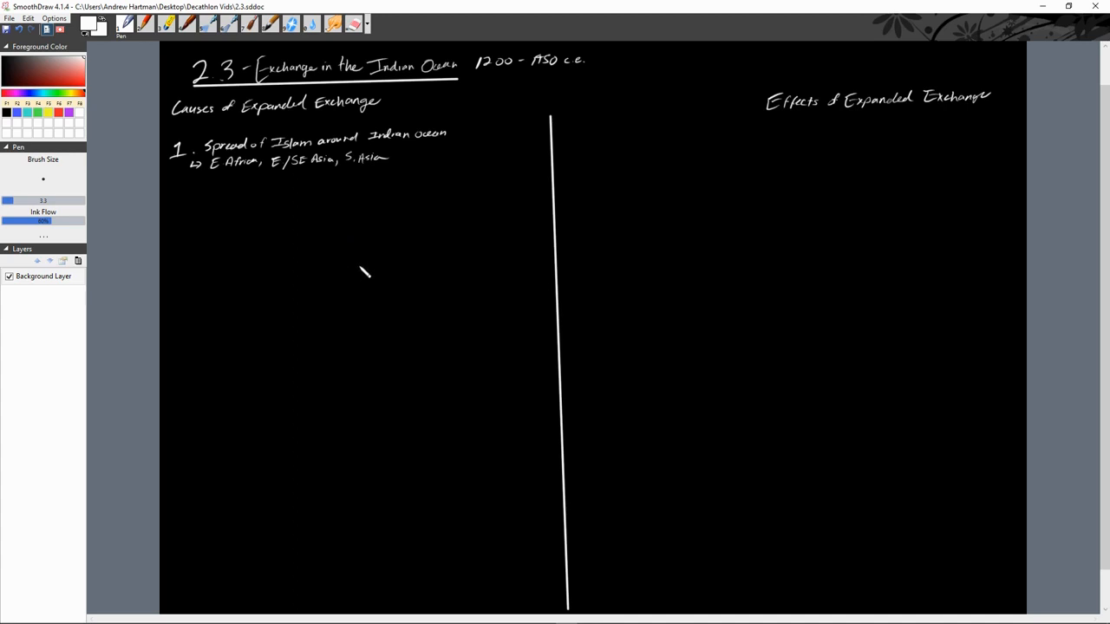
mouse_move(379, 258)
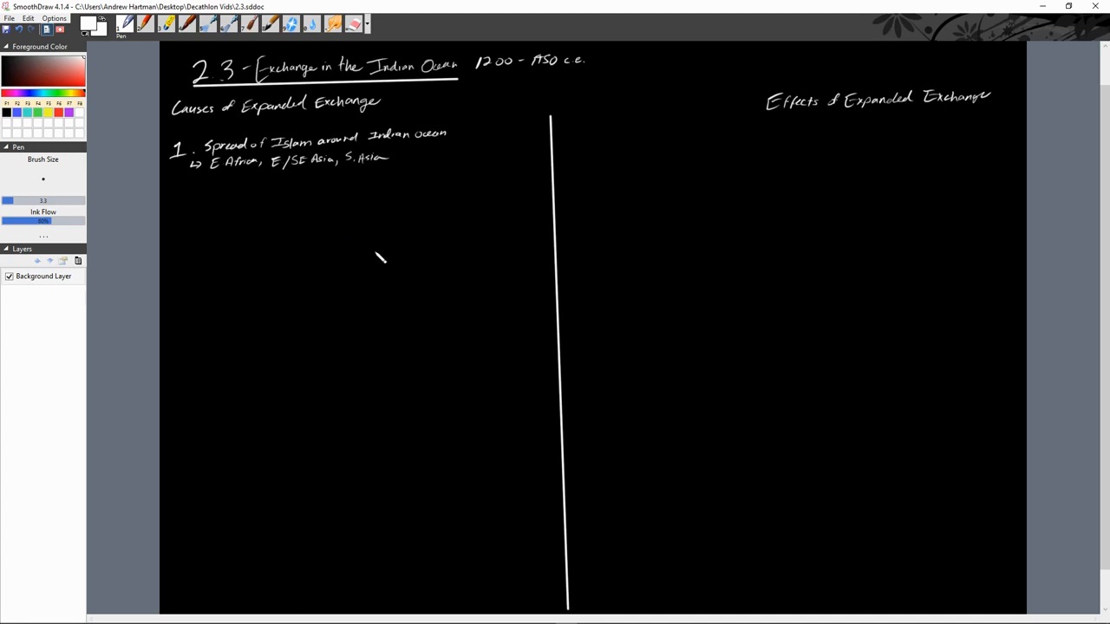
mouse_move(404, 244)
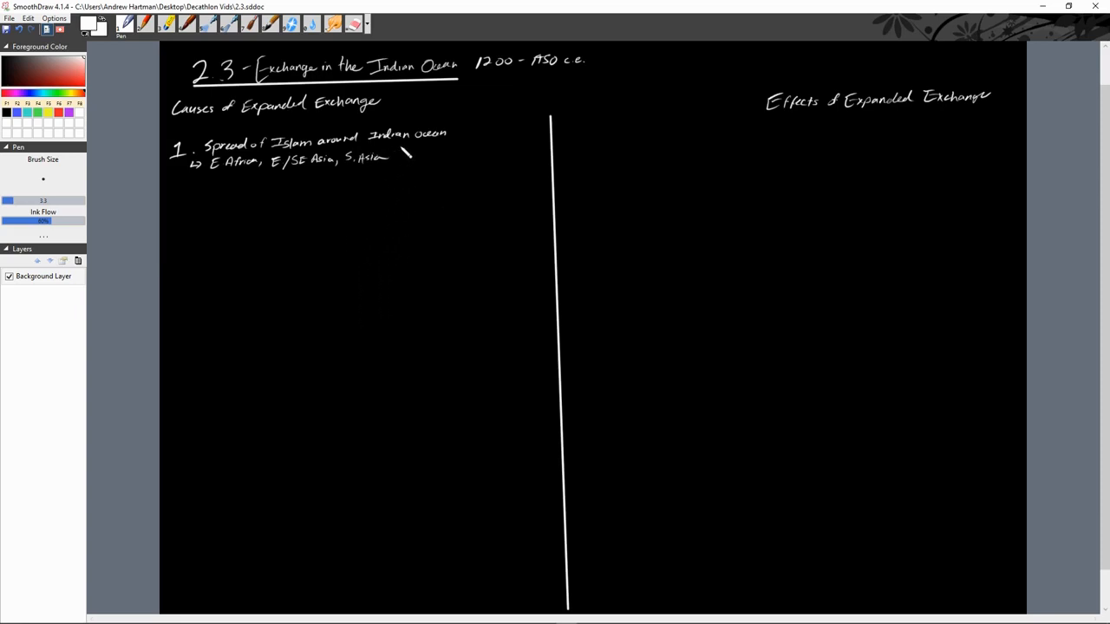
left_click_drag(396, 160, 407, 155)
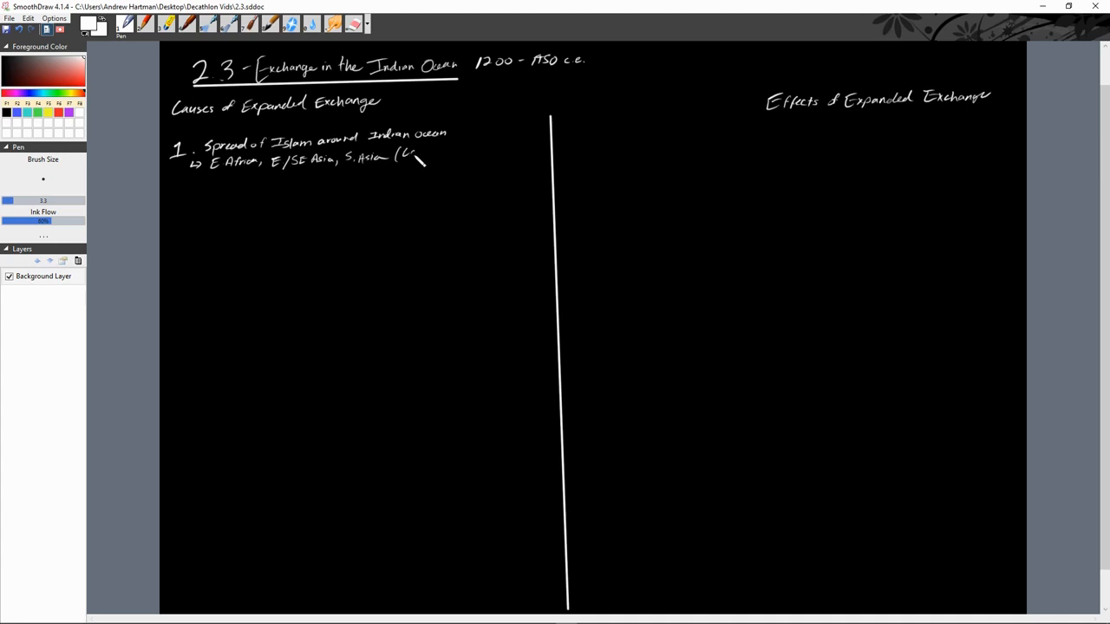
left_click_drag(399, 156, 460, 152)
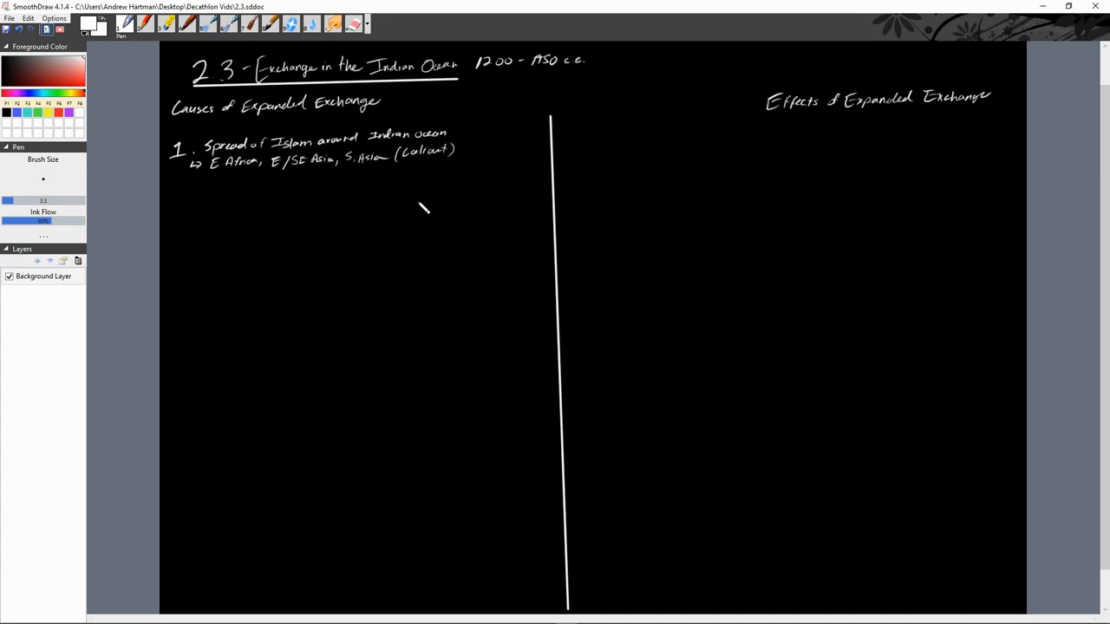
mouse_move(418, 213)
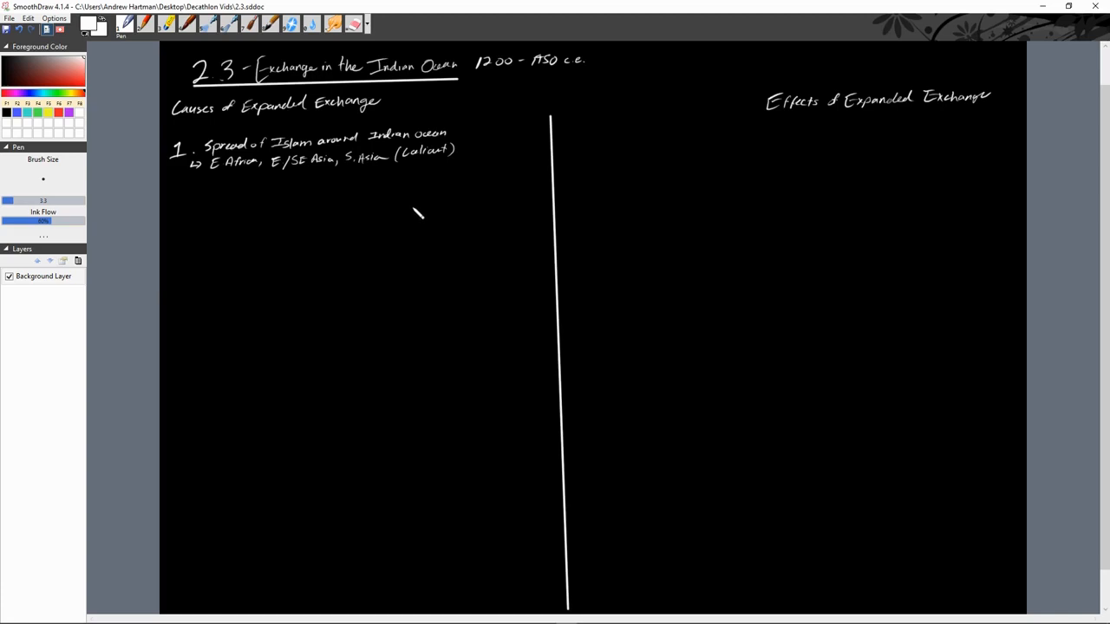
mouse_move(419, 196)
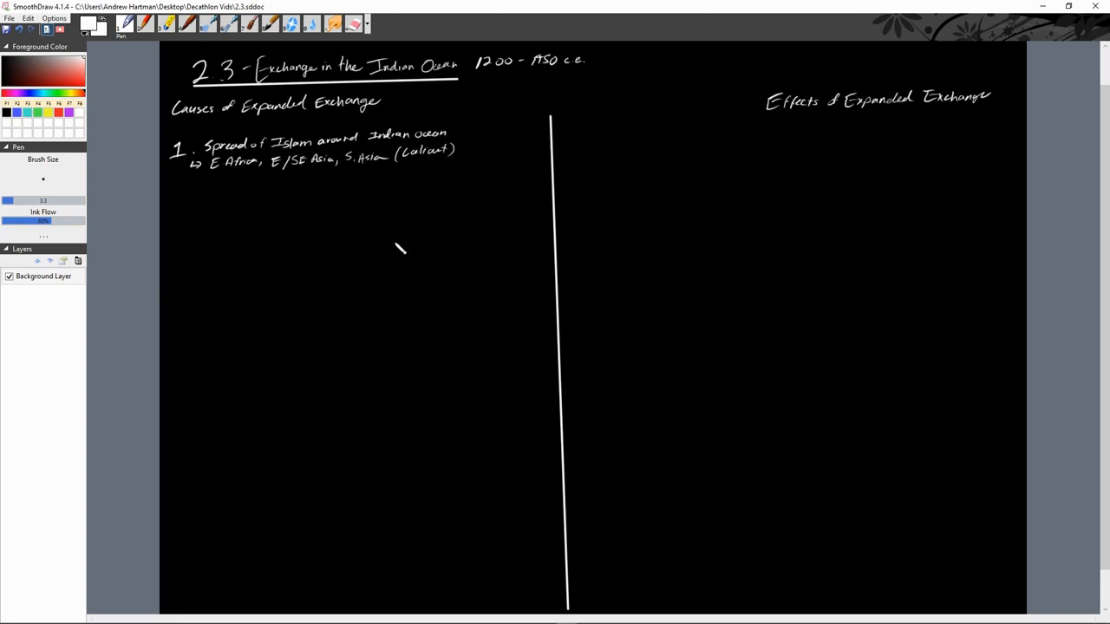
mouse_move(412, 236)
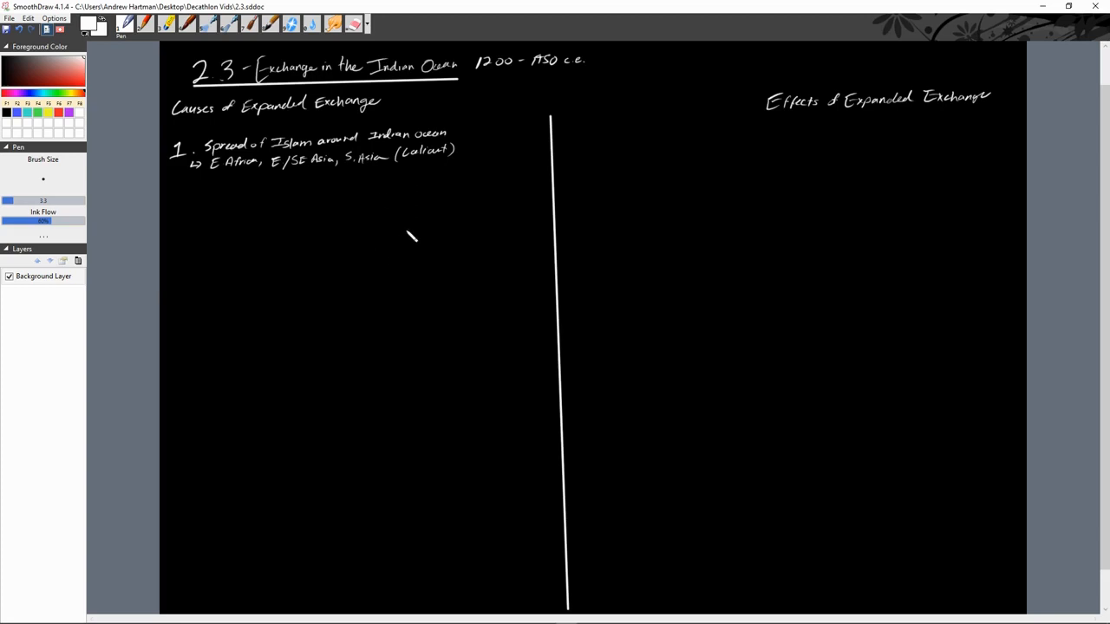
mouse_move(411, 269)
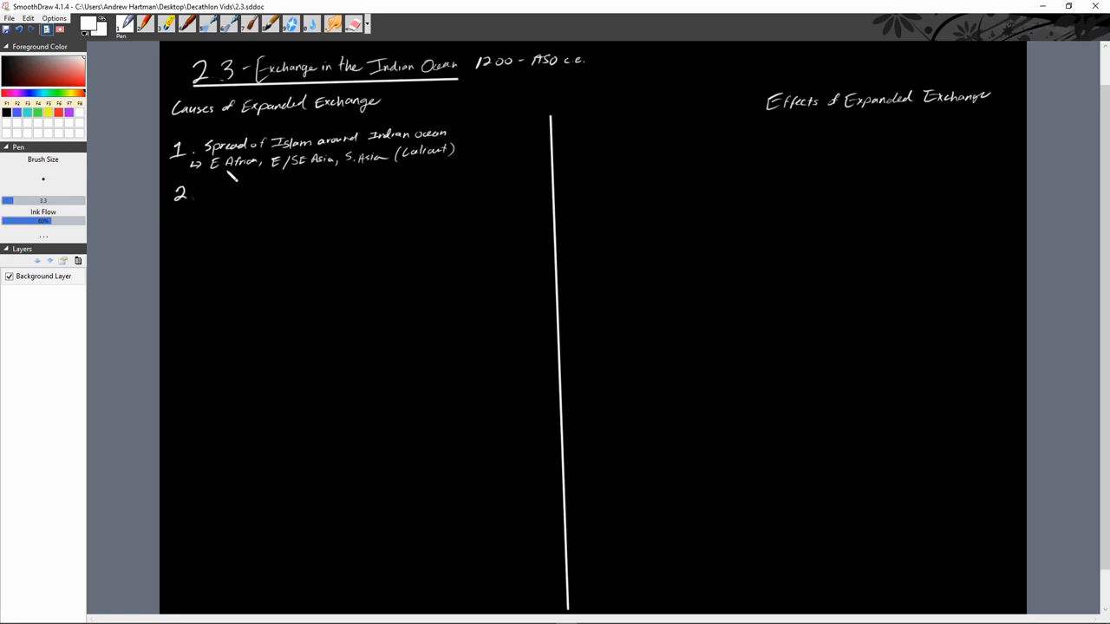
Write '2. Increased demand for specialized goods' as the second cause
left_click_drag(208, 199, 234, 182)
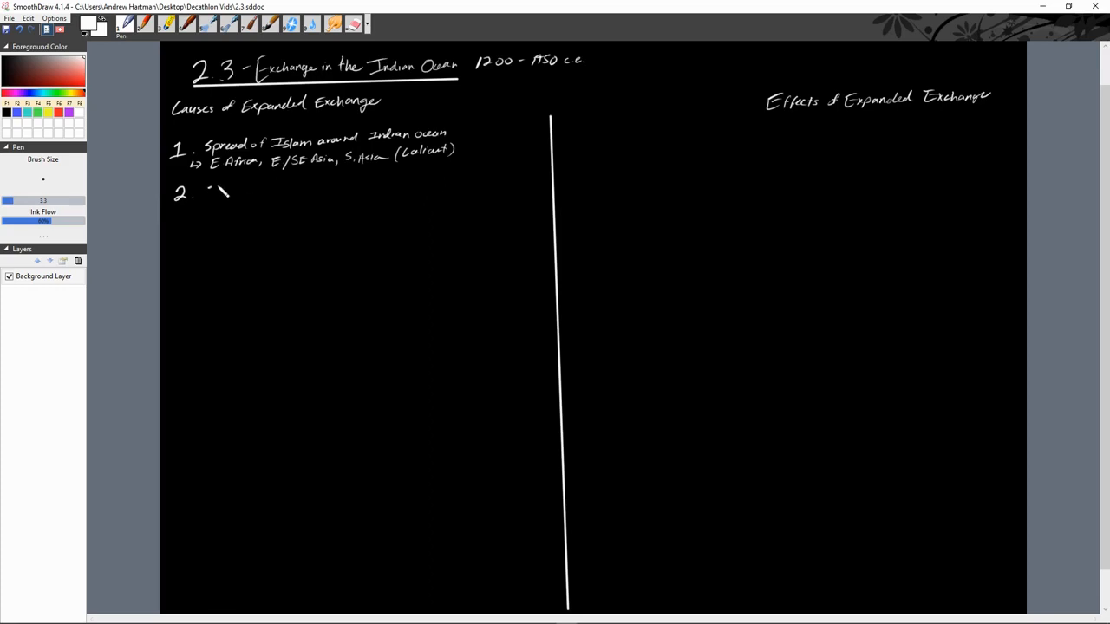
left_click_drag(208, 192, 256, 199)
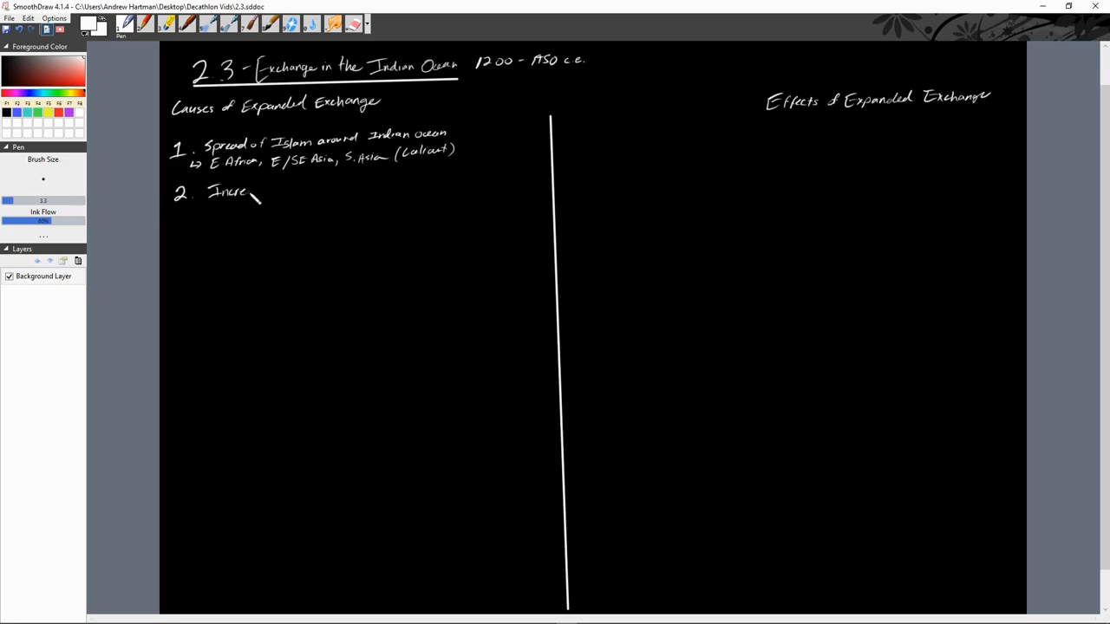
left_click_drag(243, 190, 299, 195)
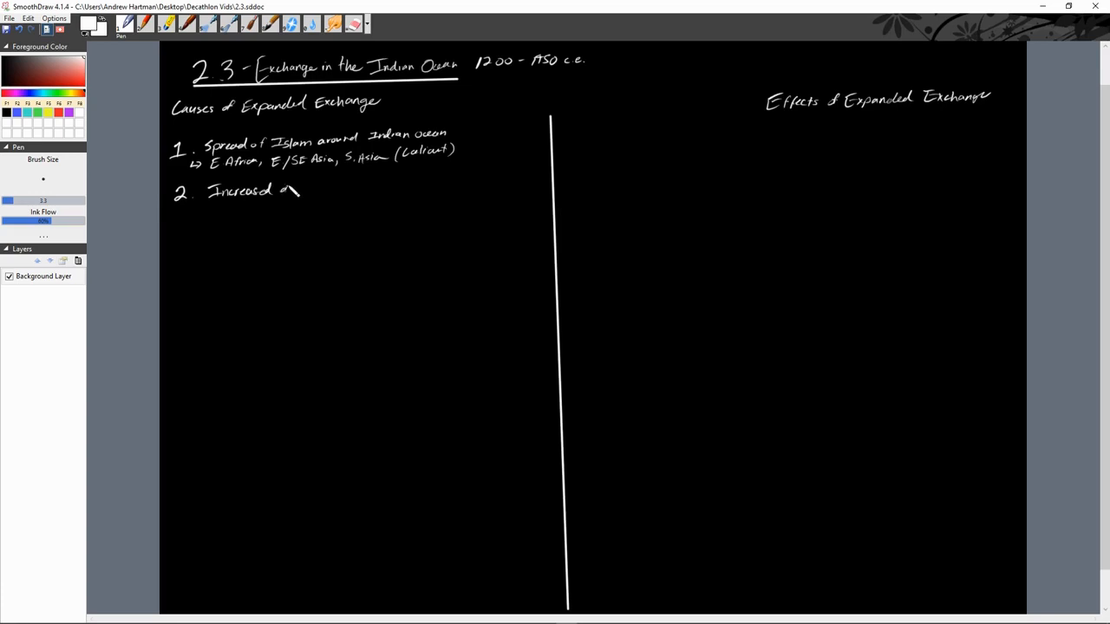
left_click_drag(278, 190, 338, 200)
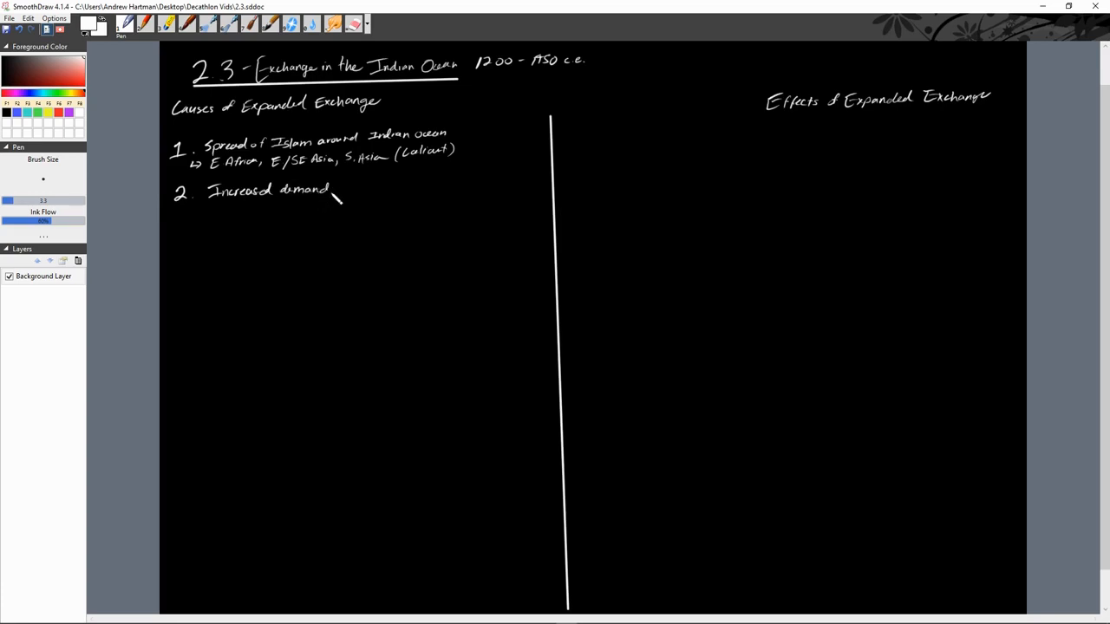
left_click_drag(338, 195, 373, 190)
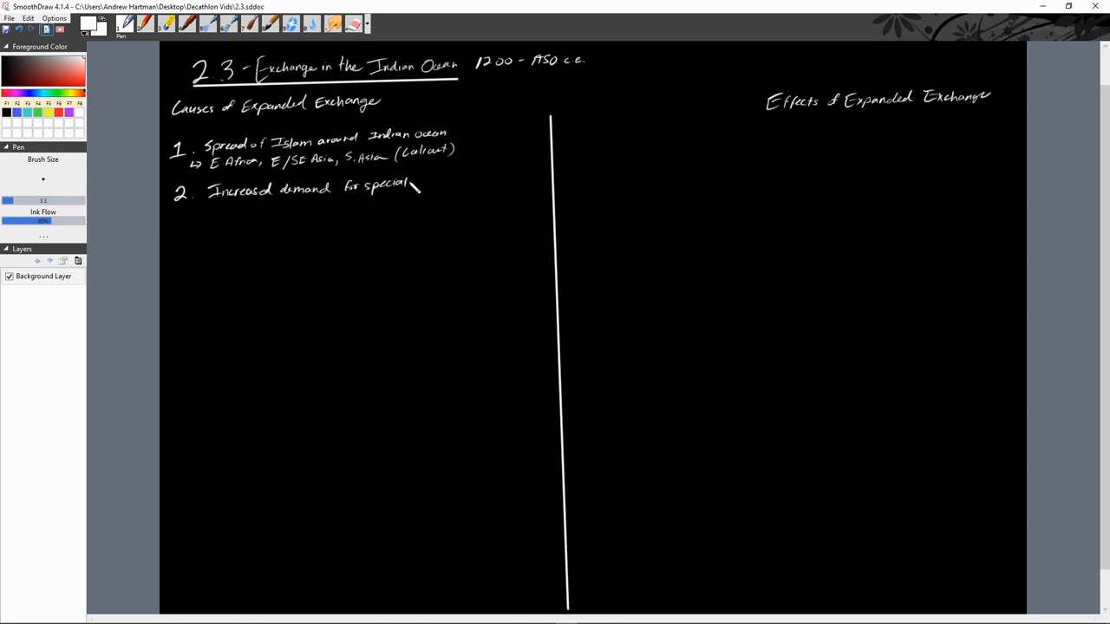
left_click_drag(414, 185, 442, 195)
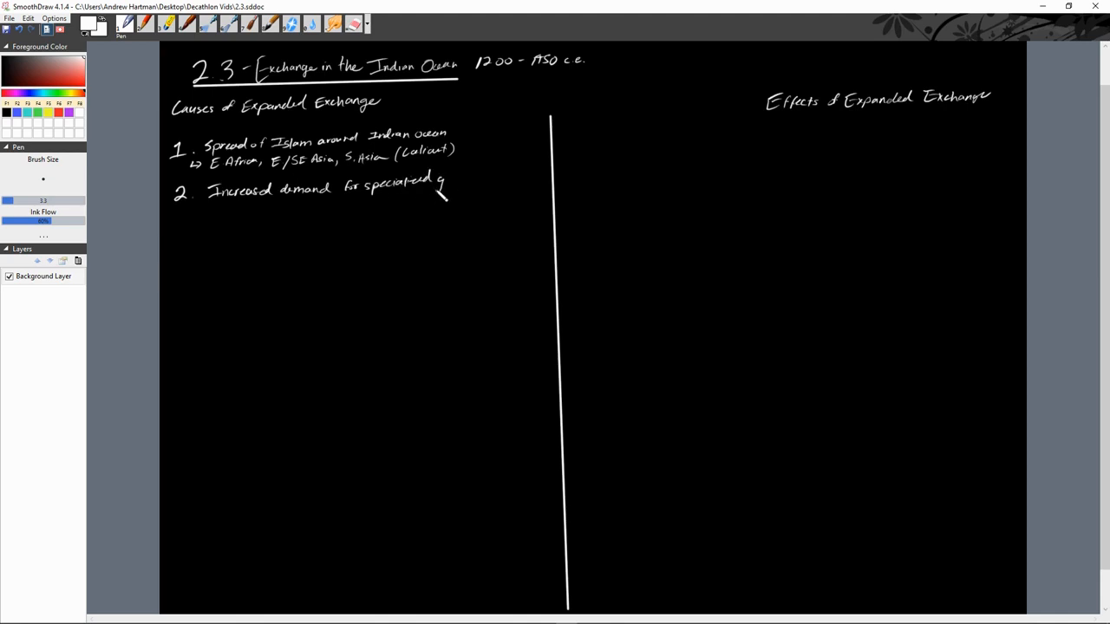
left_click_drag(425, 182, 472, 182)
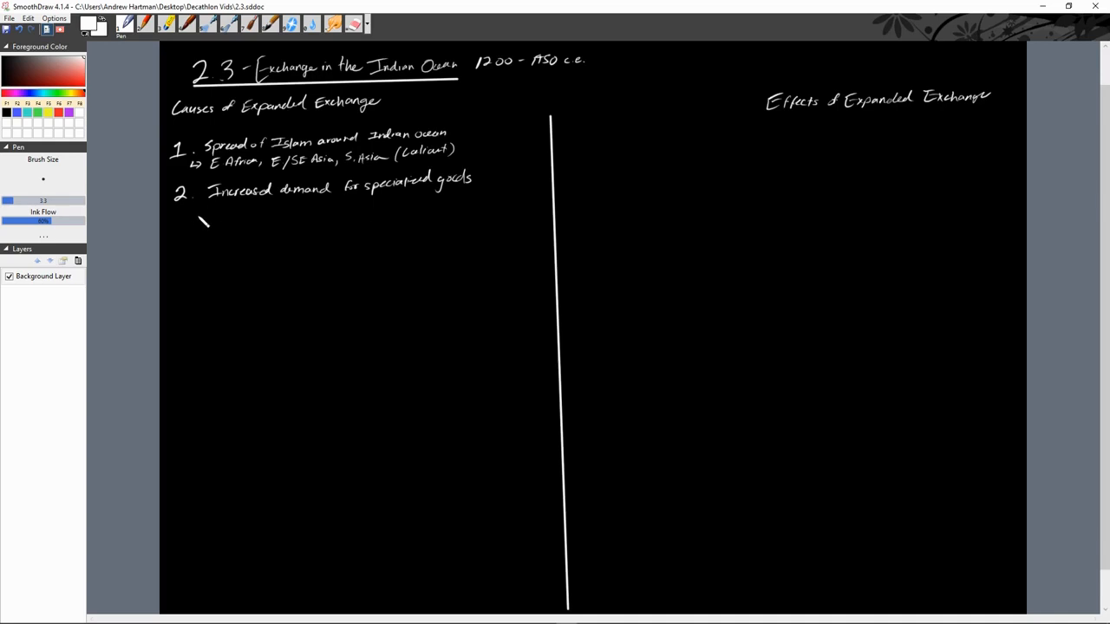
Add arrow bullets India–cotton and Malaysia/Indonesia–spices
left_click_drag(193, 217, 217, 213)
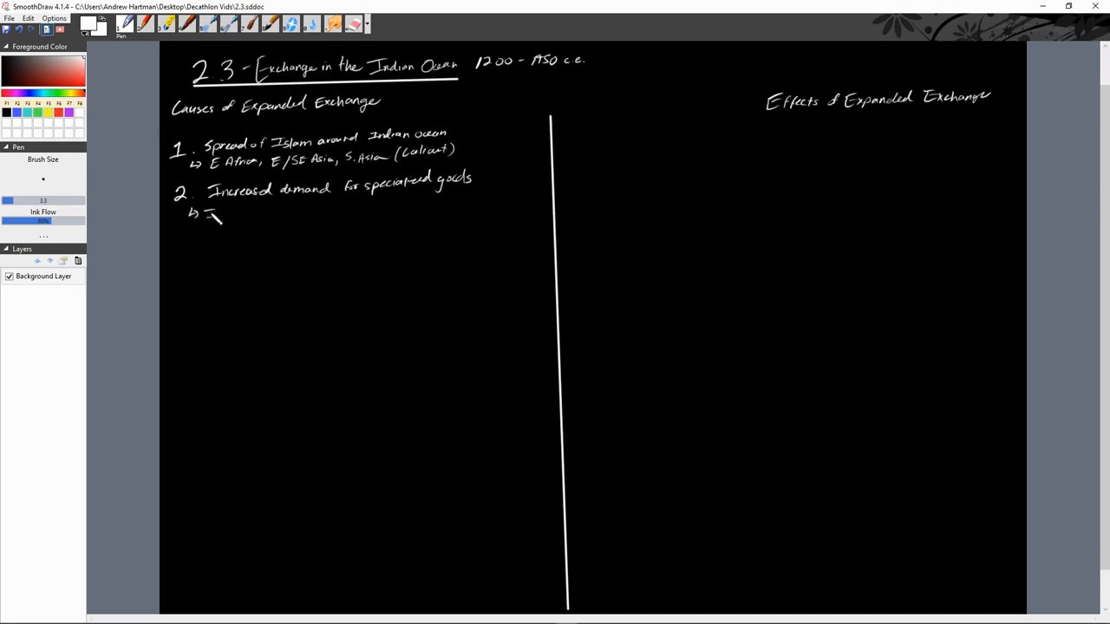
left_click_drag(212, 212, 256, 221)
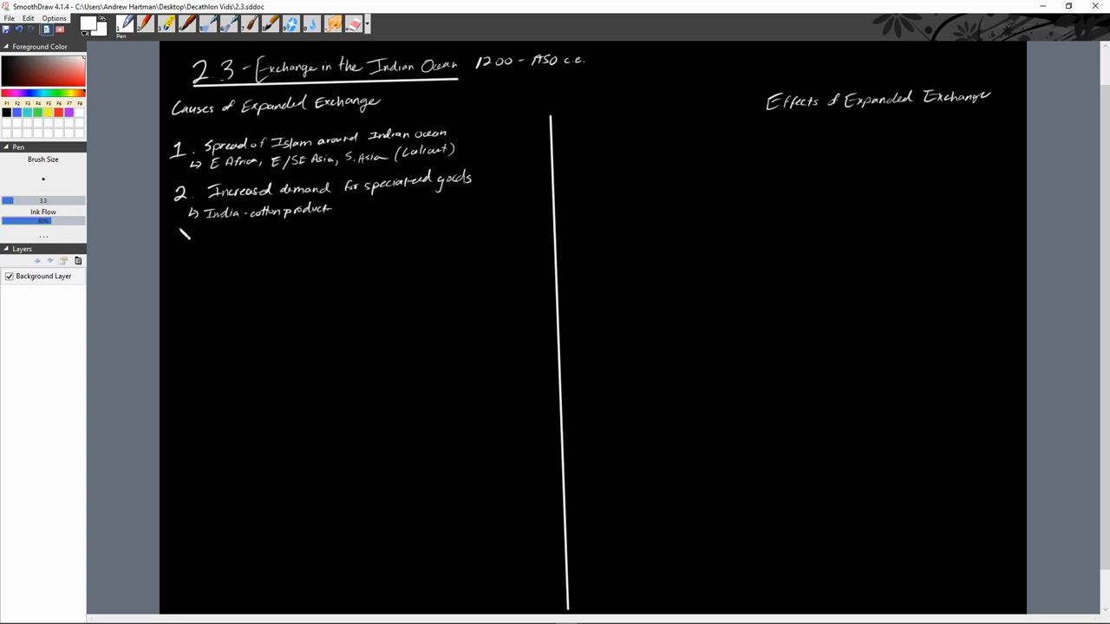
left_click_drag(182, 236, 198, 227)
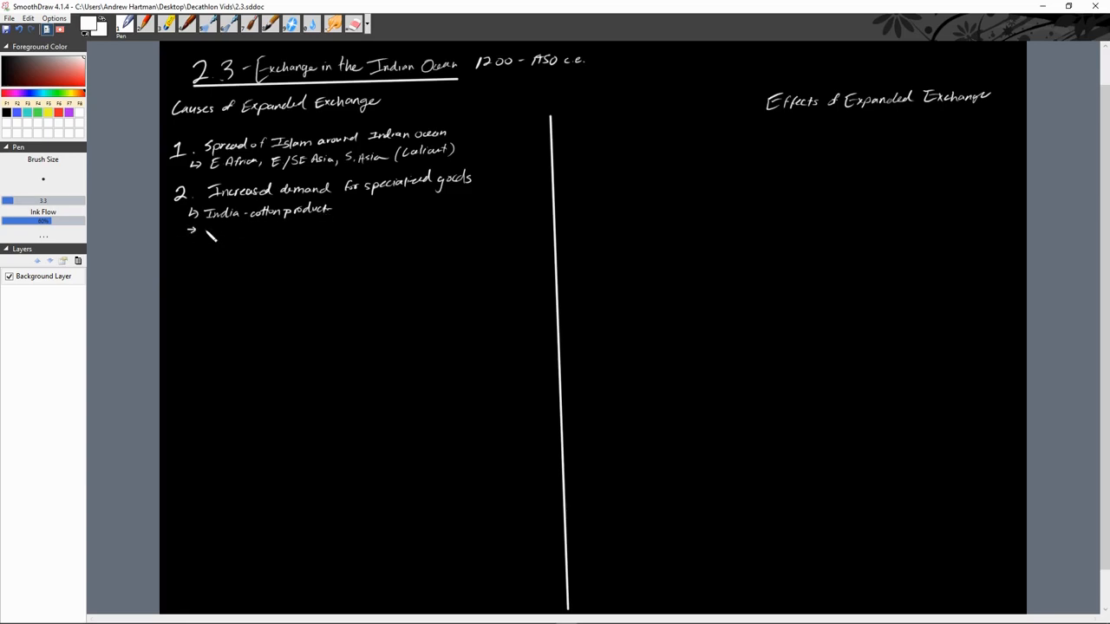
left_click_drag(204, 232, 226, 235)
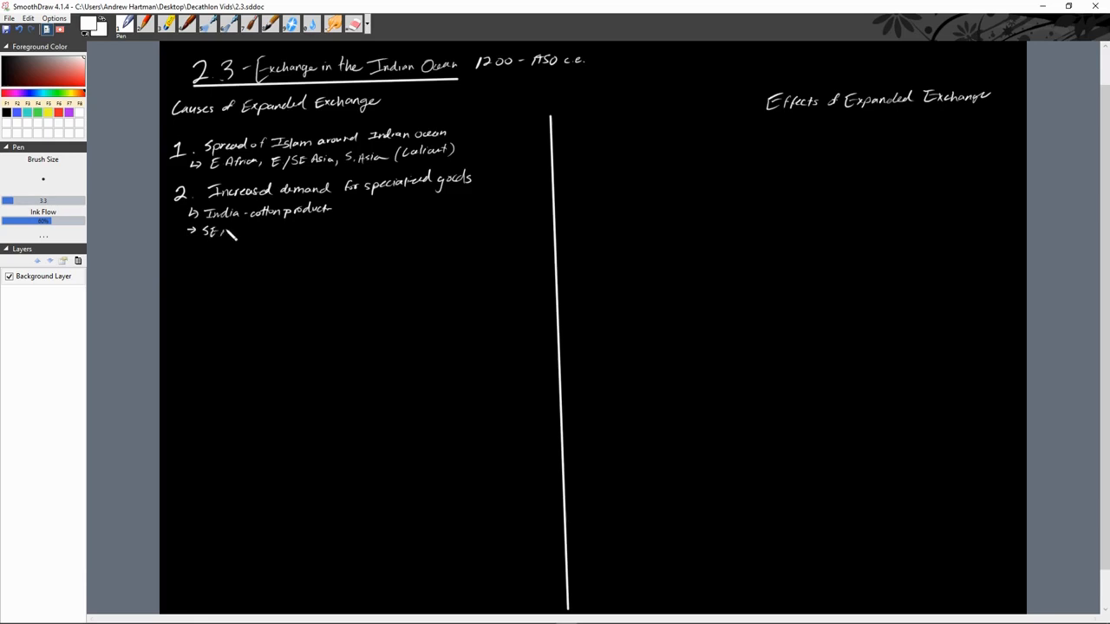
left_click_drag(221, 232, 277, 228)
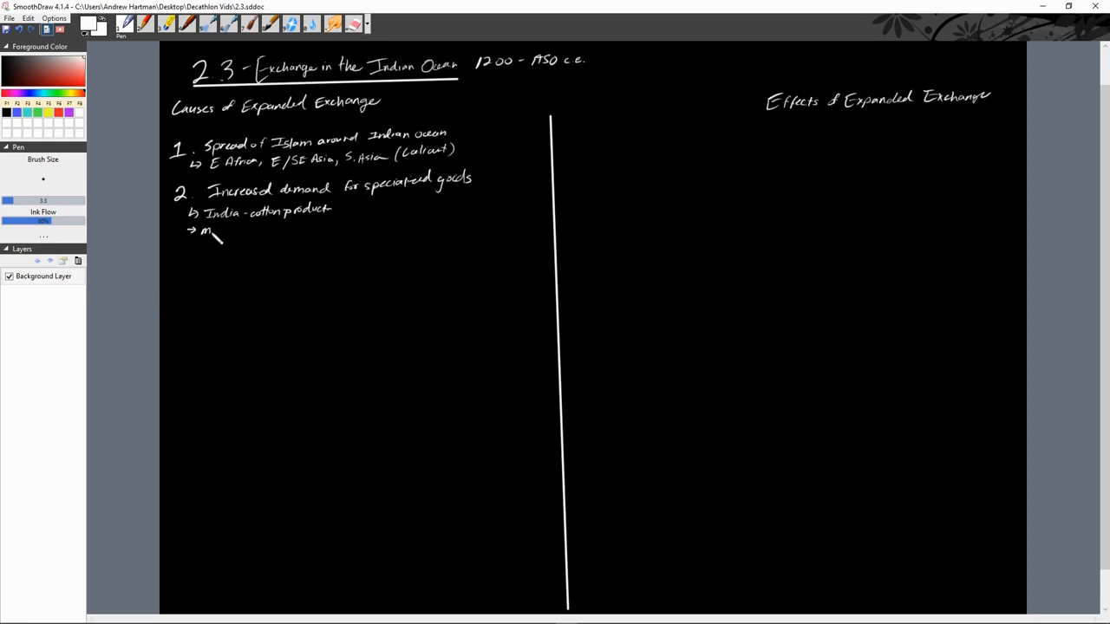
left_click_drag(213, 232, 243, 234)
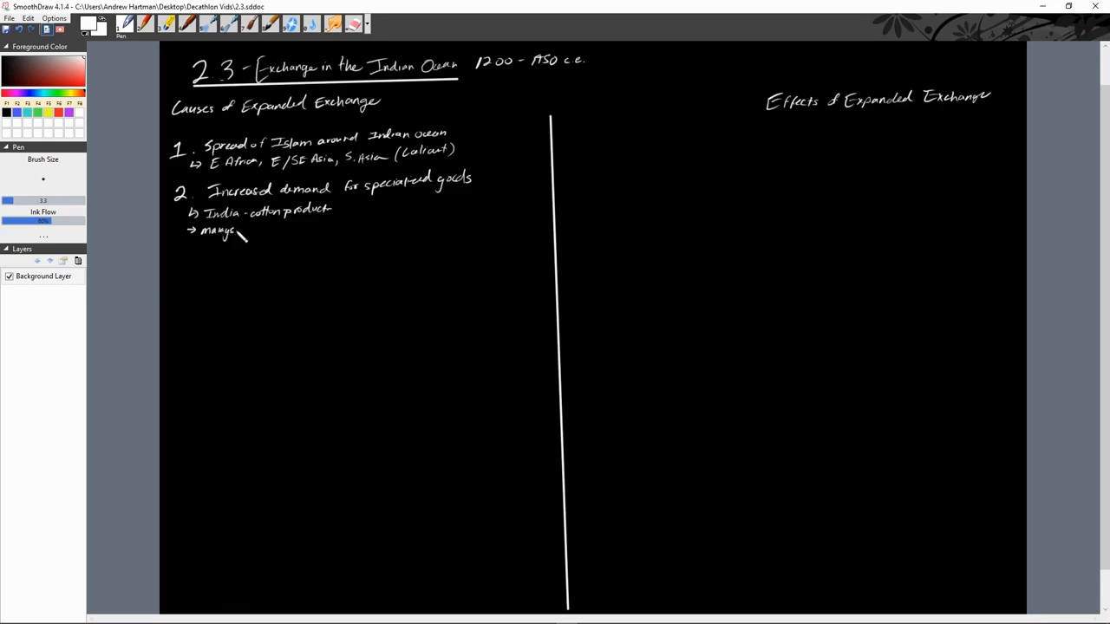
left_click_drag(234, 235, 261, 239)
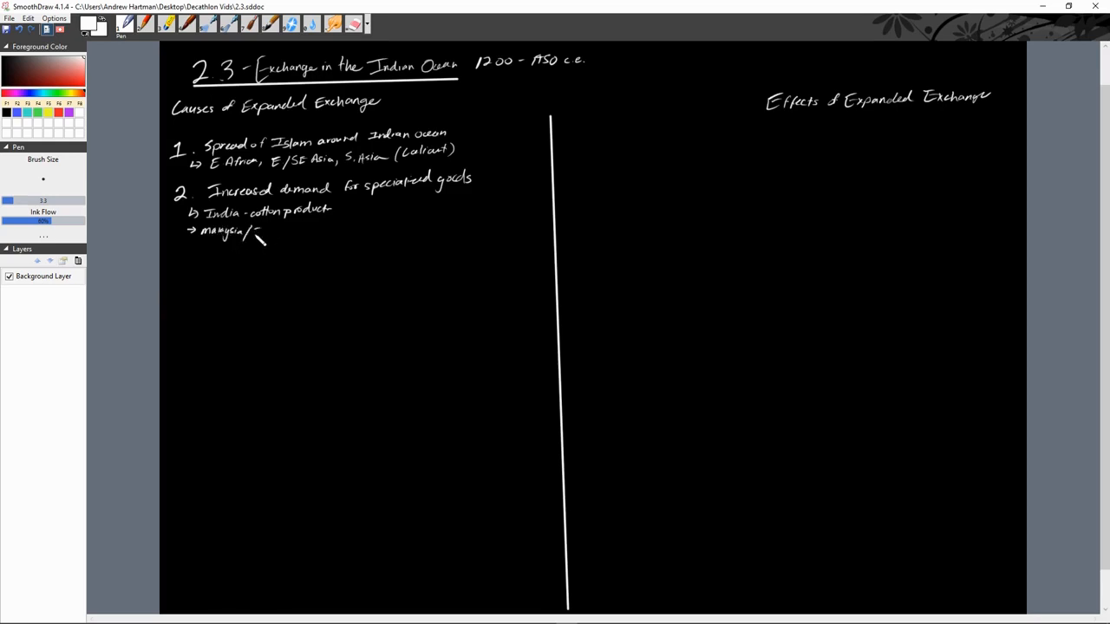
left_click_drag(256, 234, 300, 230)
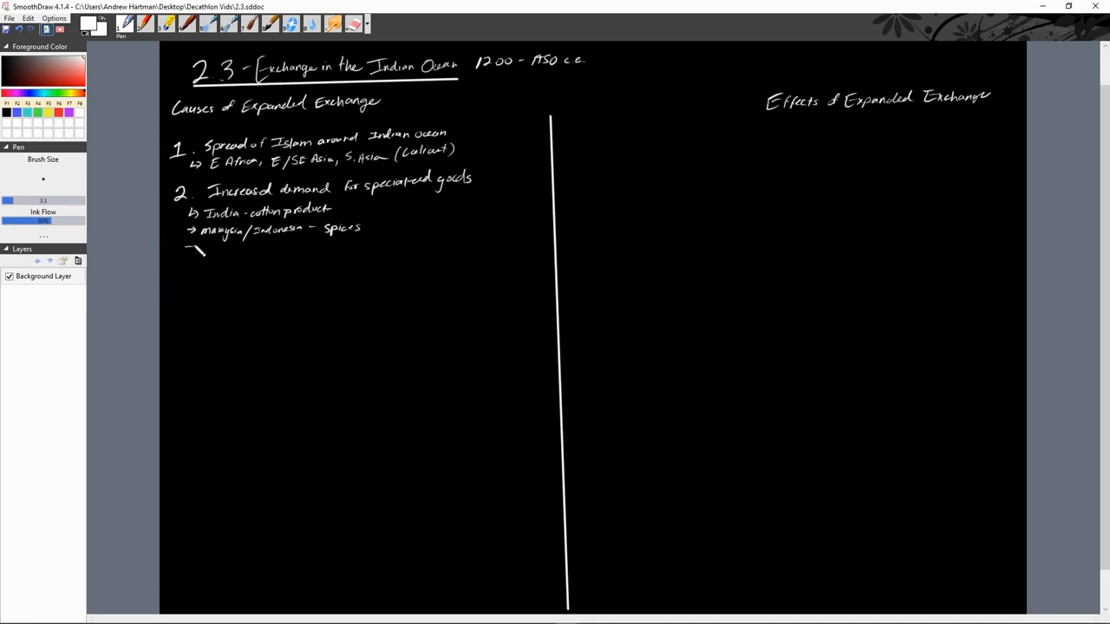
Add bullets Swahili Coast–ivory, gold, slaves and China–silk, porcelain
left_click_drag(189, 248, 217, 259)
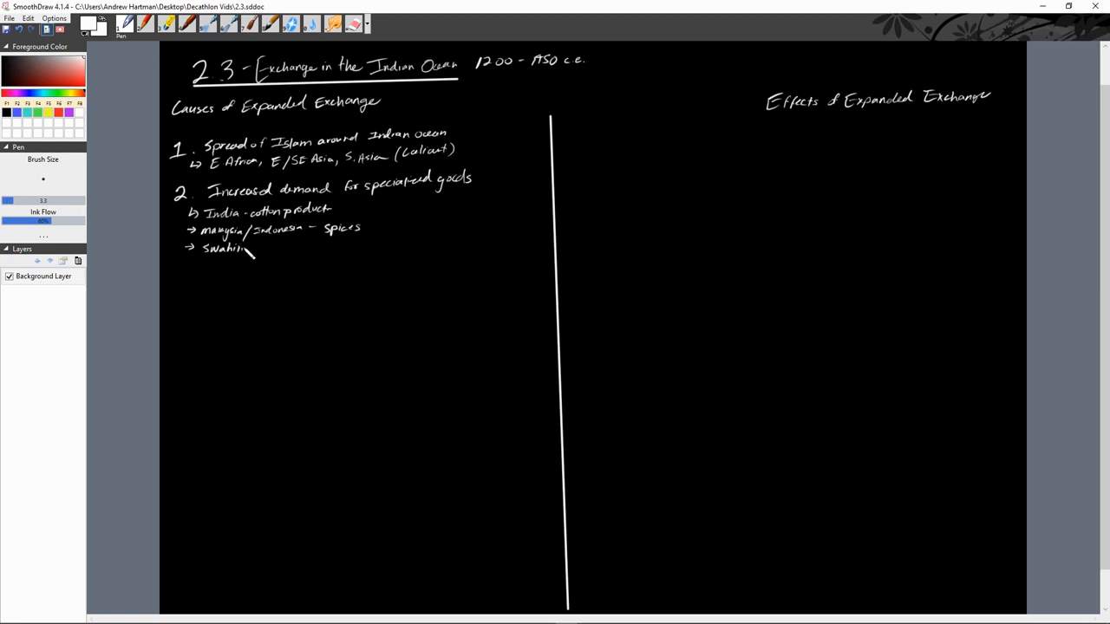
left_click_drag(256, 250, 290, 252)
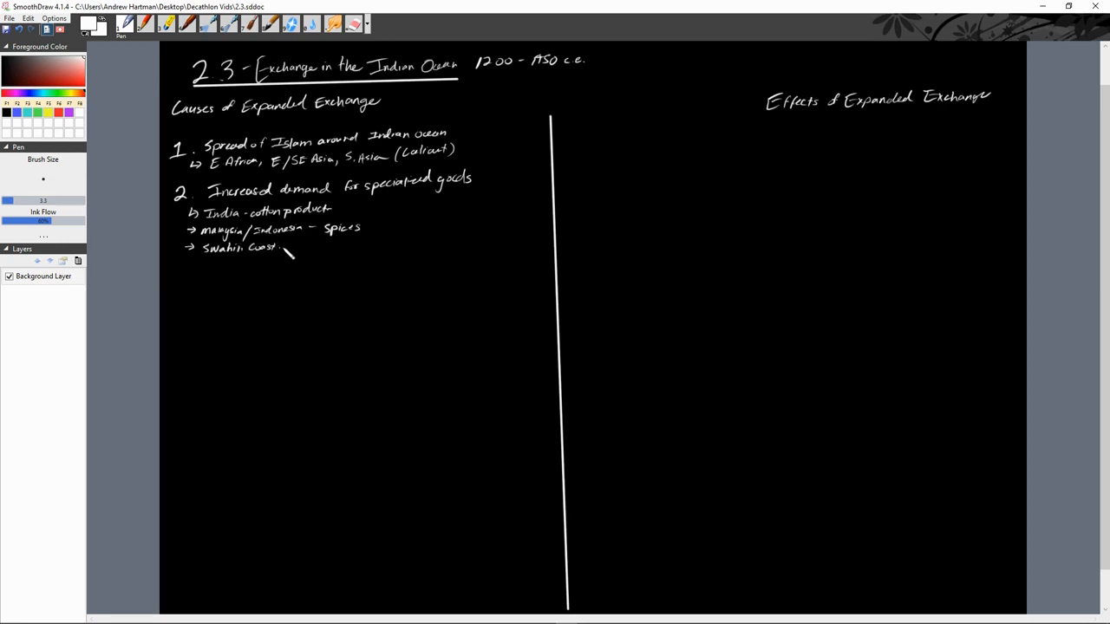
left_click_drag(278, 250, 295, 250)
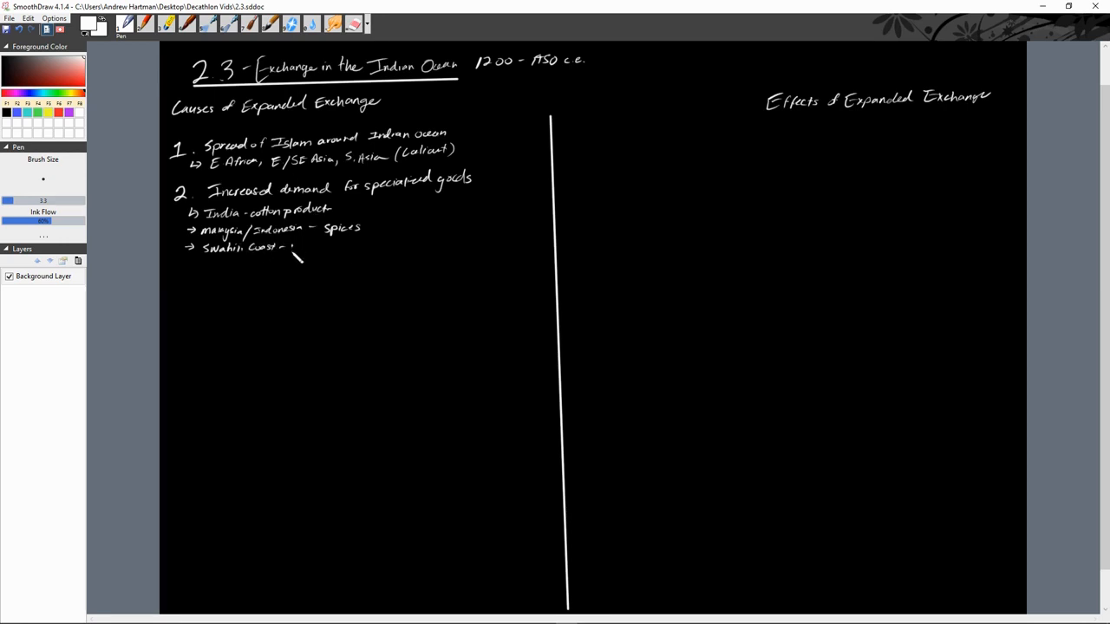
left_click_drag(290, 250, 333, 256)
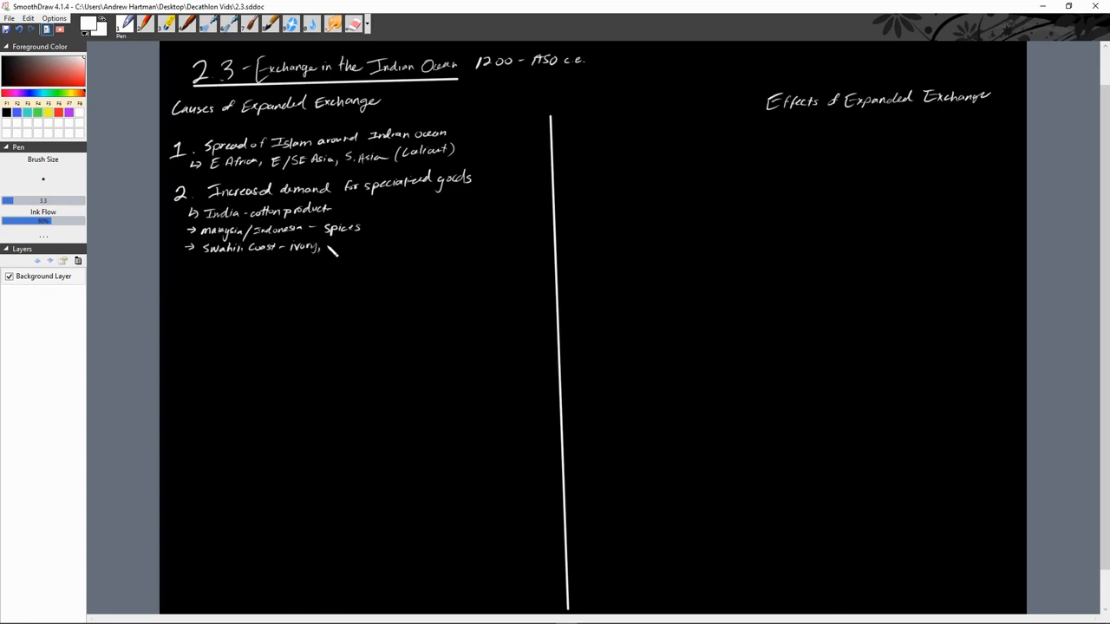
left_click_drag(325, 250, 351, 254)
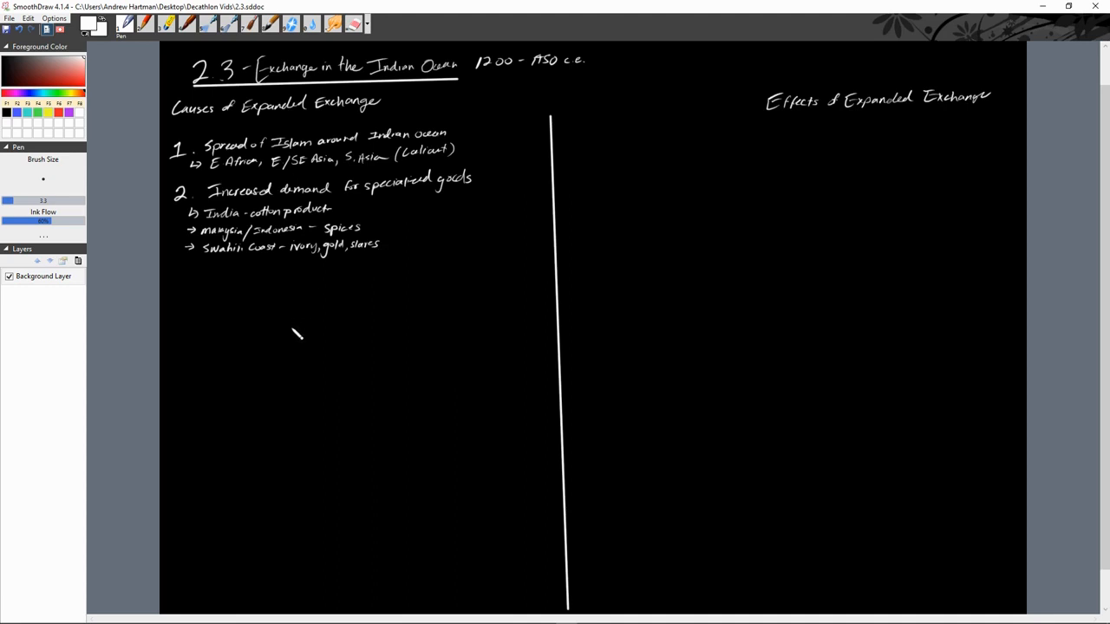
mouse_move(200, 289)
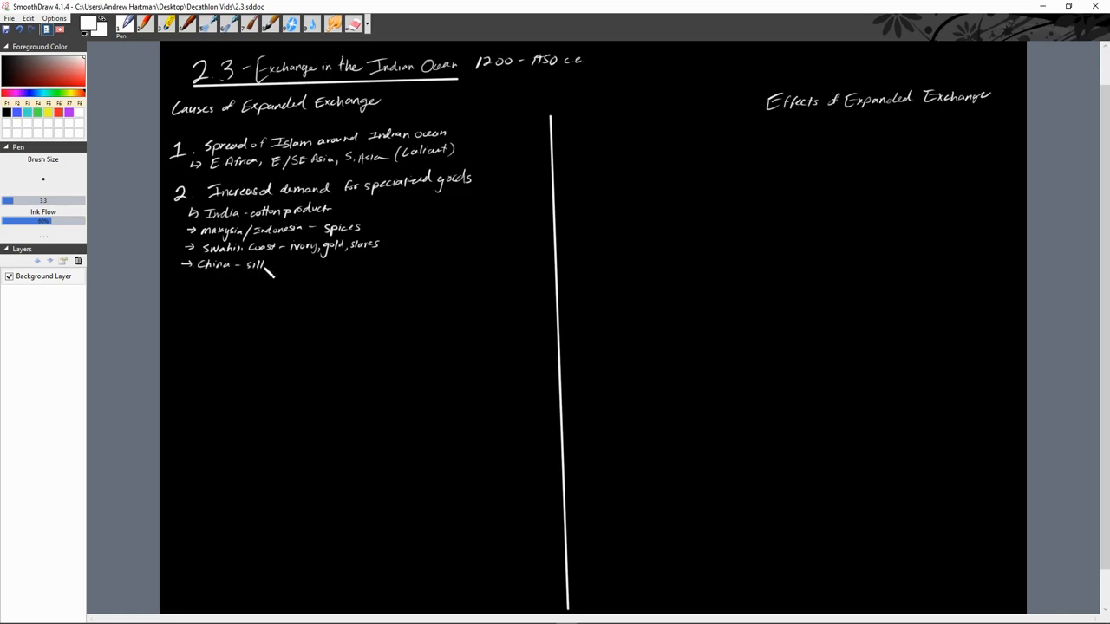
left_click_drag(274, 264, 308, 269)
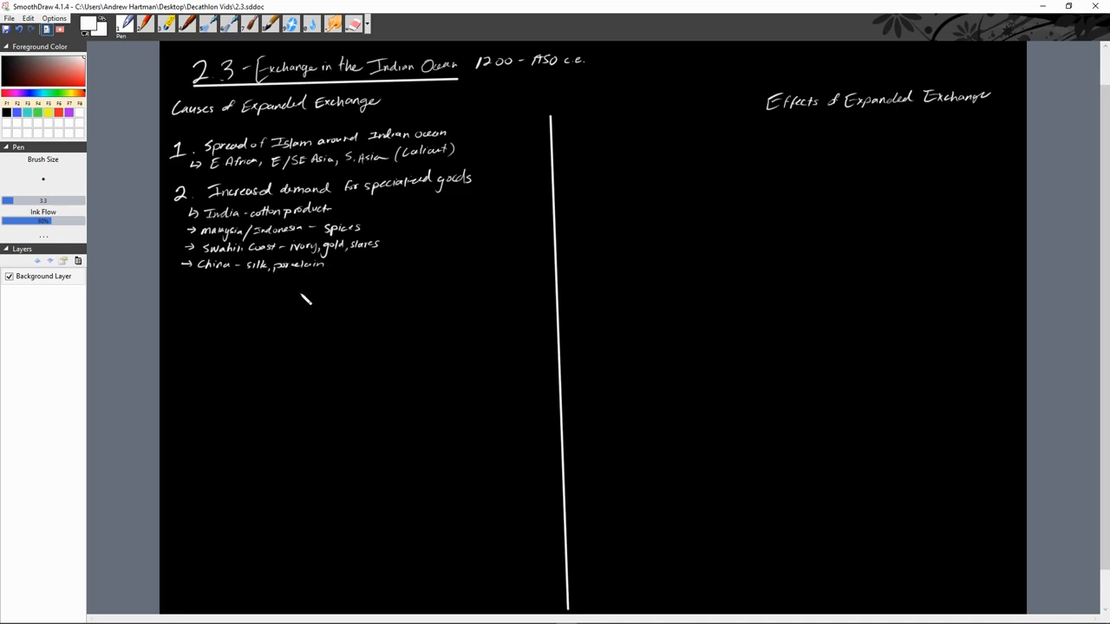
mouse_move(223, 286)
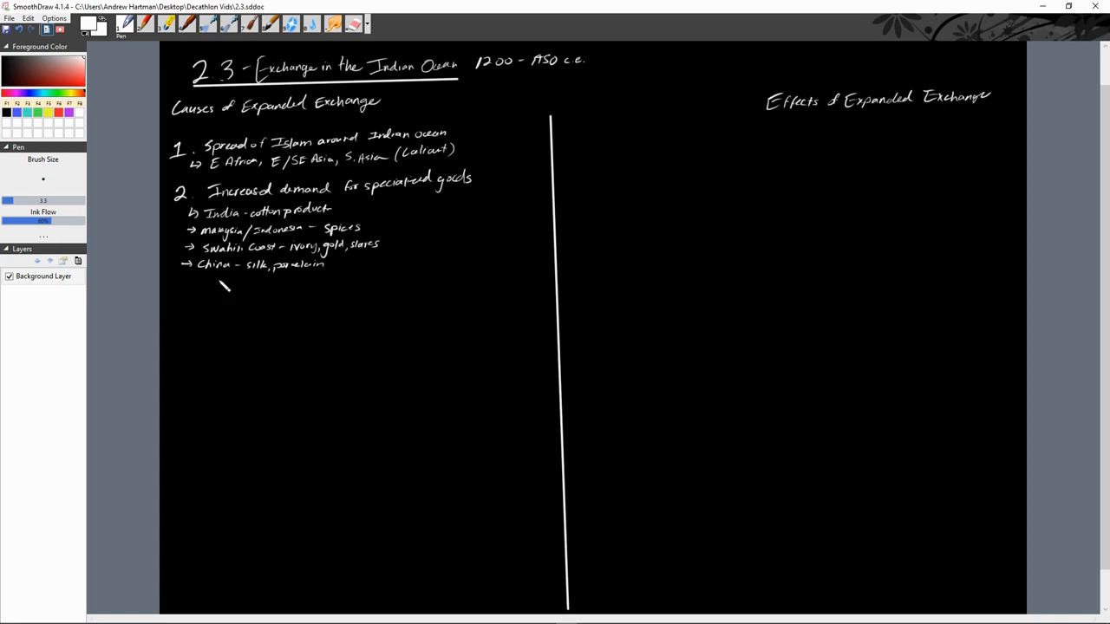
Add the final arrow bullet Persia–horses, figs, dates
left_click_drag(197, 279, 186, 286)
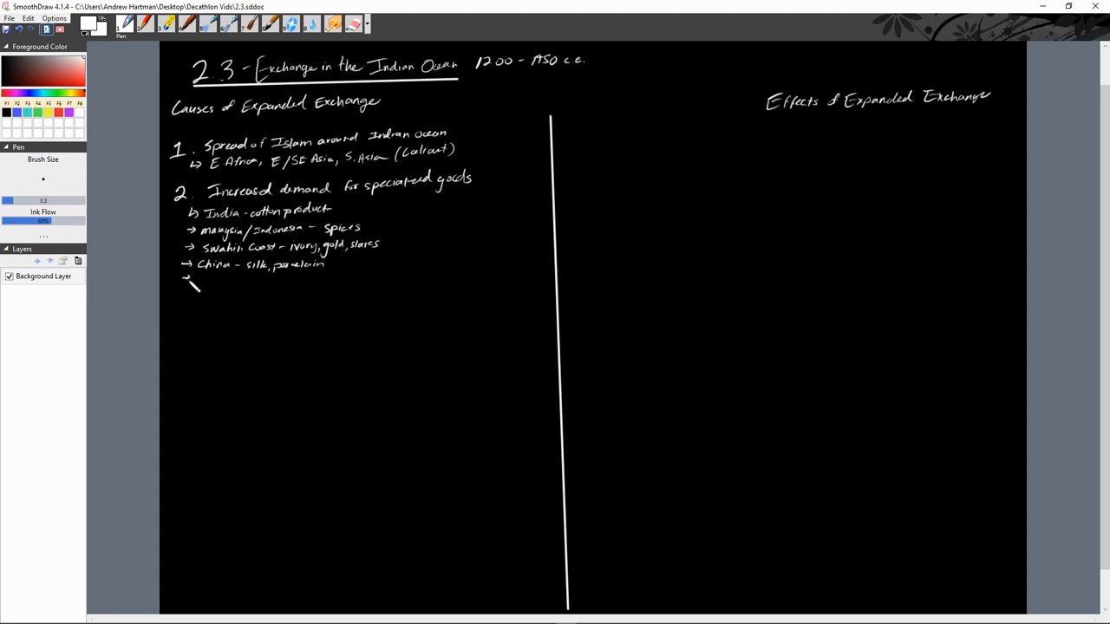
left_click_drag(198, 278, 206, 286)
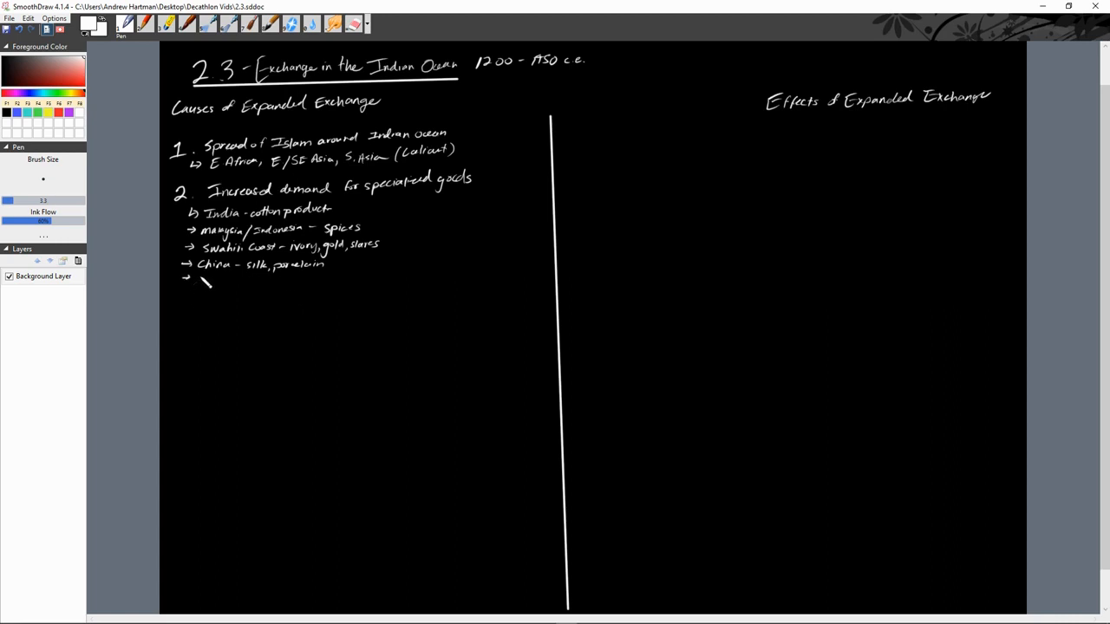
left_click_drag(197, 280, 224, 284)
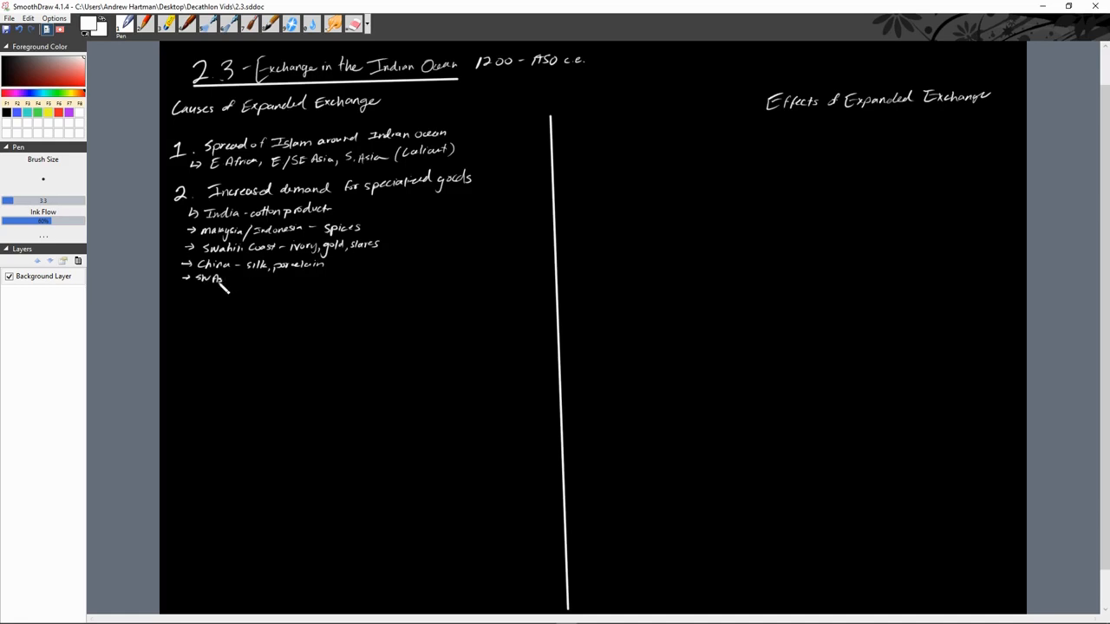
left_click_drag(217, 279, 252, 282)
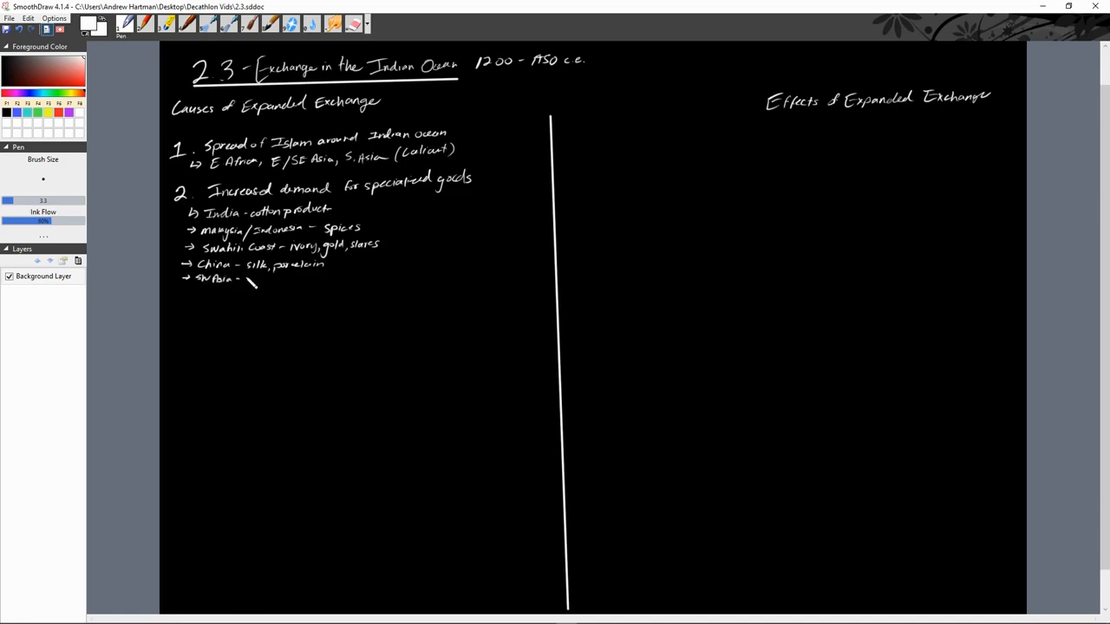
left_click_drag(247, 279, 282, 287)
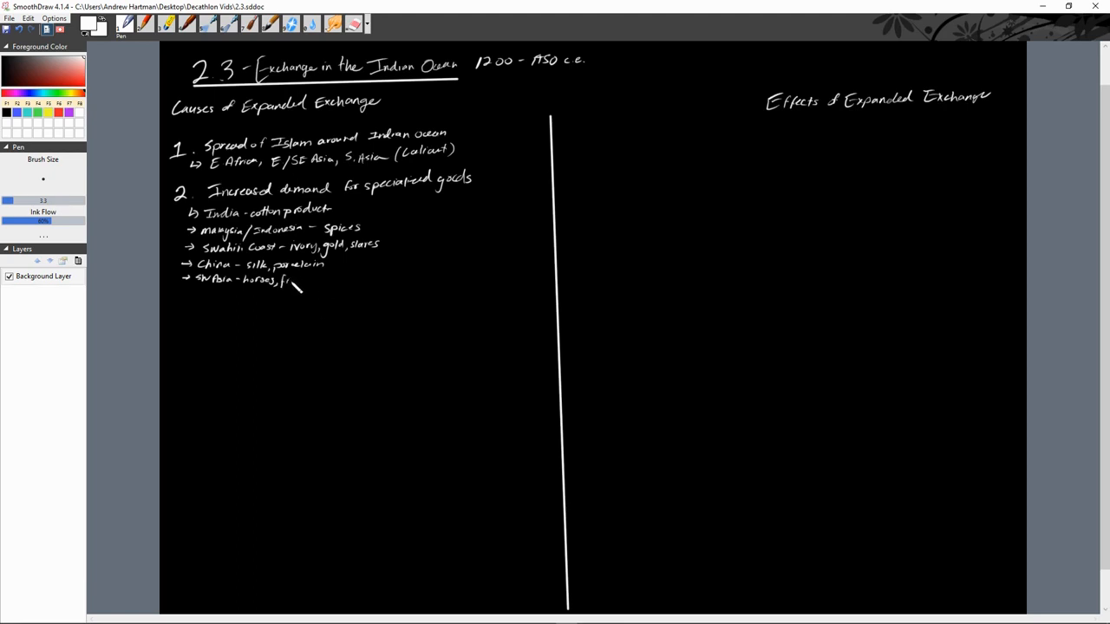
left_click_drag(286, 284, 325, 290)
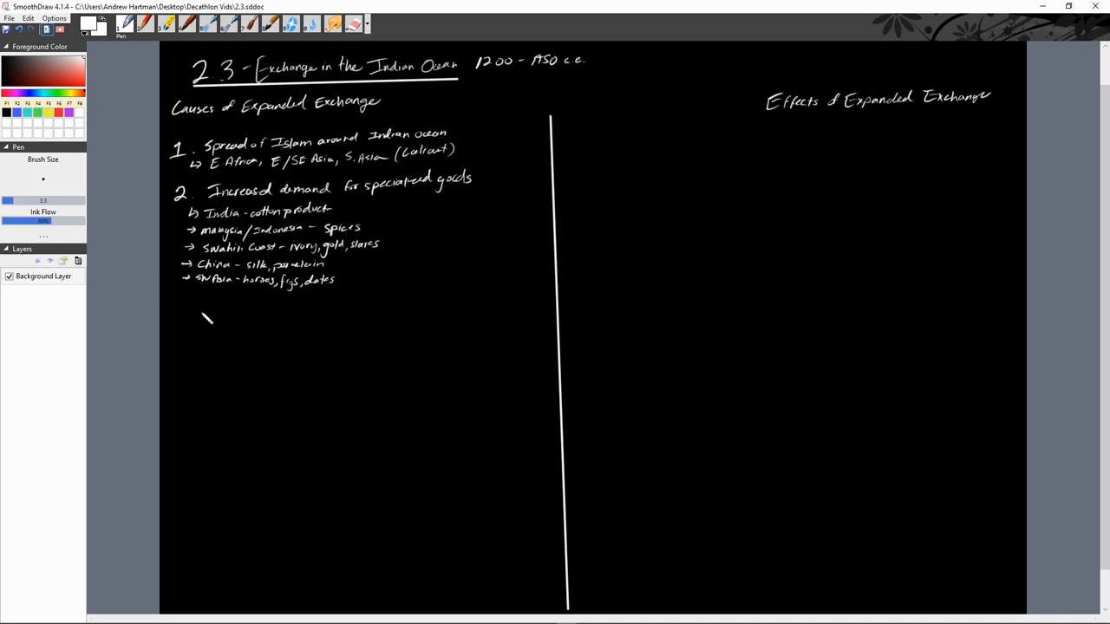
mouse_move(720, 524)
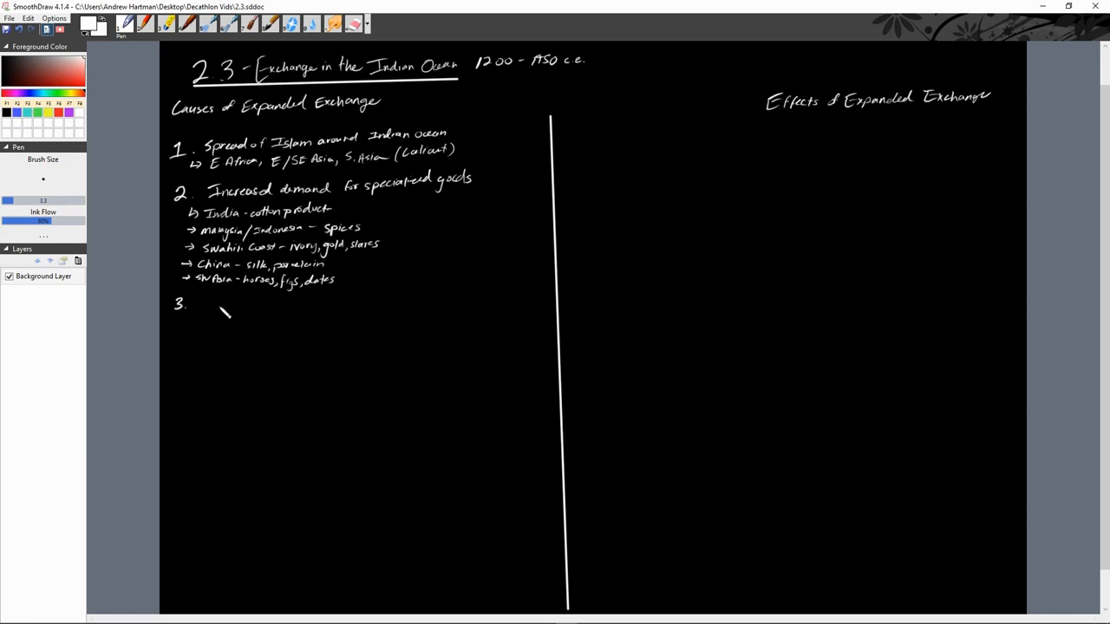
Write 'Environmental knowledge –' followed by 'Monsoon winds' in blue for cause 3
left_click_drag(209, 299, 195, 317)
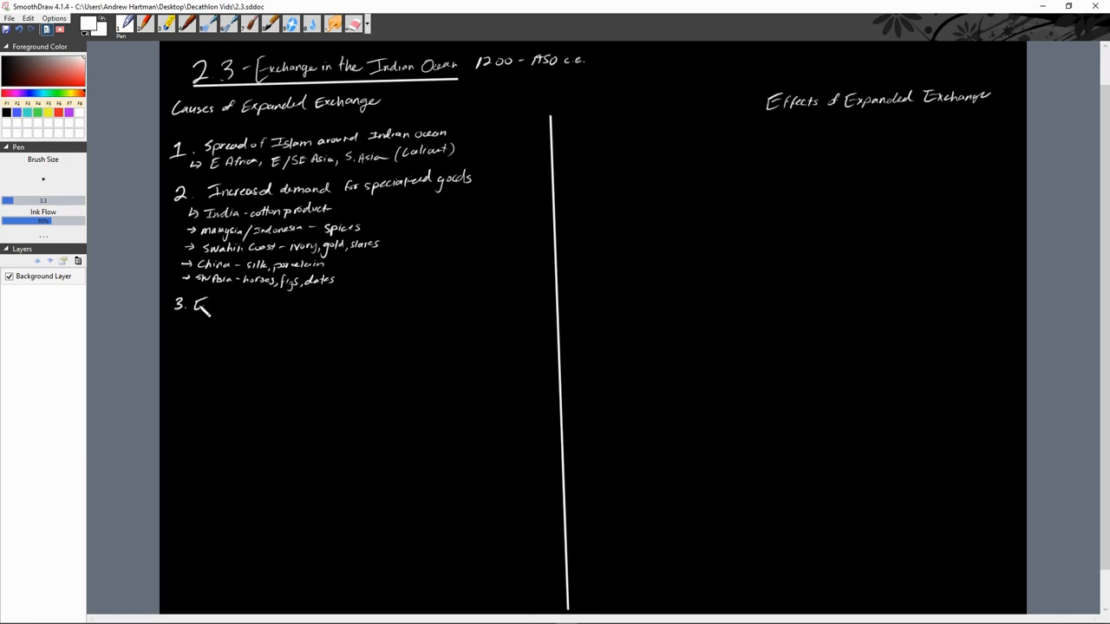
left_click_drag(199, 305, 251, 312)
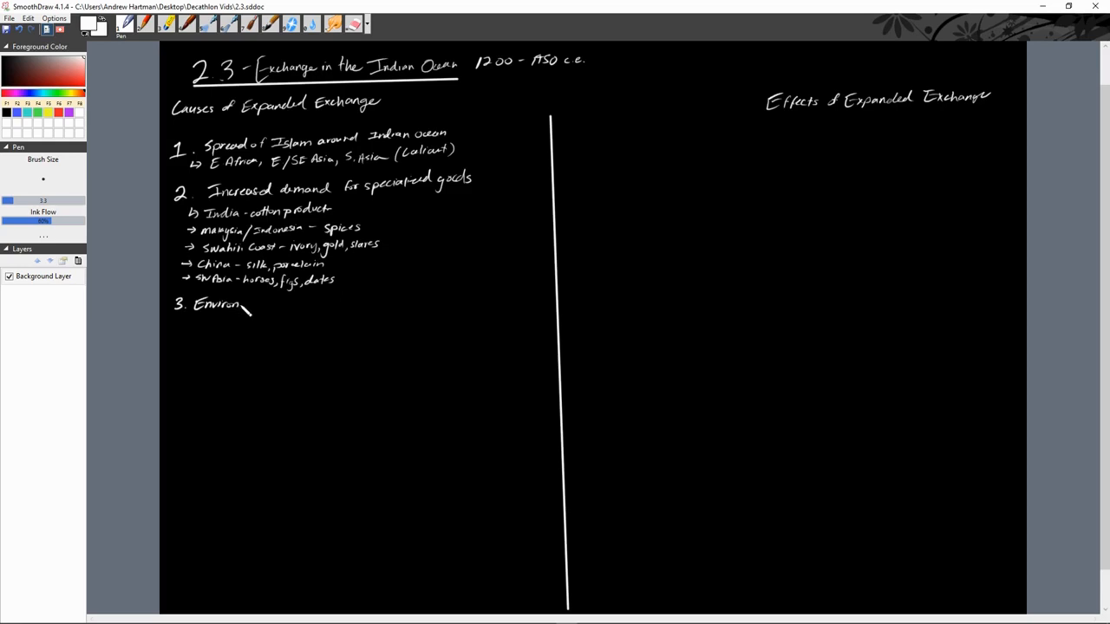
left_click_drag(248, 310, 282, 319)
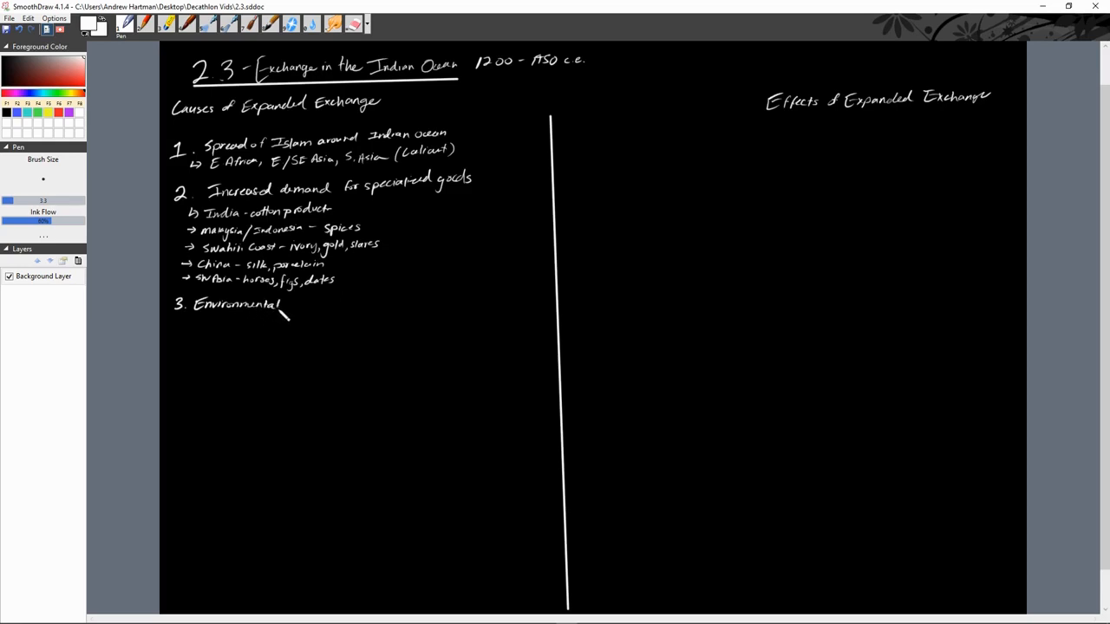
left_click_drag(287, 312, 326, 308)
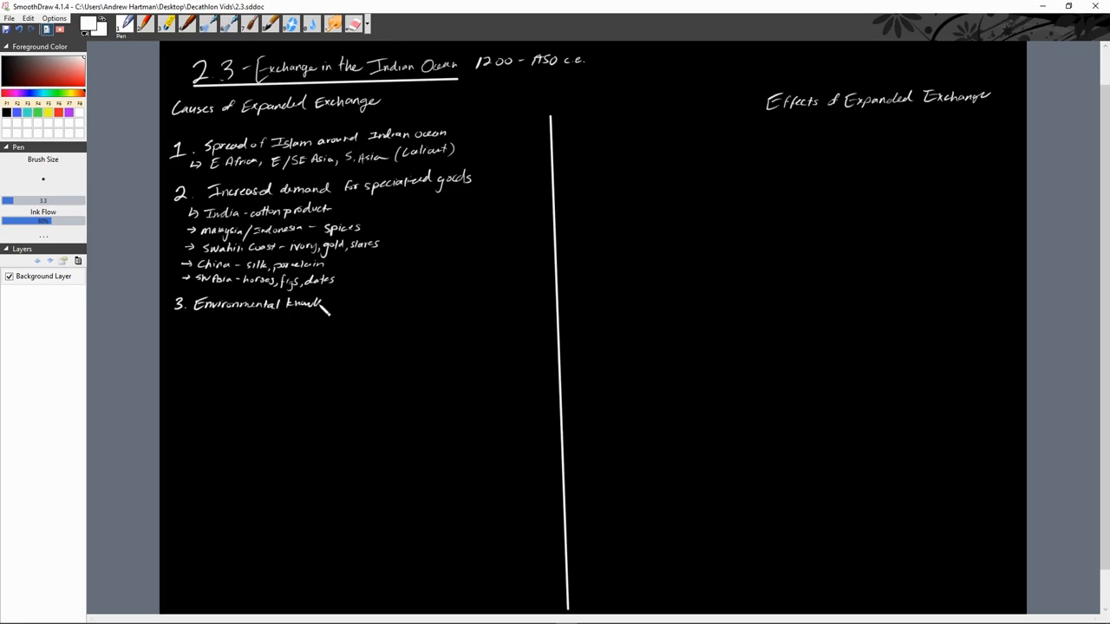
left_click_drag(321, 308, 364, 303)
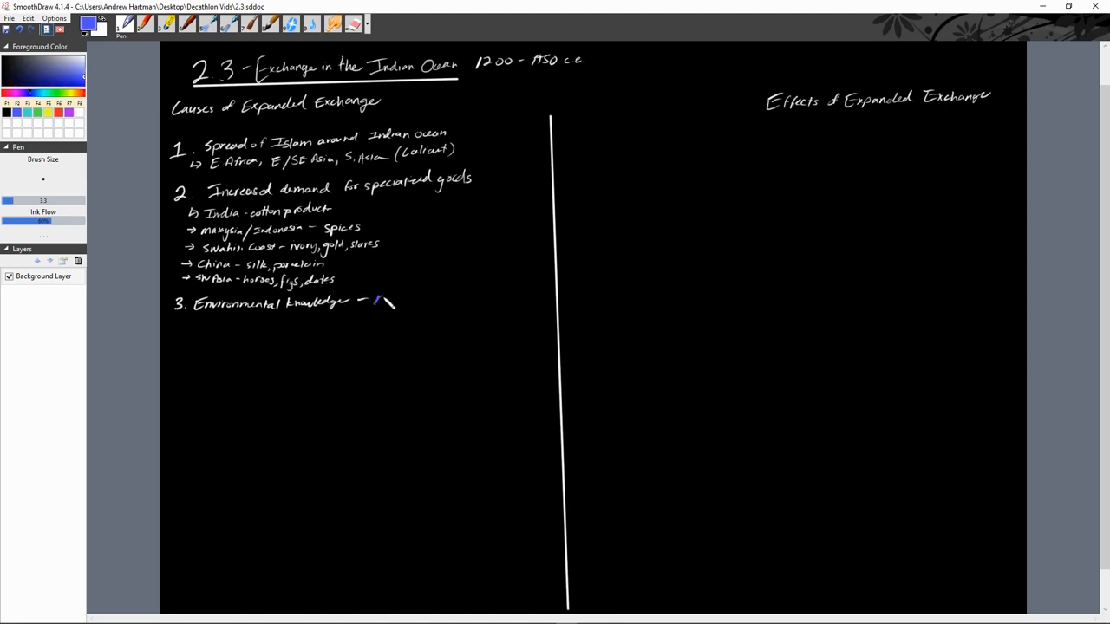
left_click_drag(374, 301, 429, 301)
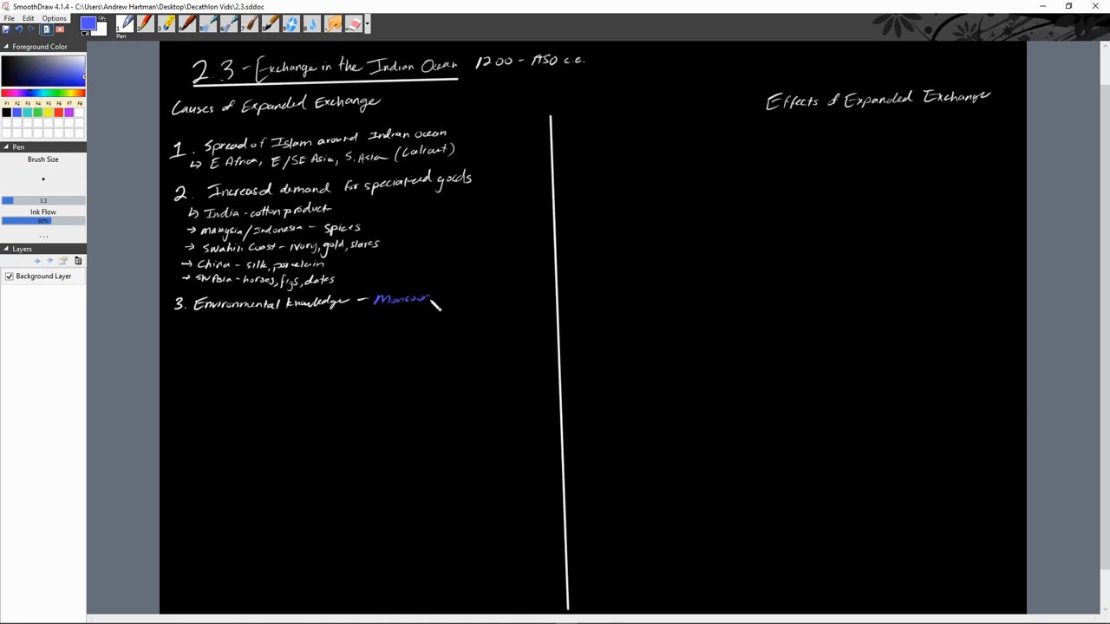
left_click_drag(404, 299, 473, 300)
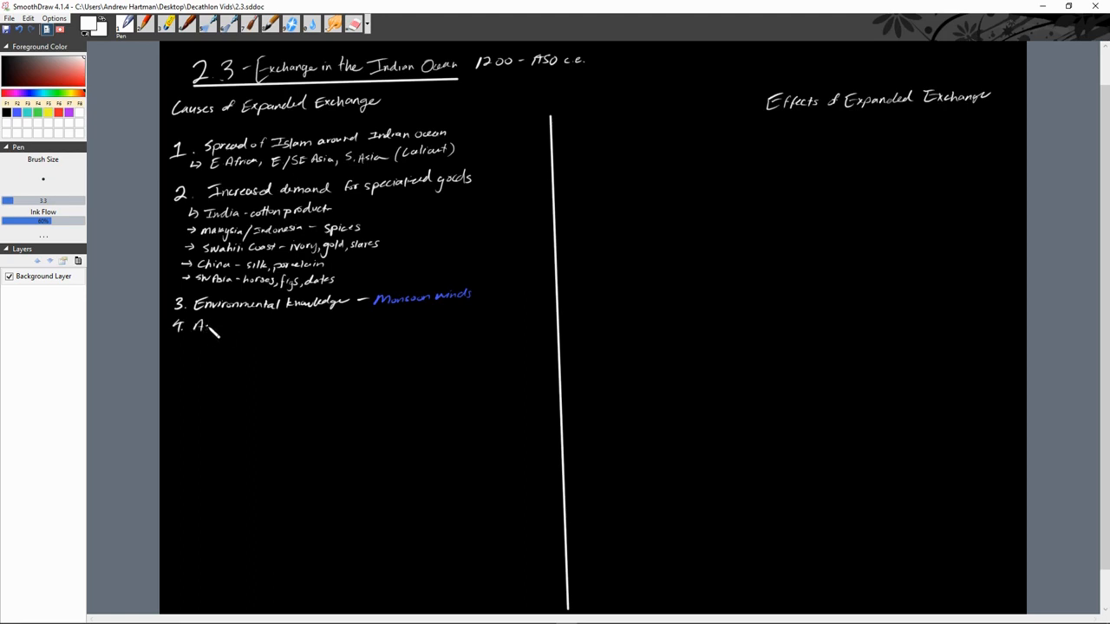
Write 'Advances in maritime technology' with bullets Lateen sails and Stern rudder
left_click_drag(200, 326, 247, 333)
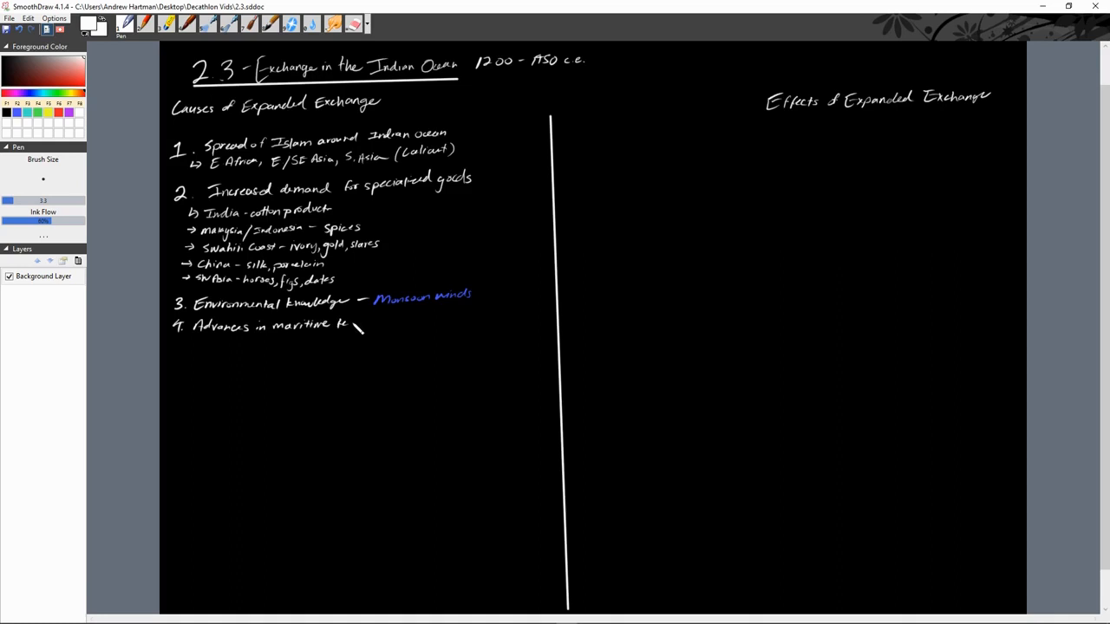
left_click_drag(347, 328, 395, 338)
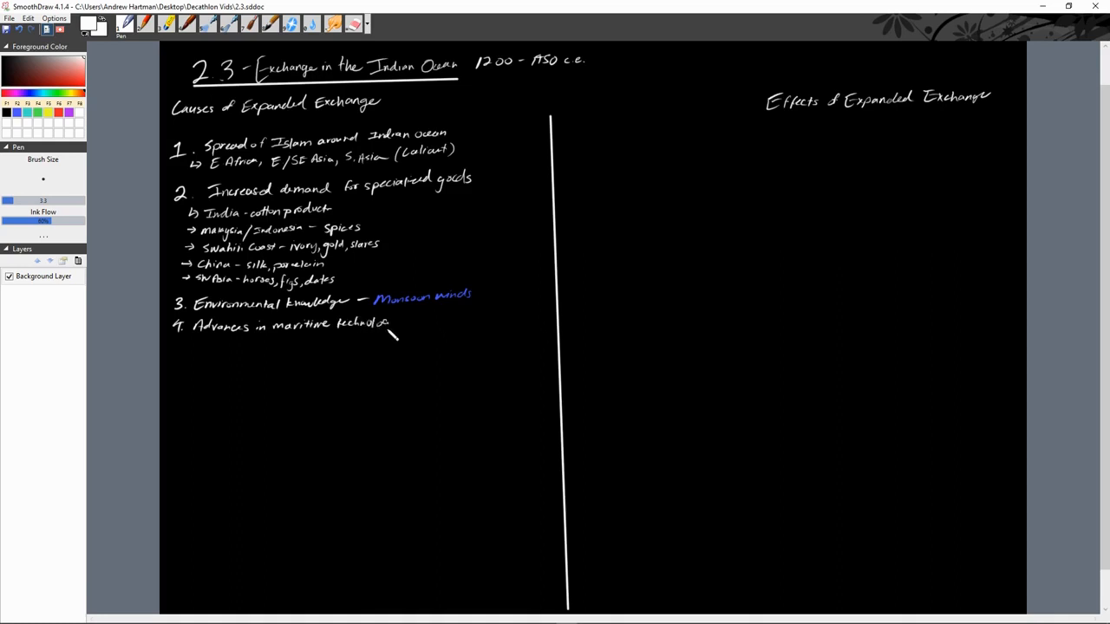
left_click_drag(389, 328, 398, 334)
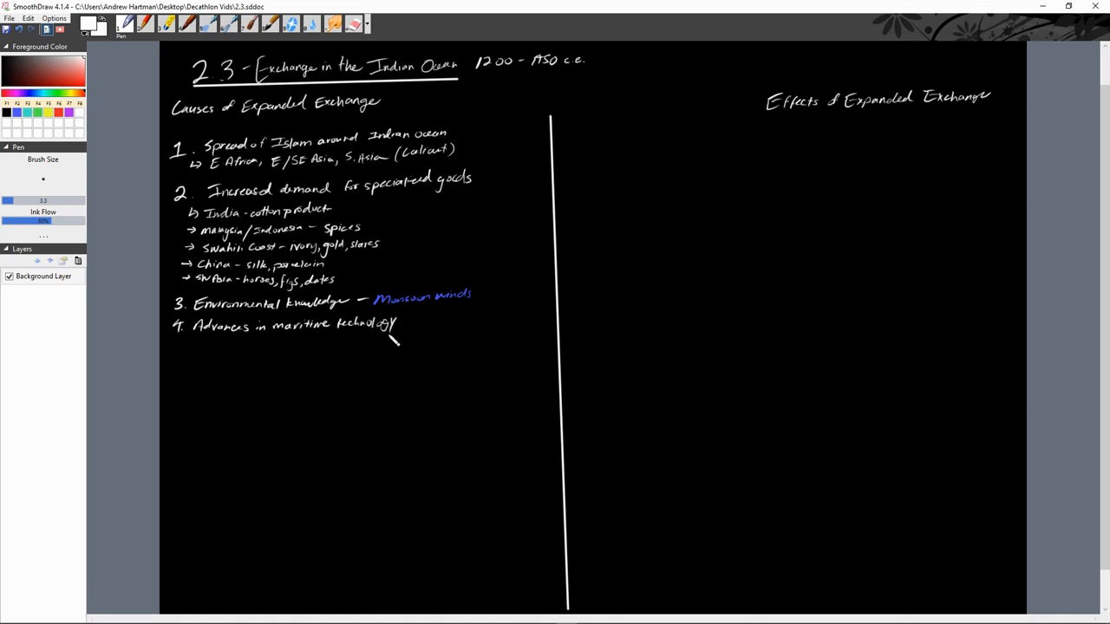
mouse_move(256, 374)
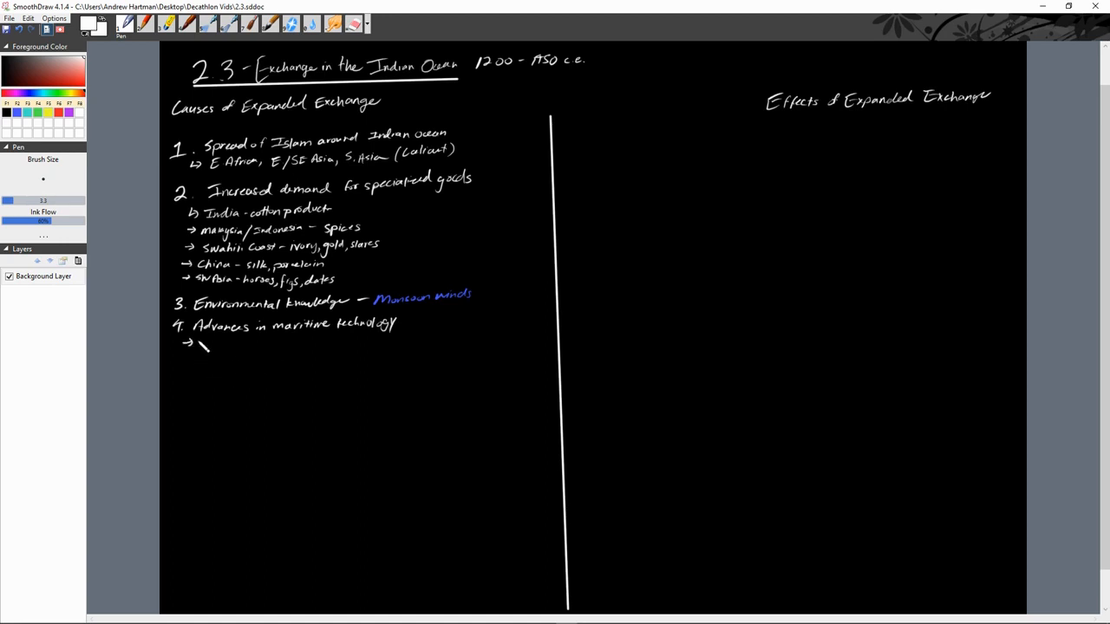
left_click_drag(195, 347, 234, 346)
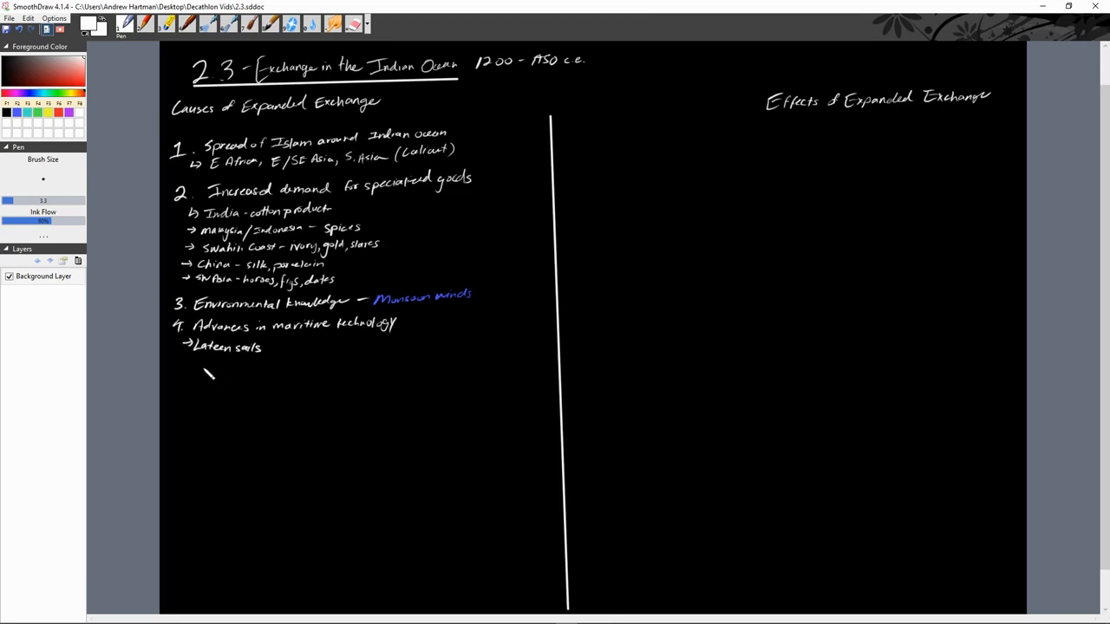
left_click_drag(182, 360, 198, 364)
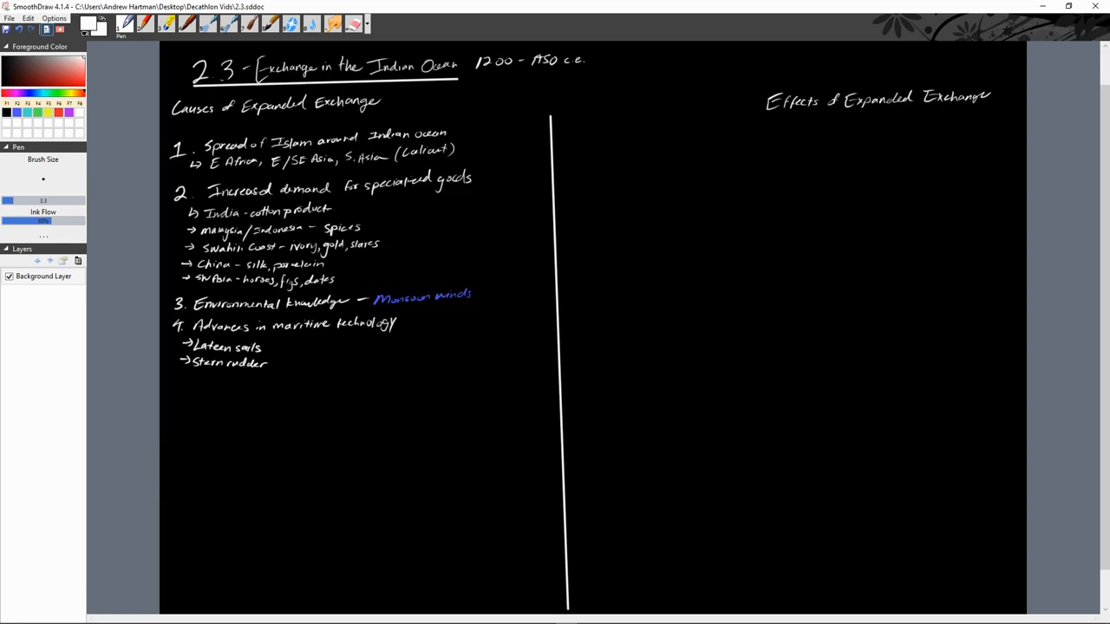
Bracket those two bullets as 'dhows', then add Astrolabe and Compass bullets
left_click_drag(286, 347, 282, 369)
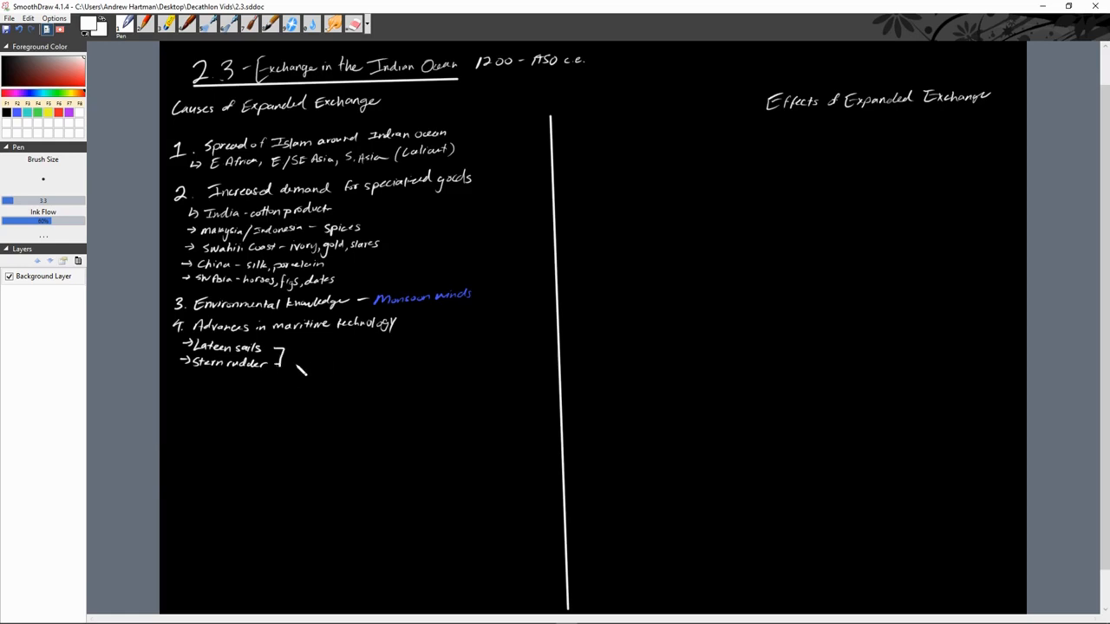
mouse_move(308, 380)
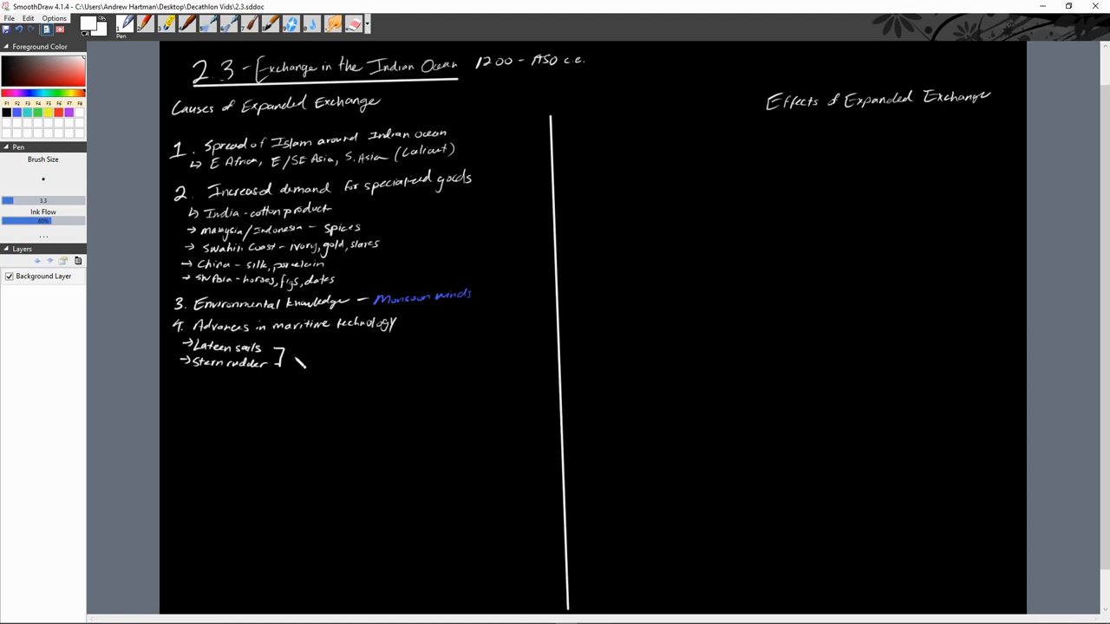
left_click_drag(288, 360, 325, 364)
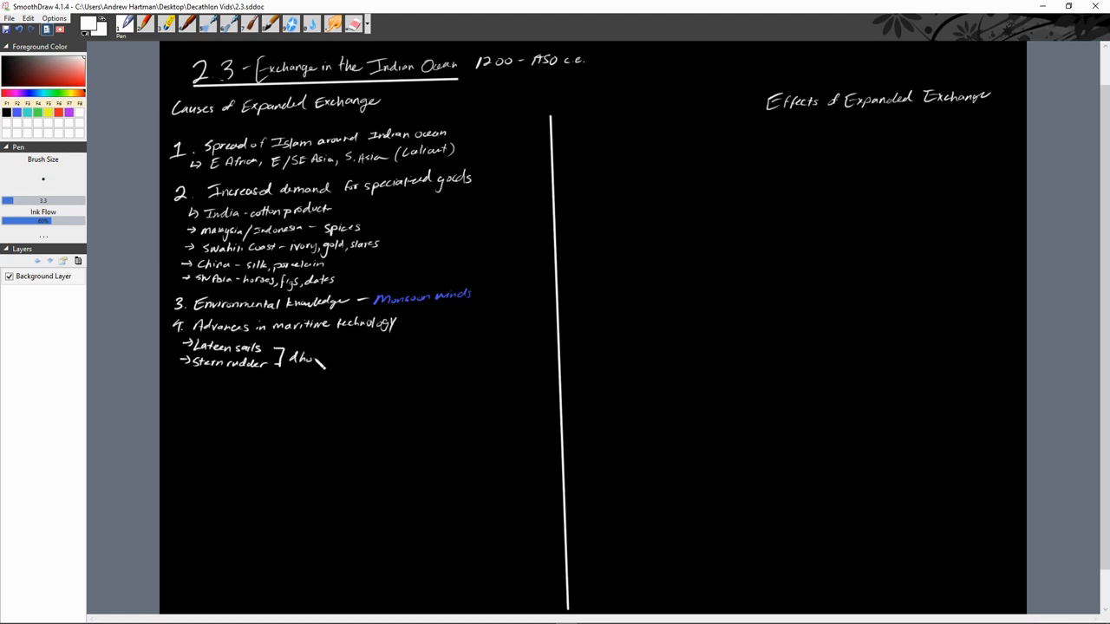
left_click_drag(316, 360, 334, 390)
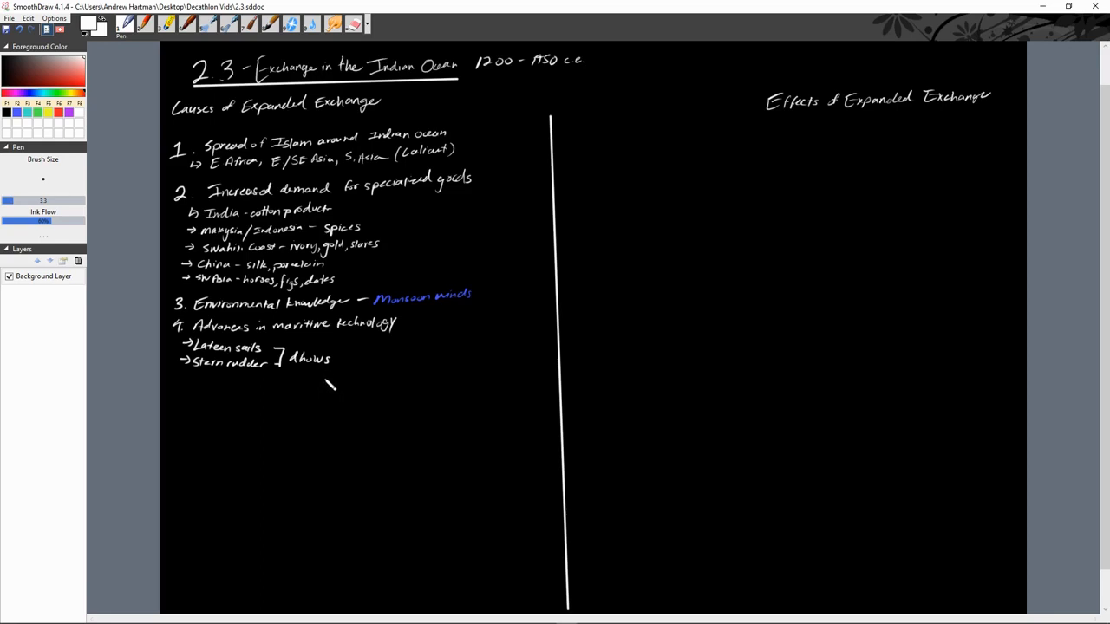
mouse_move(339, 378)
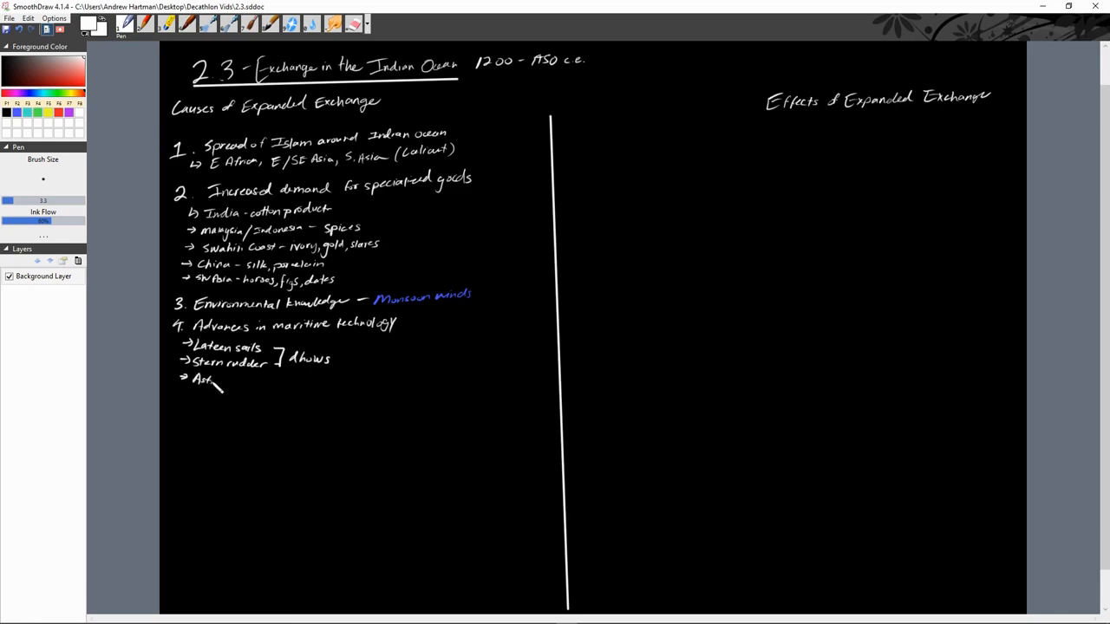
left_click_drag(207, 382, 252, 386)
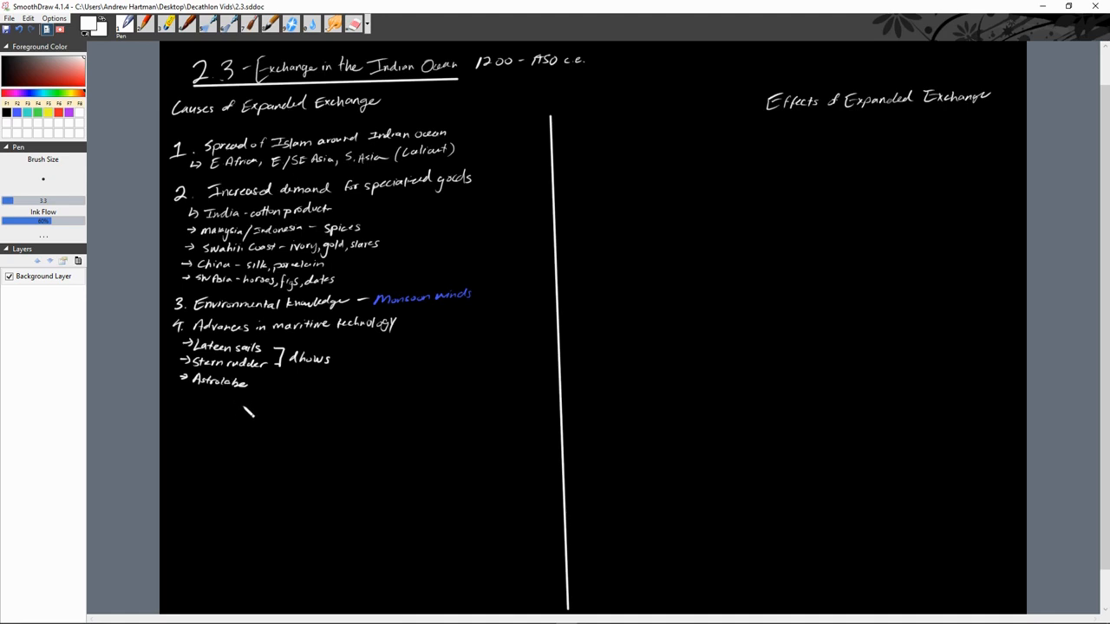
mouse_move(266, 423)
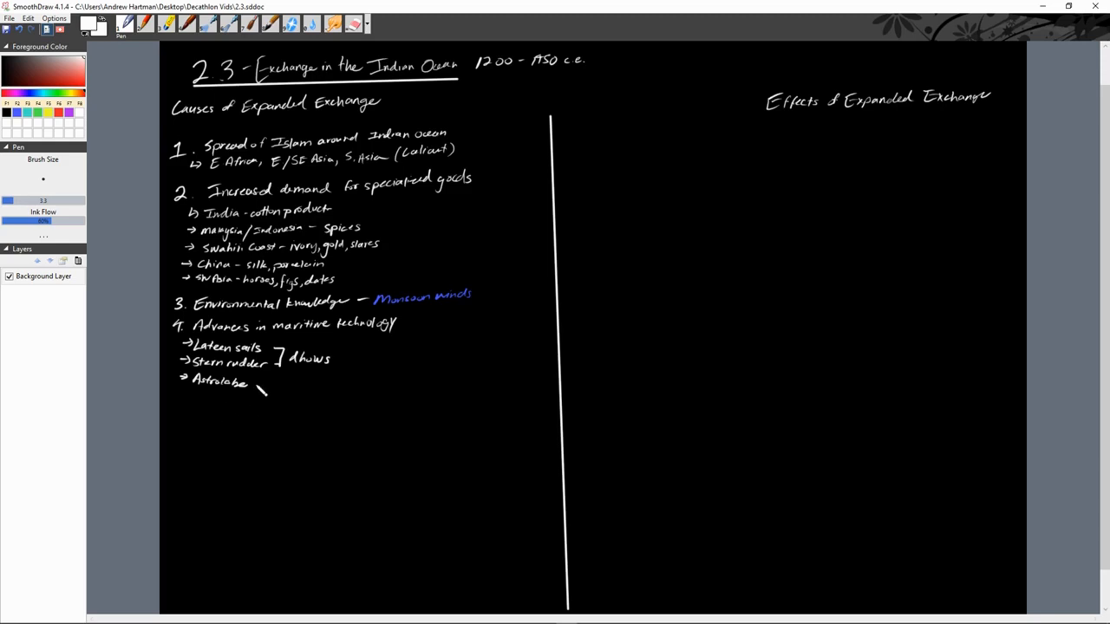
left_click_drag(182, 394, 195, 407)
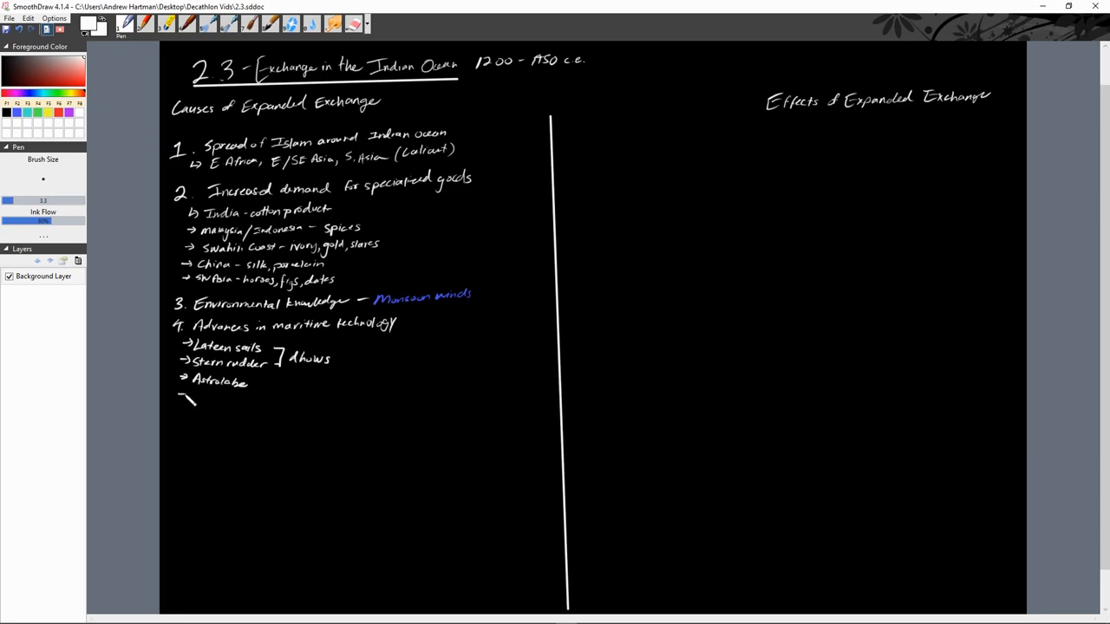
left_click_drag(191, 399, 230, 404)
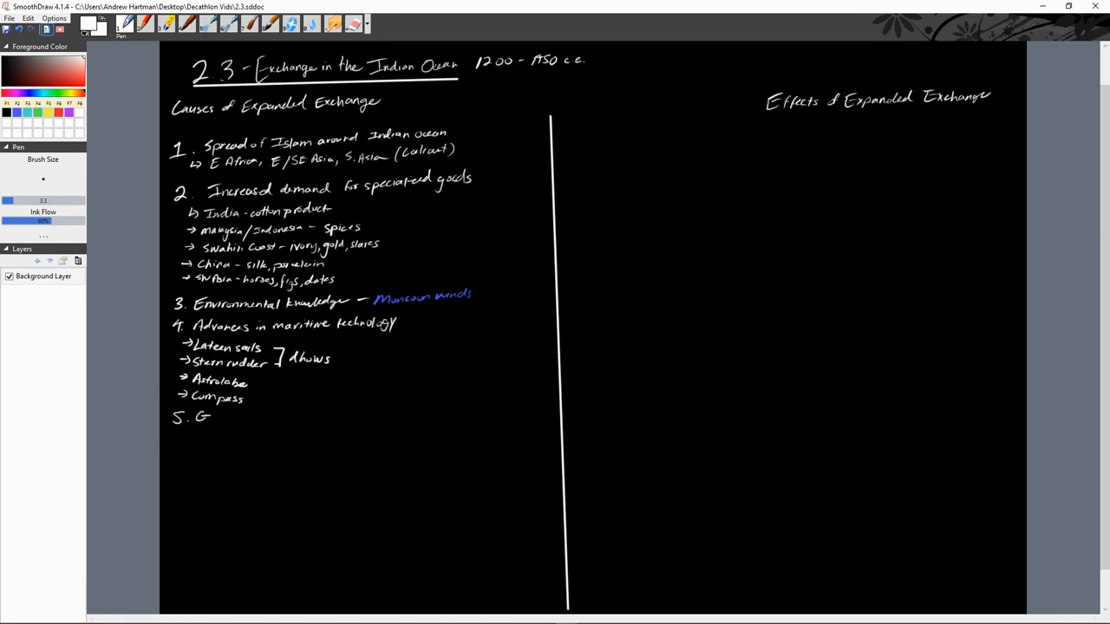
Write '5. Growth of large states' with a blue 'Melaka' sub-point
left_click_drag(210, 417, 219, 431)
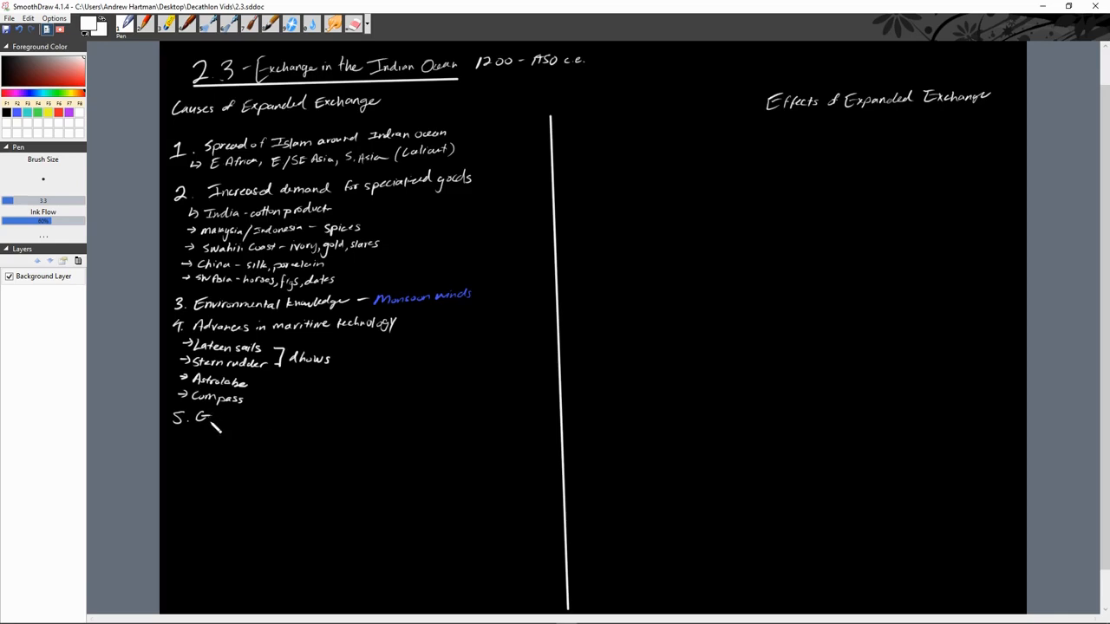
left_click_drag(212, 420, 247, 416)
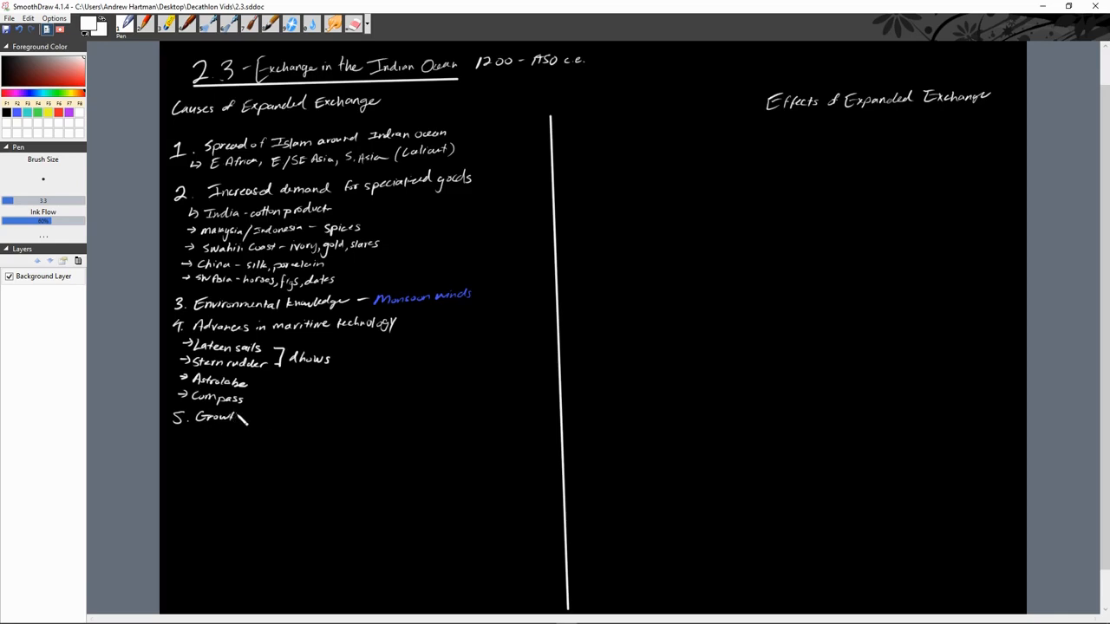
left_click_drag(235, 419, 261, 423)
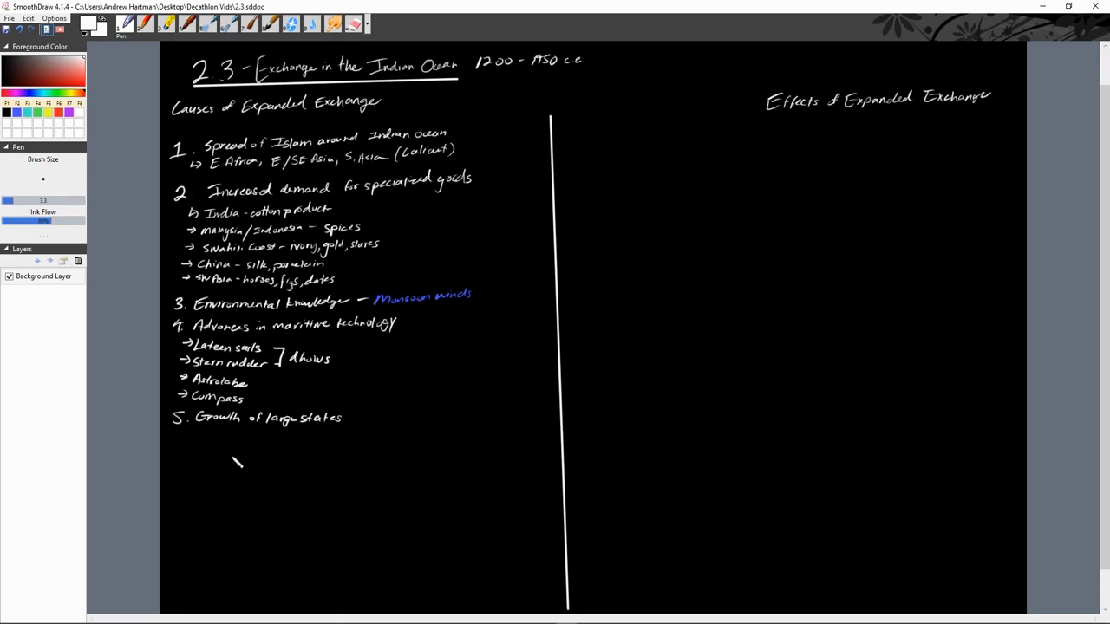
mouse_move(191, 449)
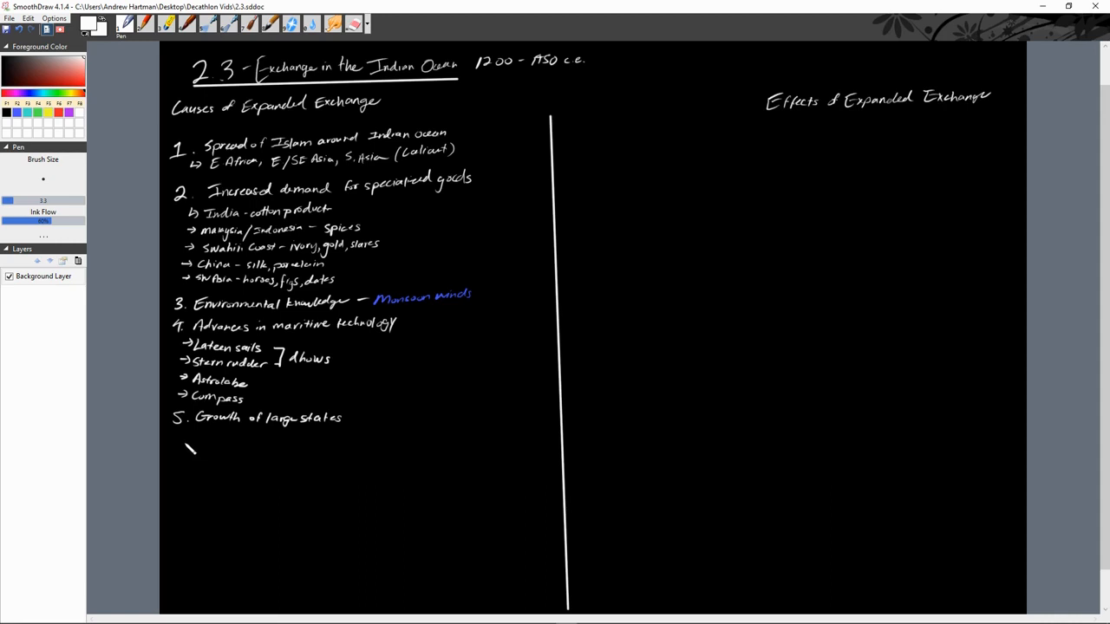
left_click_drag(189, 442, 185, 436)
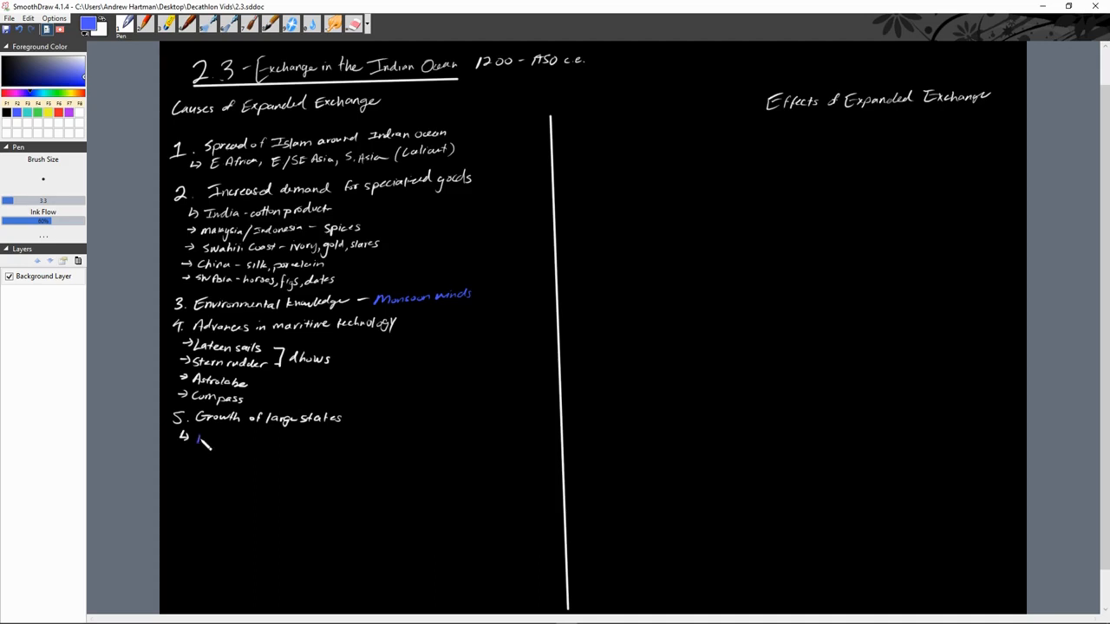
left_click_drag(197, 438, 239, 443)
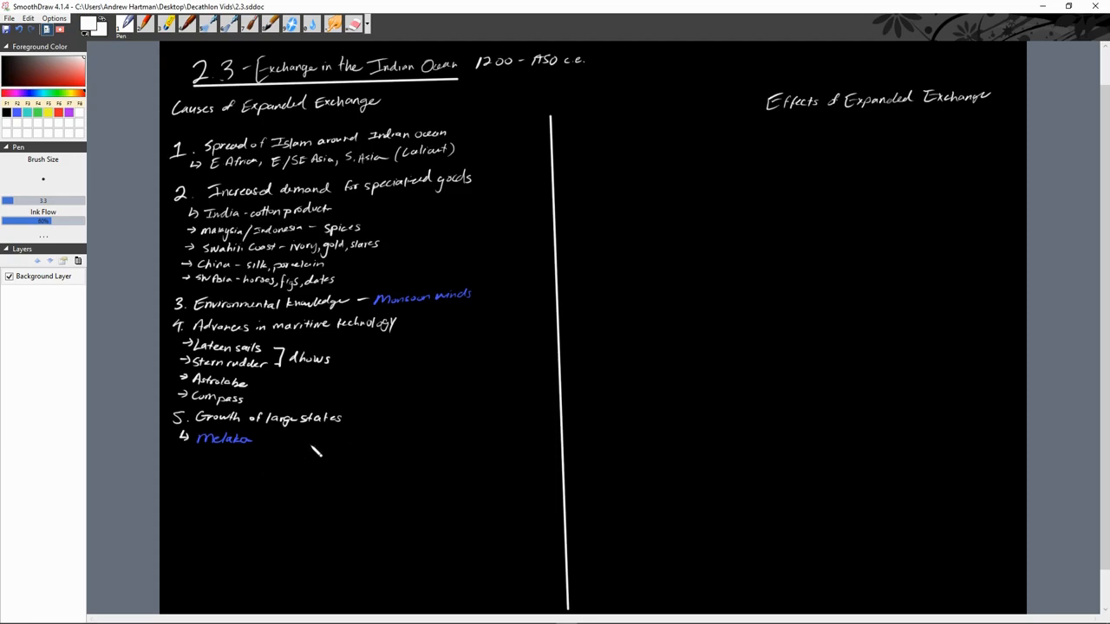
mouse_move(266, 446)
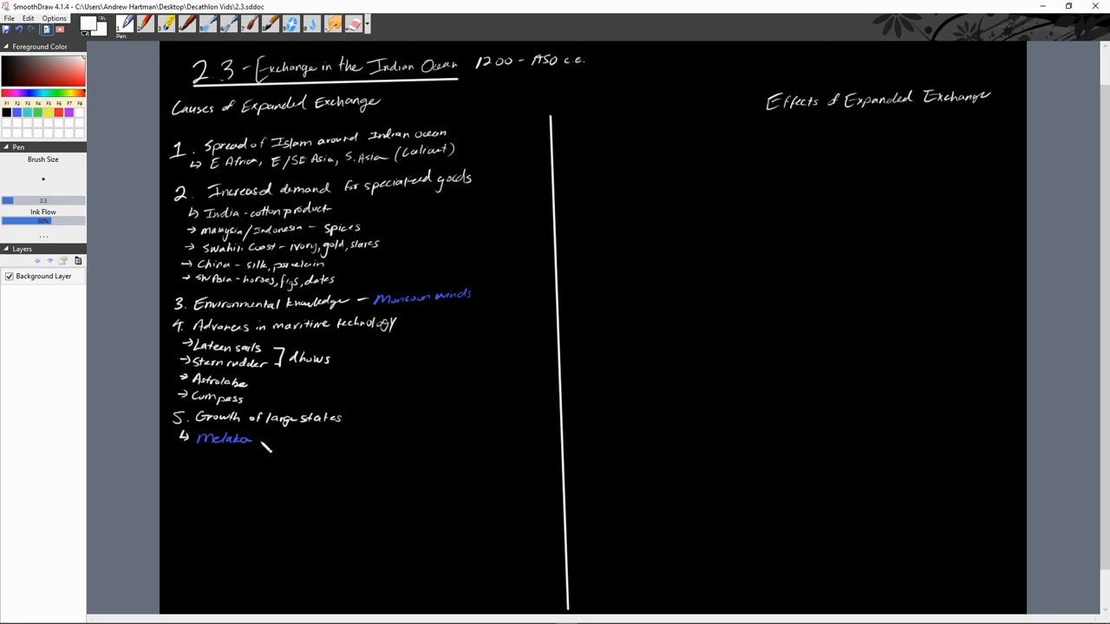
Add 'strong via navy, taxing trade through Strait of Melaka' after Melaka
left_click_drag(260, 440, 269, 439)
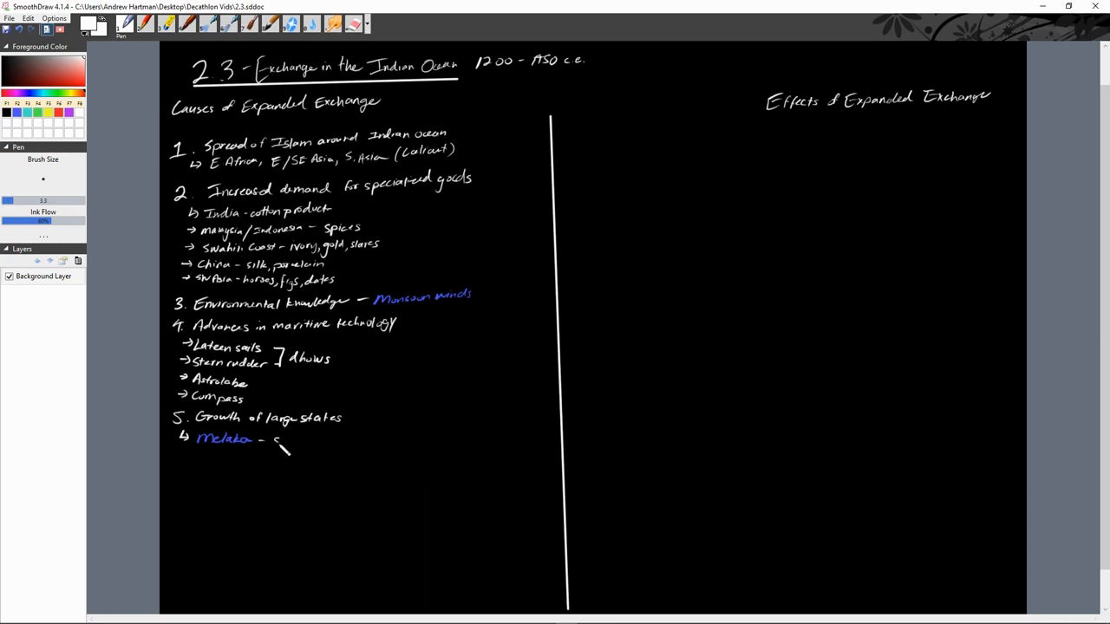
left_click_drag(269, 444, 325, 444)
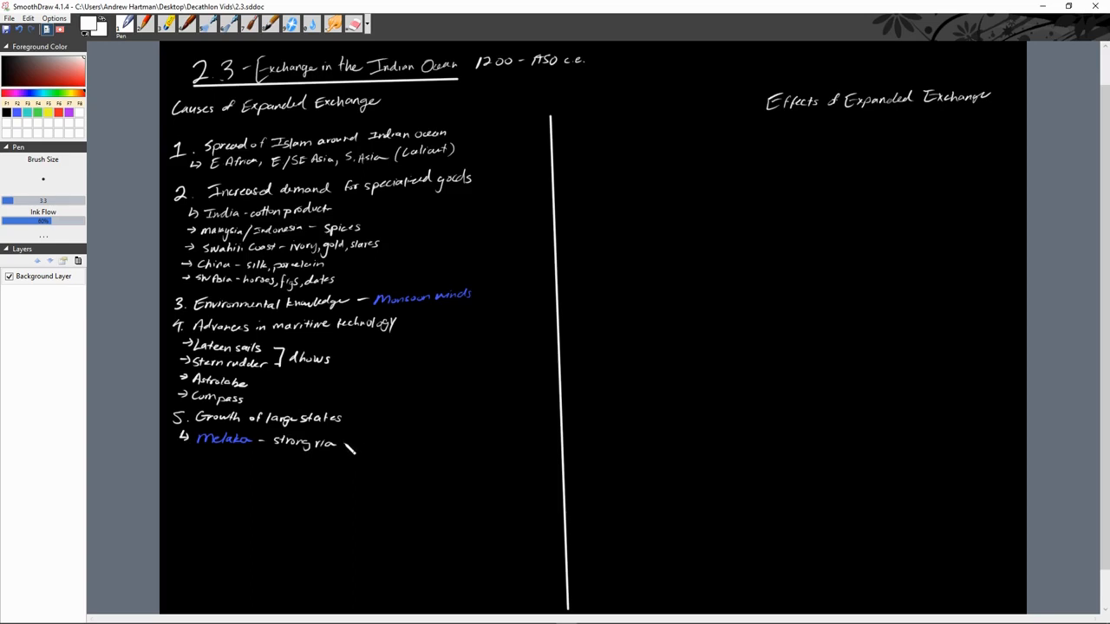
type("navy, taxing")
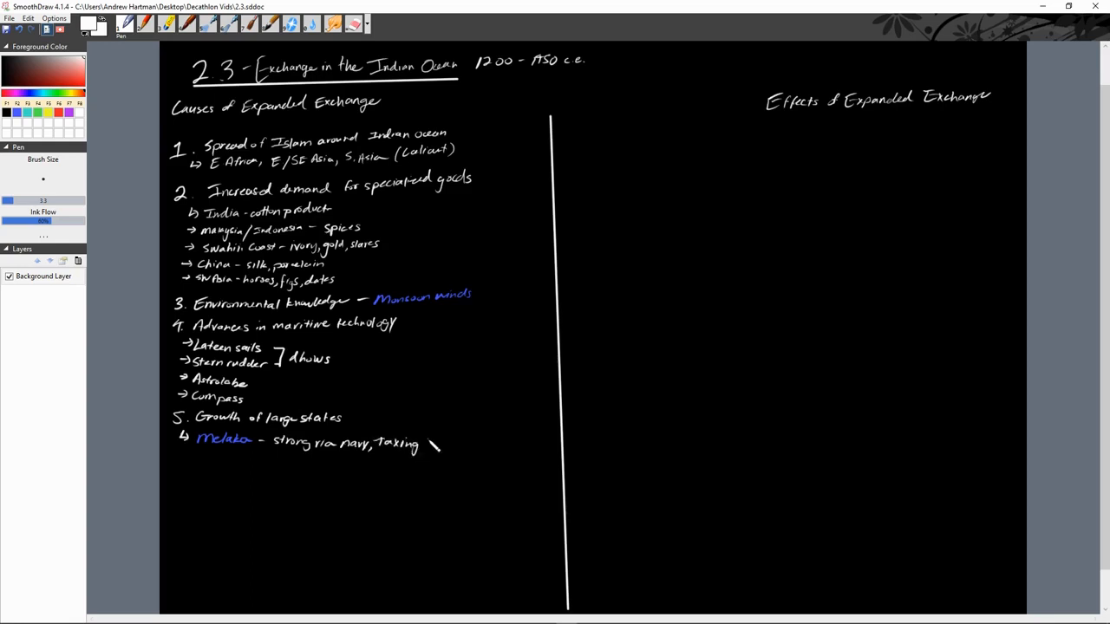
left_click_drag(425, 442, 468, 455)
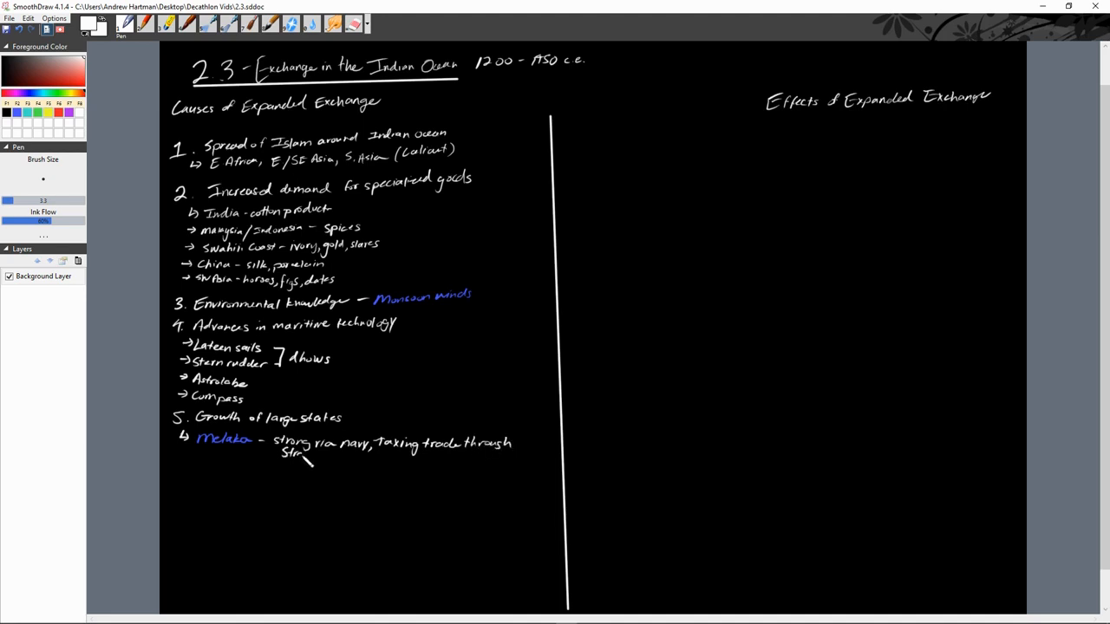
left_click_drag(303, 456, 347, 460)
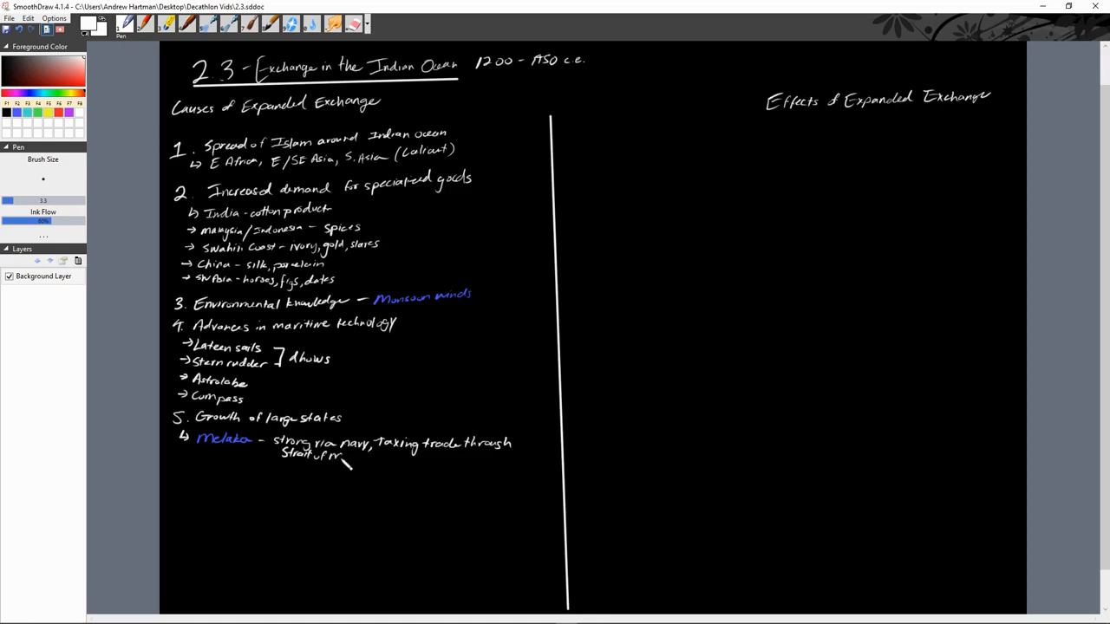
left_click_drag(340, 455, 373, 468)
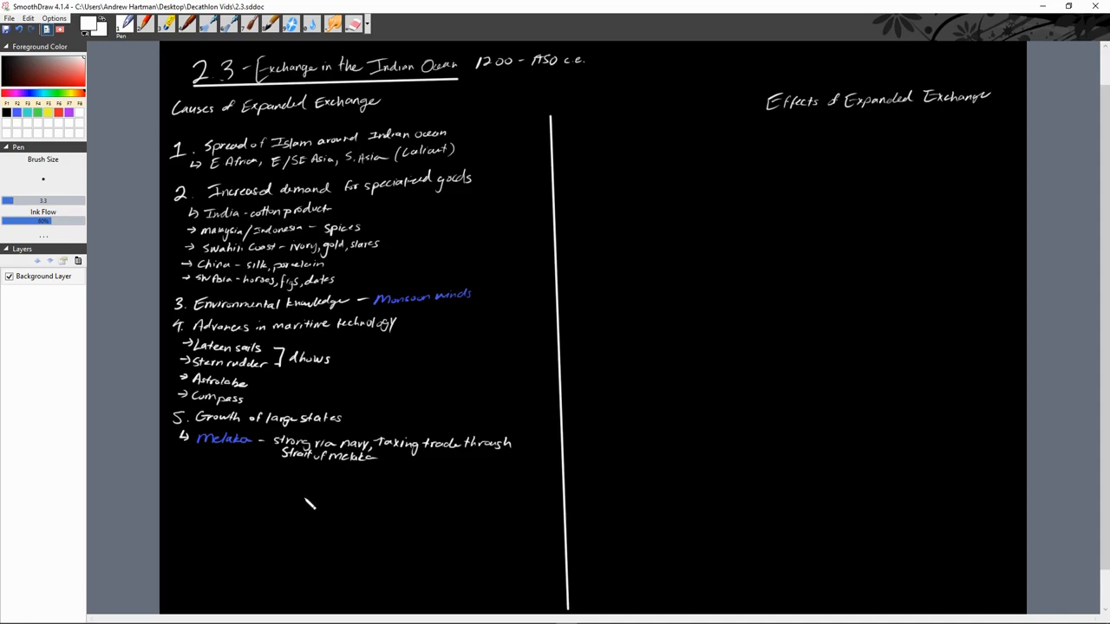
mouse_move(314, 499)
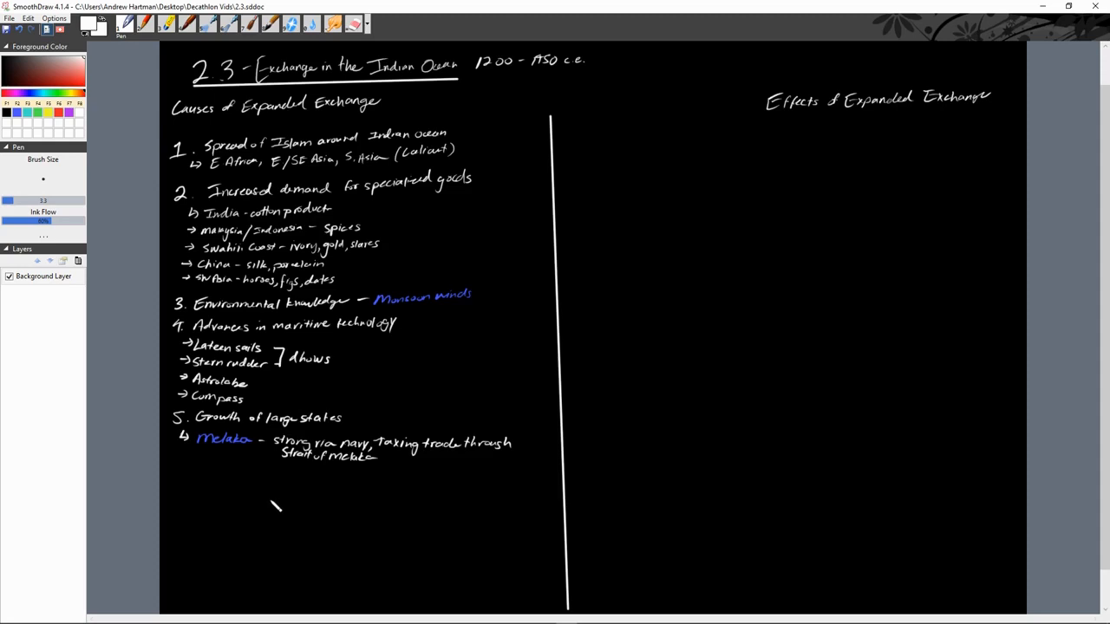
mouse_move(170, 619)
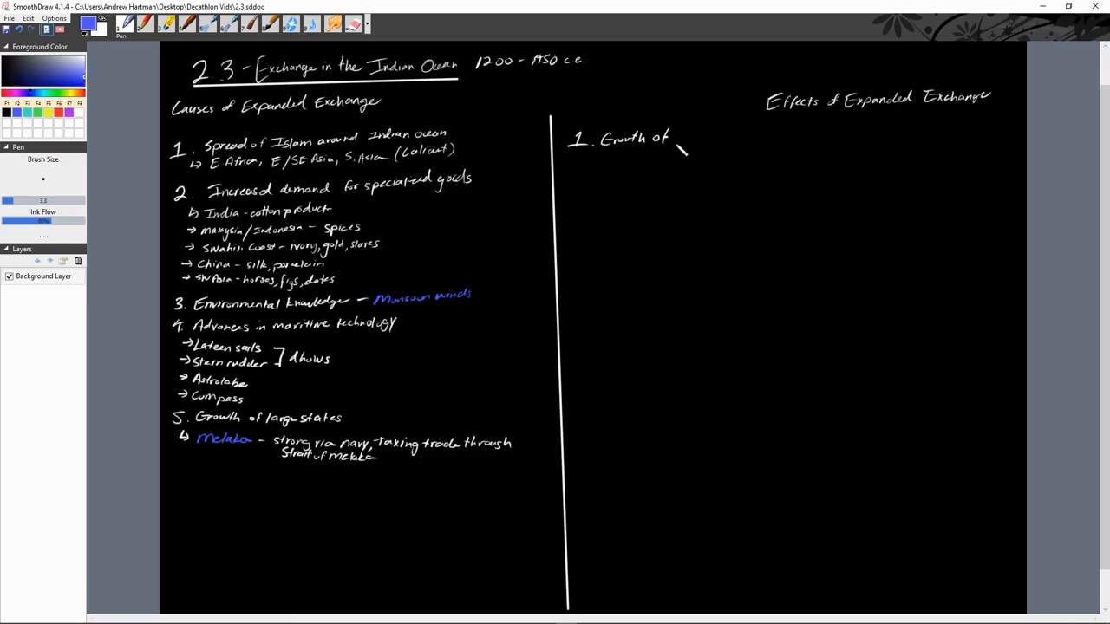
Write 'Growth of diaspora communities' and note merchants migrating to Indian Ocean port cities
left_click_drag(677, 138, 703, 143)
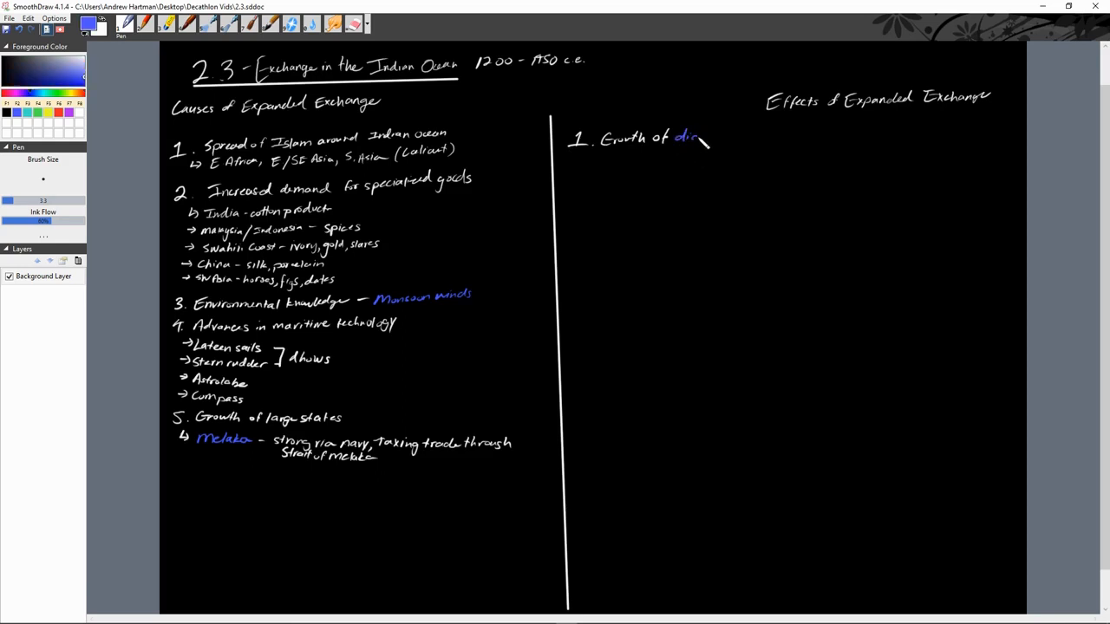
left_click_drag(689, 137, 742, 141)
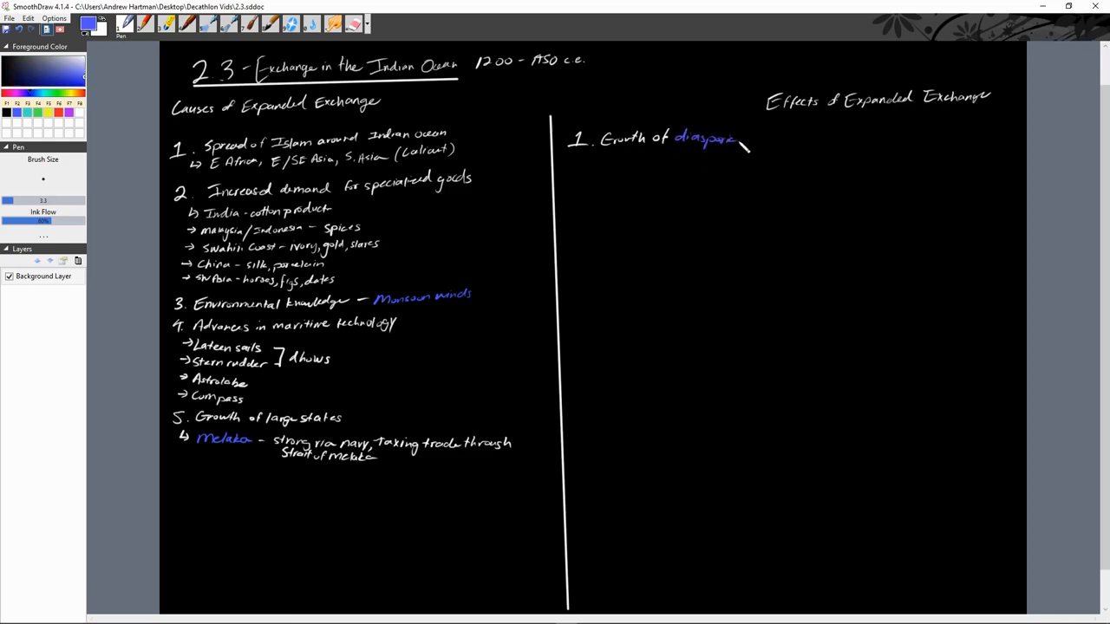
left_click_drag(741, 146, 798, 139)
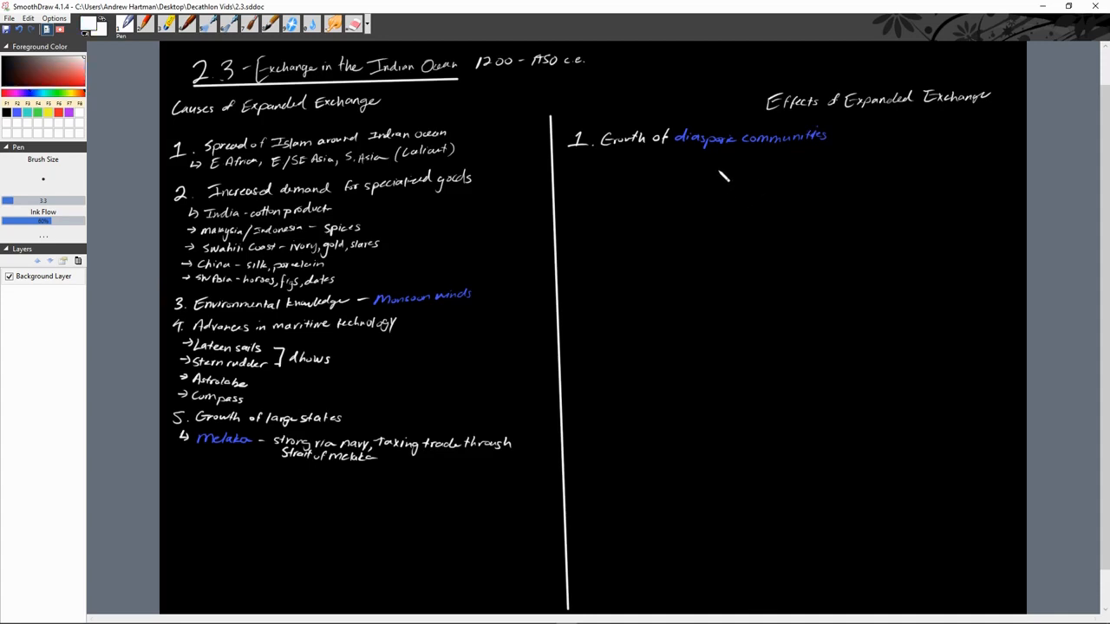
mouse_move(648, 190)
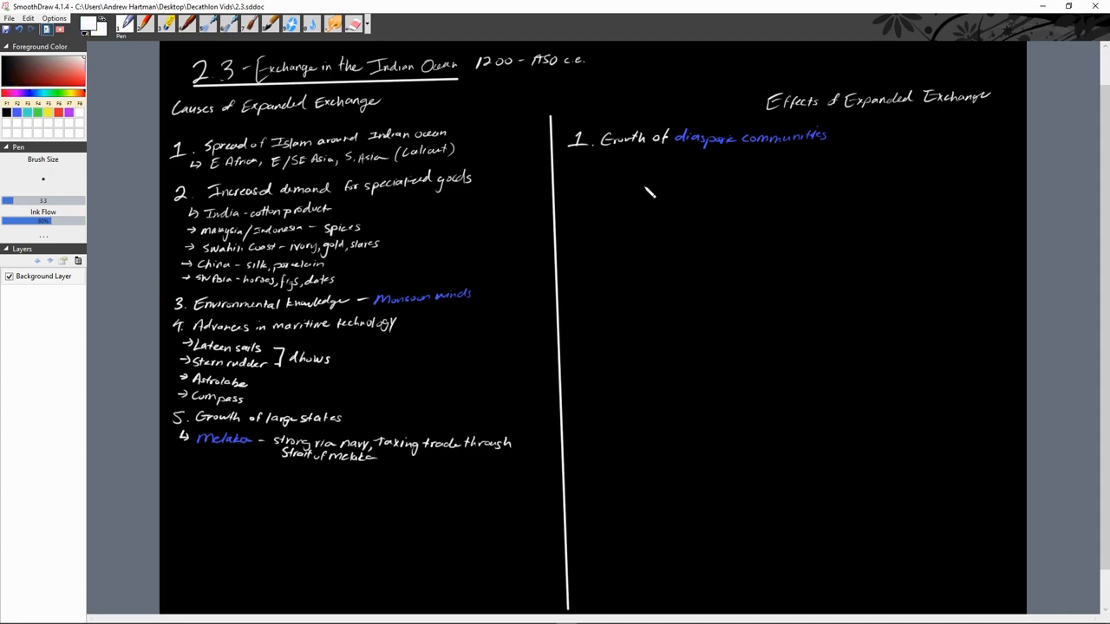
mouse_move(644, 181)
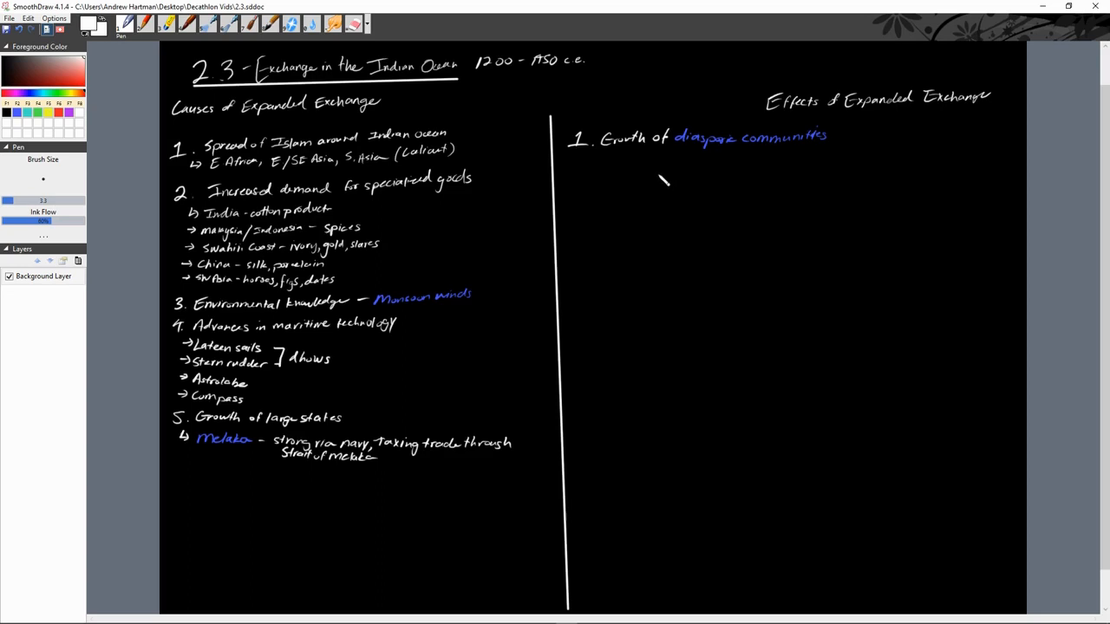
mouse_move(657, 173)
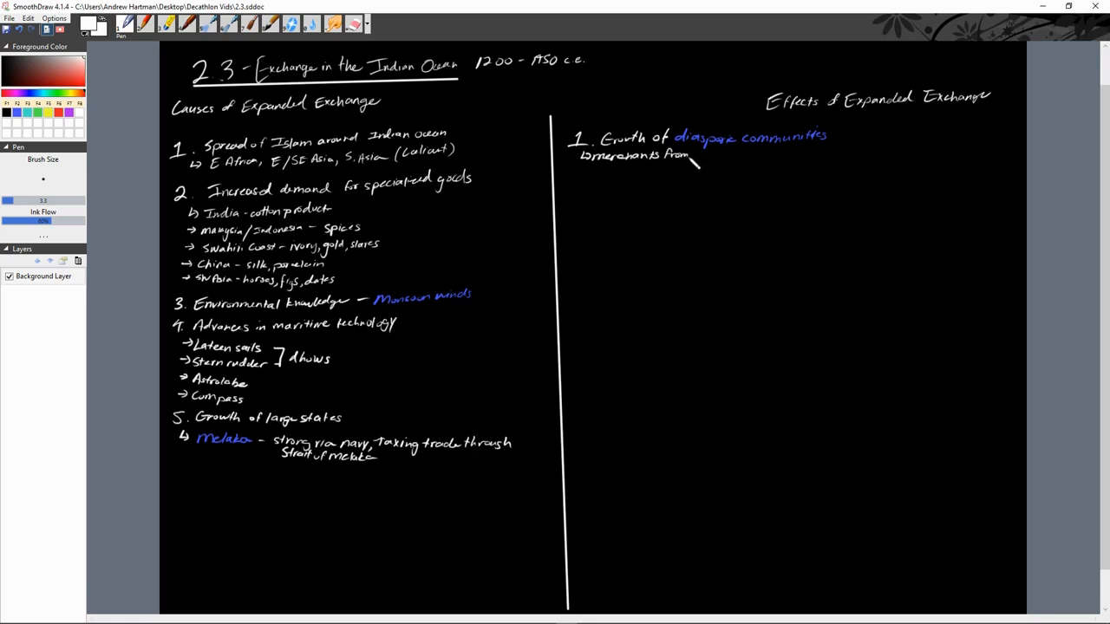
left_click_drag(694, 160, 728, 165)
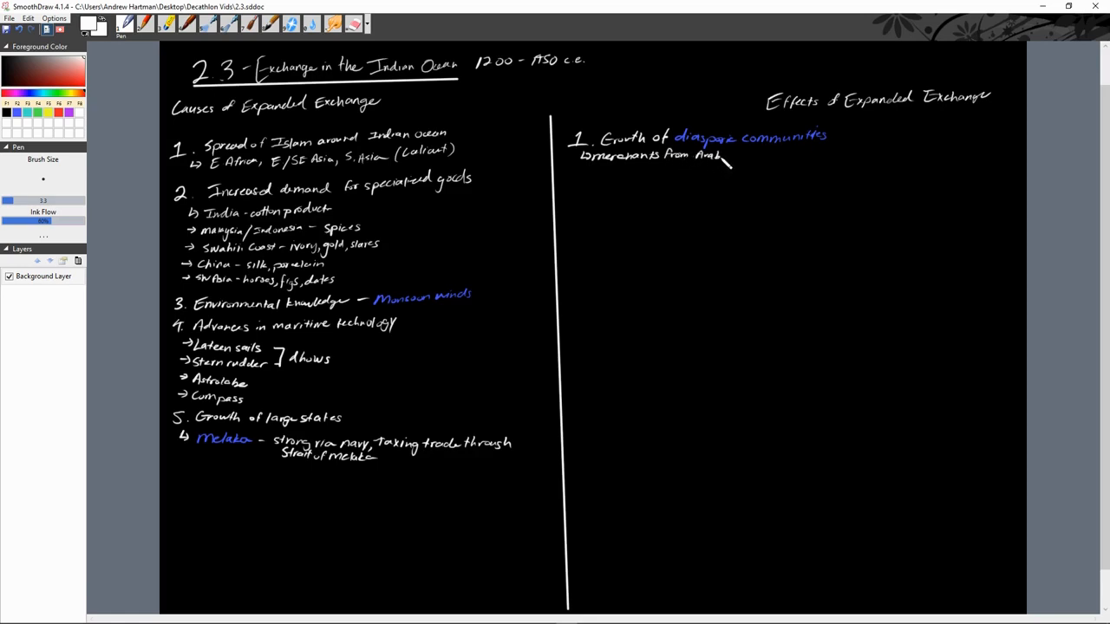
left_click_drag(728, 160, 763, 165)
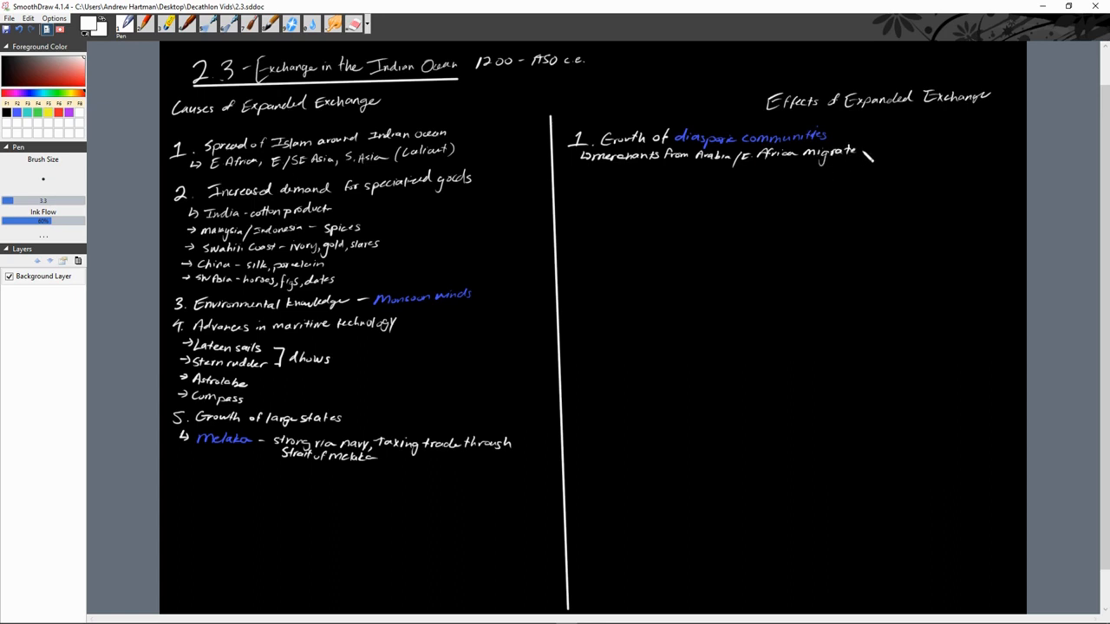
left_click(872, 152)
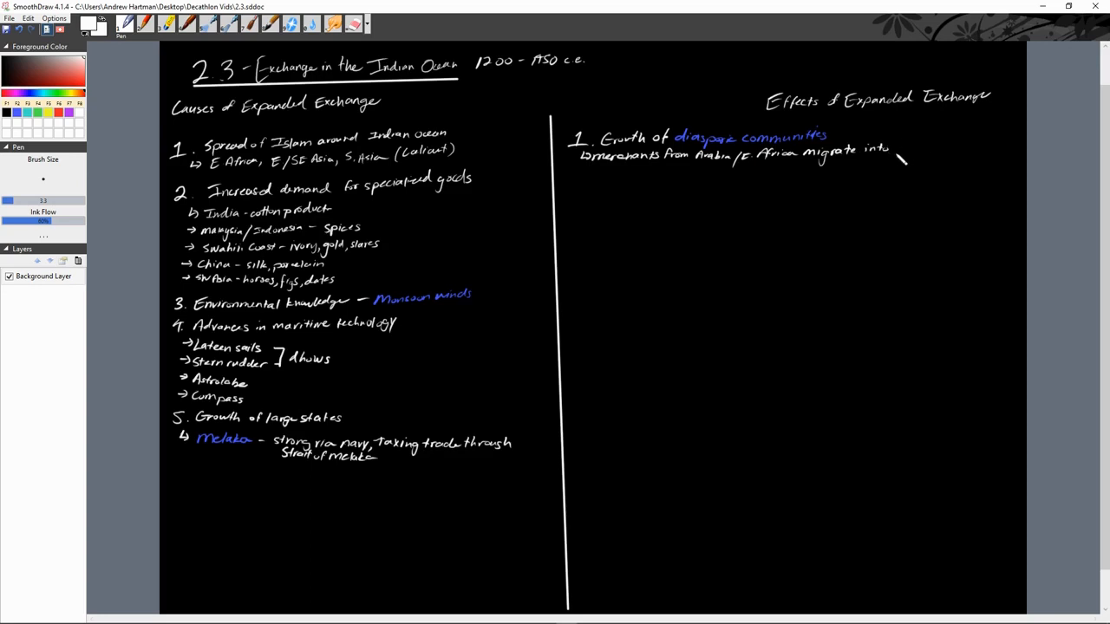
left_click_drag(897, 149, 932, 161)
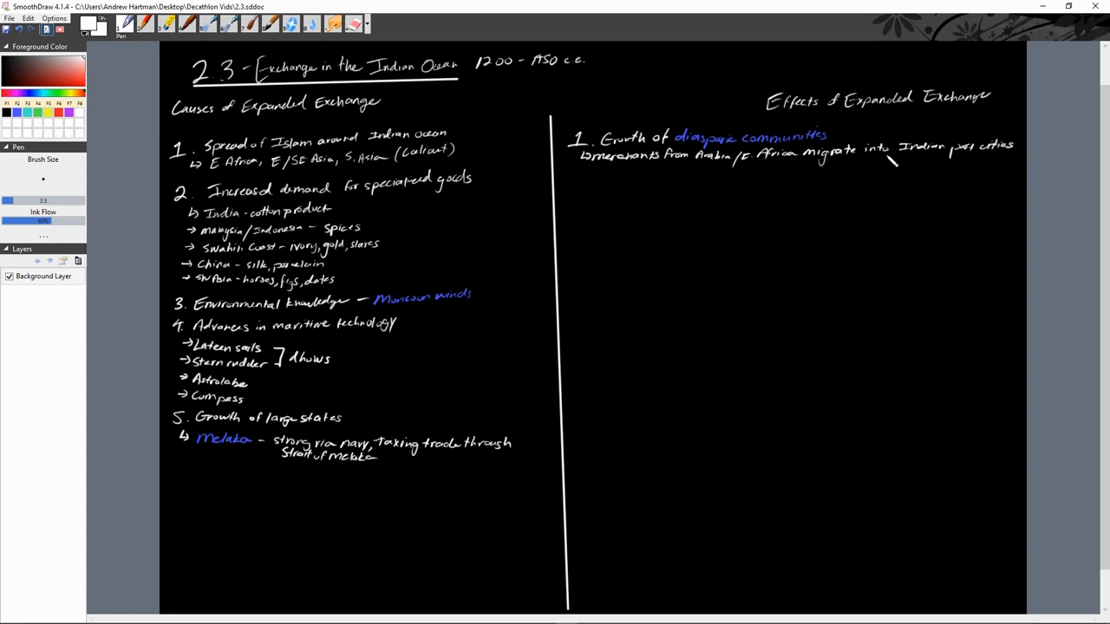
mouse_move(876, 151)
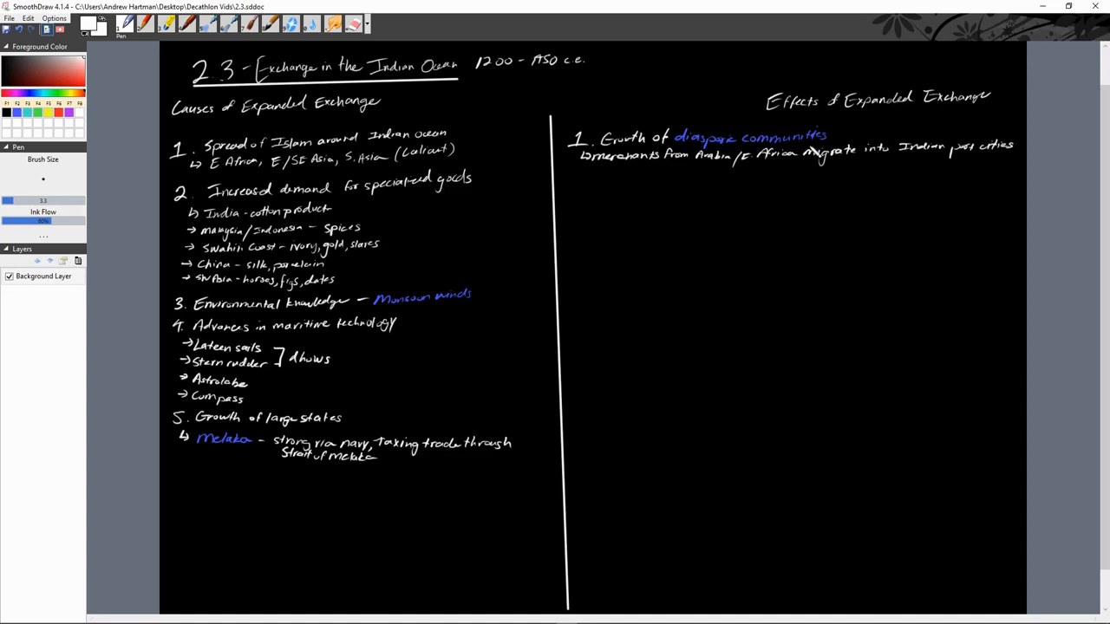
Add sub-point: Arab/Persian merchants moved into E. Africa
left_click_drag(598, 169, 607, 186)
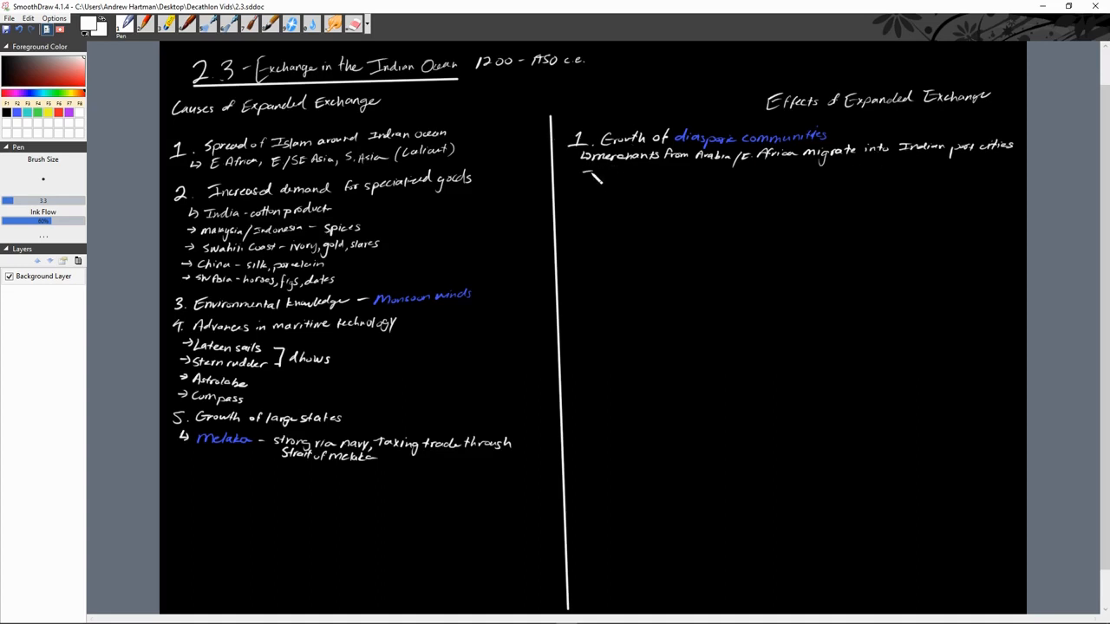
left_click_drag(592, 175, 628, 177)
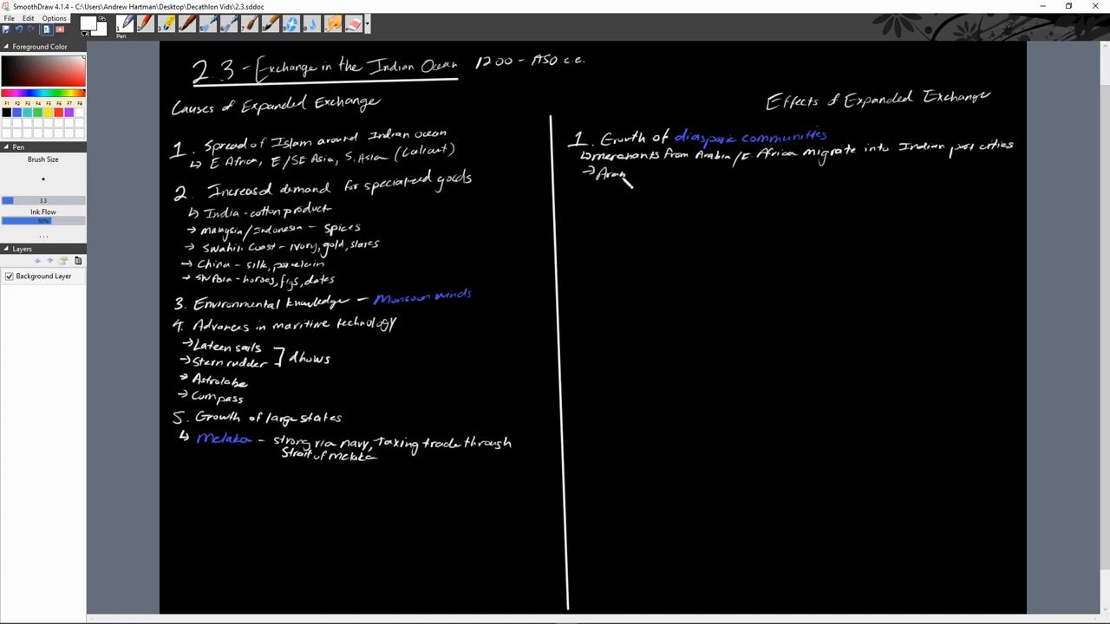
left_click_drag(625, 178, 672, 182)
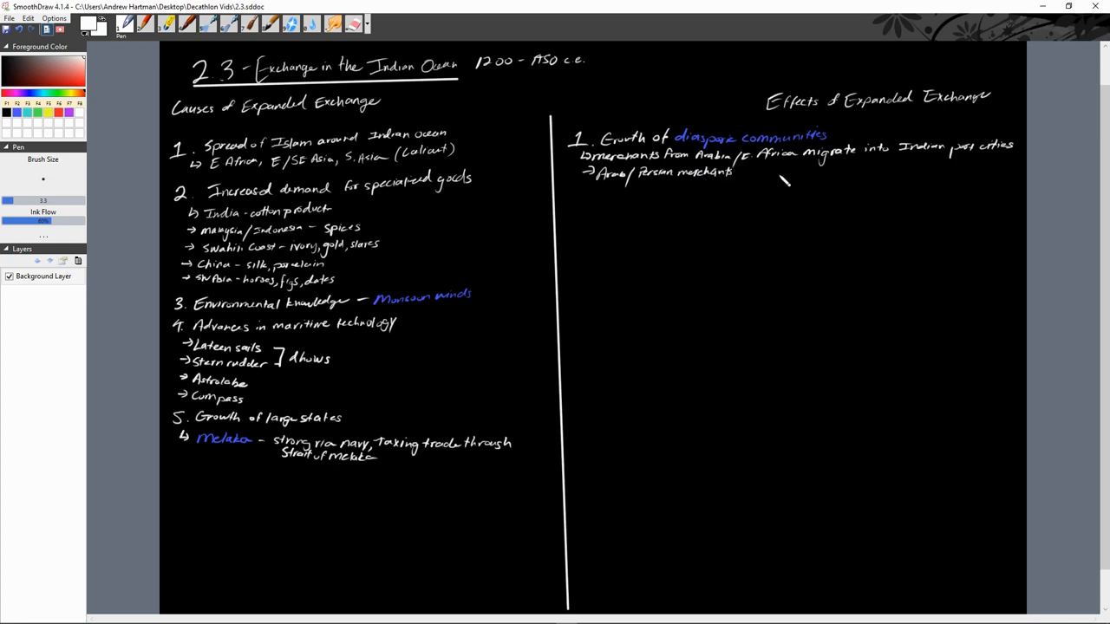
left_click_drag(737, 173, 780, 178)
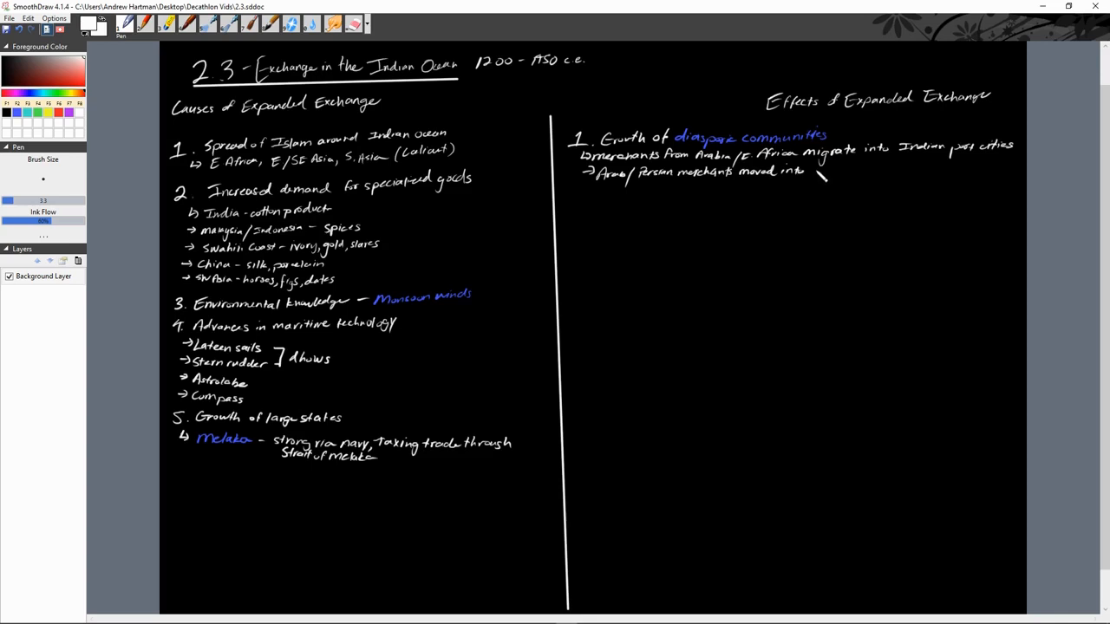
left_click_drag(807, 172, 846, 177)
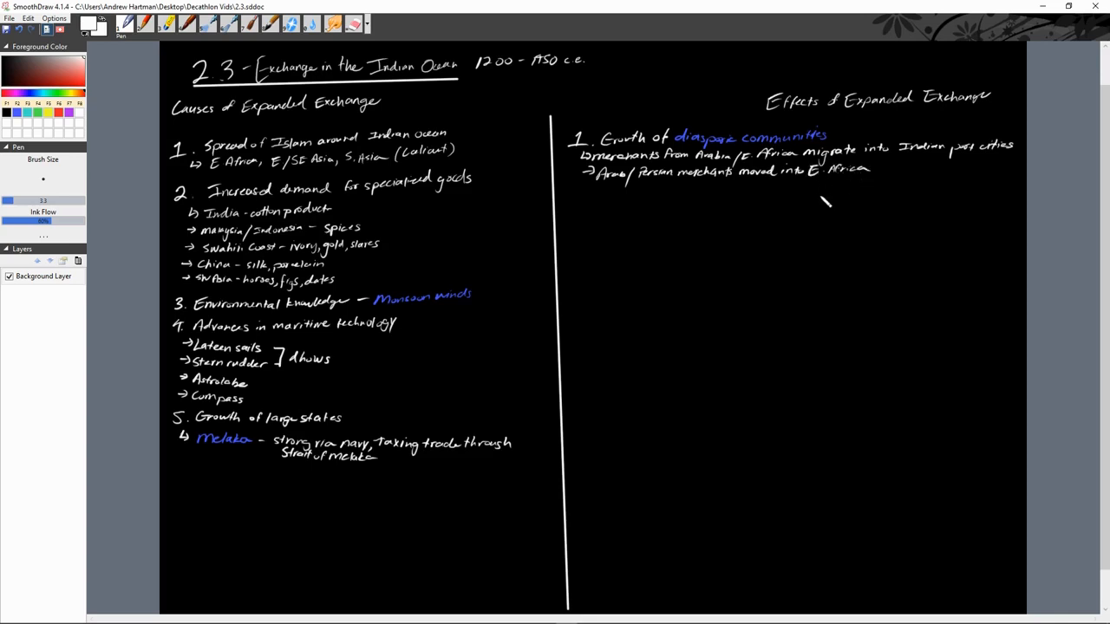
mouse_move(807, 189)
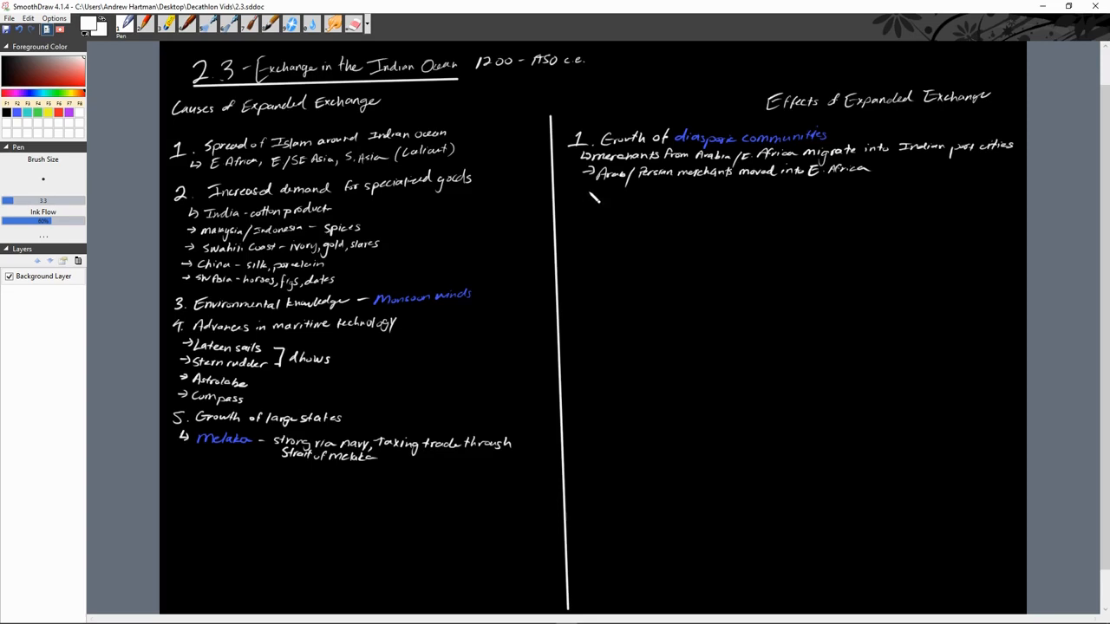
Add sub-point noting they brought Islam and won converts
left_click_drag(592, 193, 624, 197)
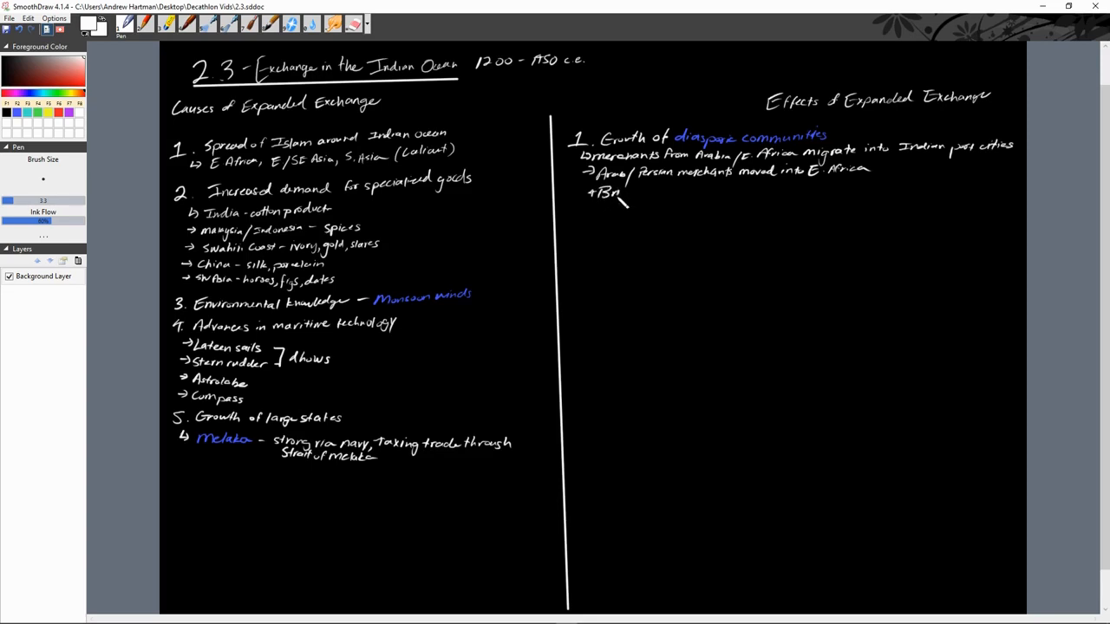
left_click_drag(616, 192, 667, 194)
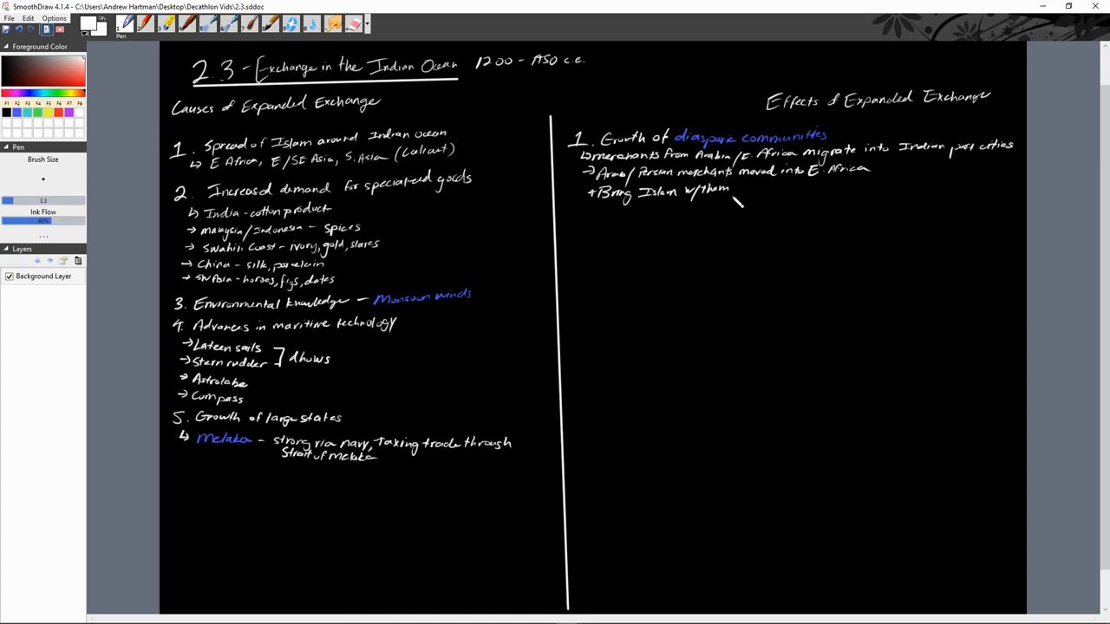
left_click_drag(733, 192, 772, 192)
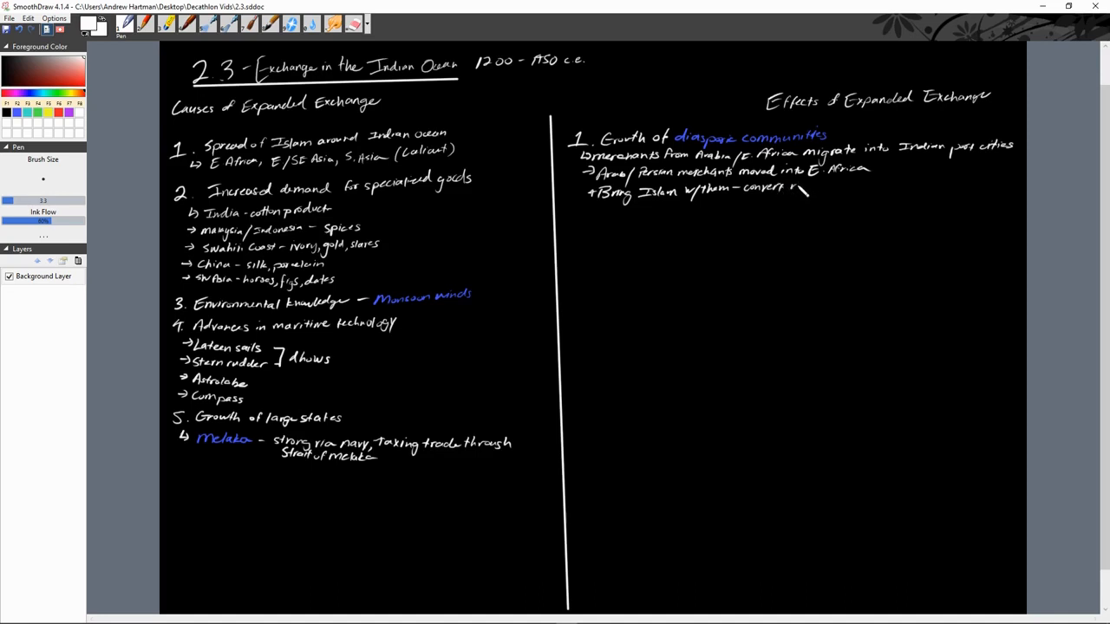
left_click_drag(806, 191, 836, 189)
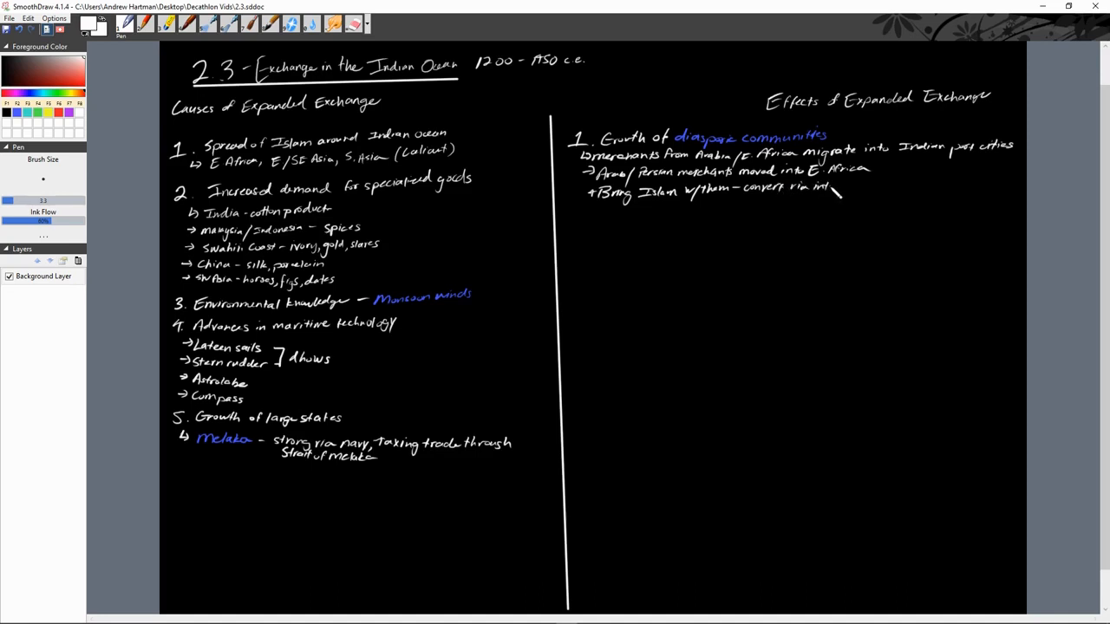
left_click_drag(829, 189, 881, 192)
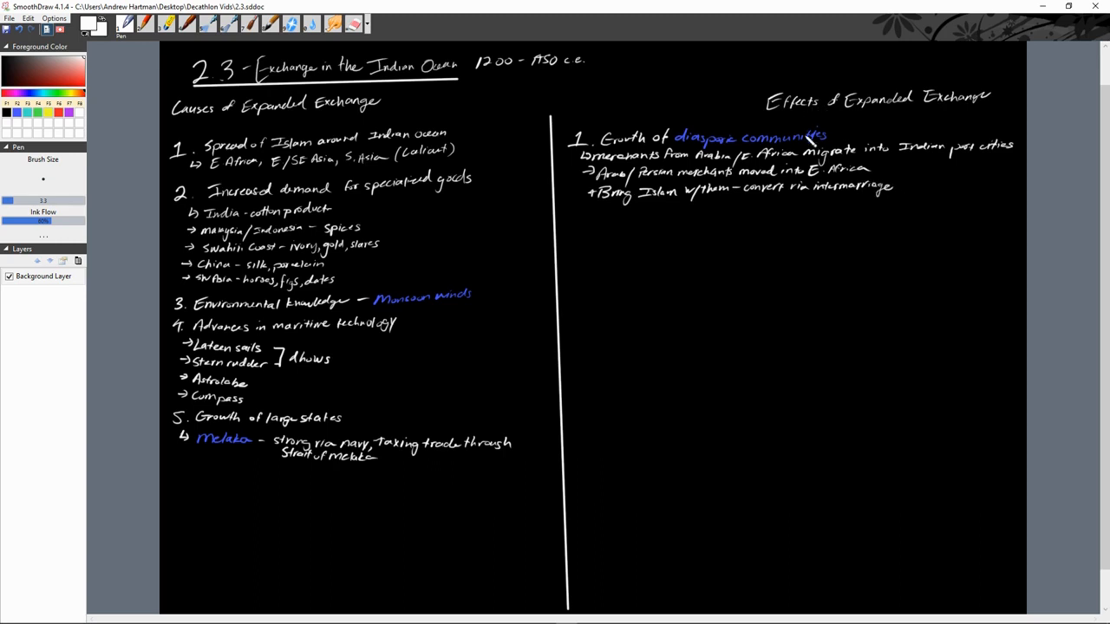
mouse_move(672, 399)
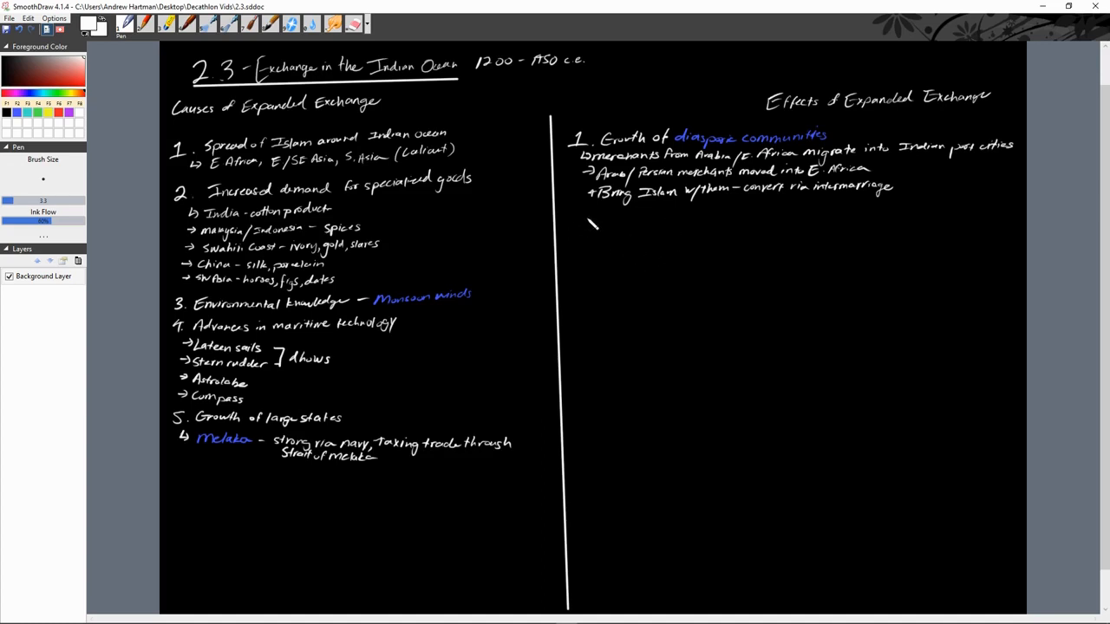
Write the blue 'Diaspora' definition and list Muslim, Chinese, Sogdian, Jewish and Malay communities
left_click_drag(564, 226, 590, 221)
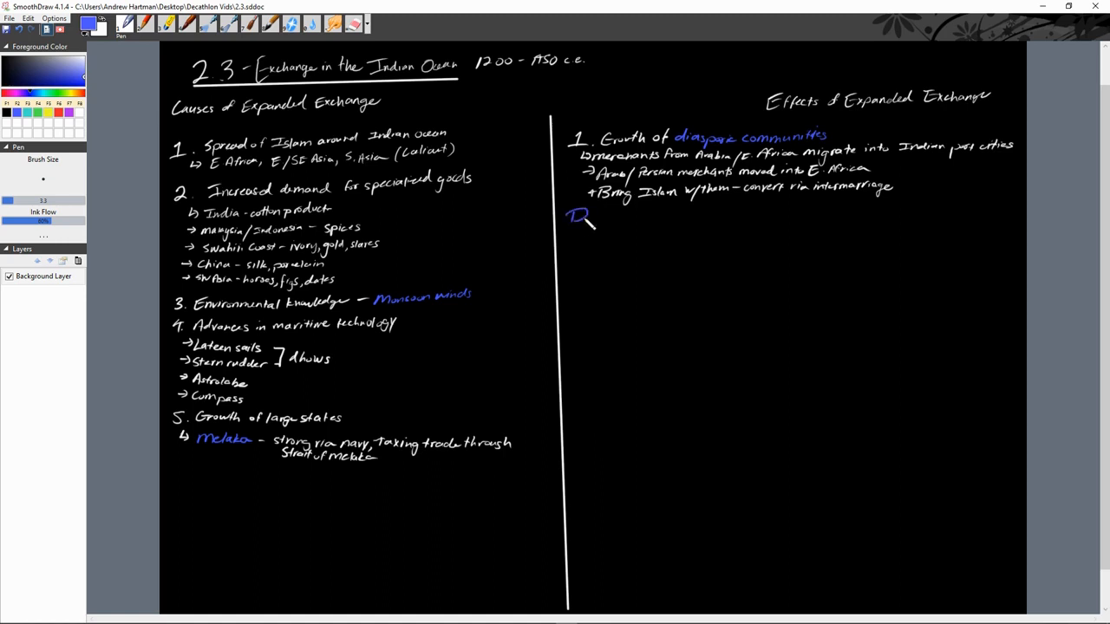
left_click_drag(577, 217, 620, 217)
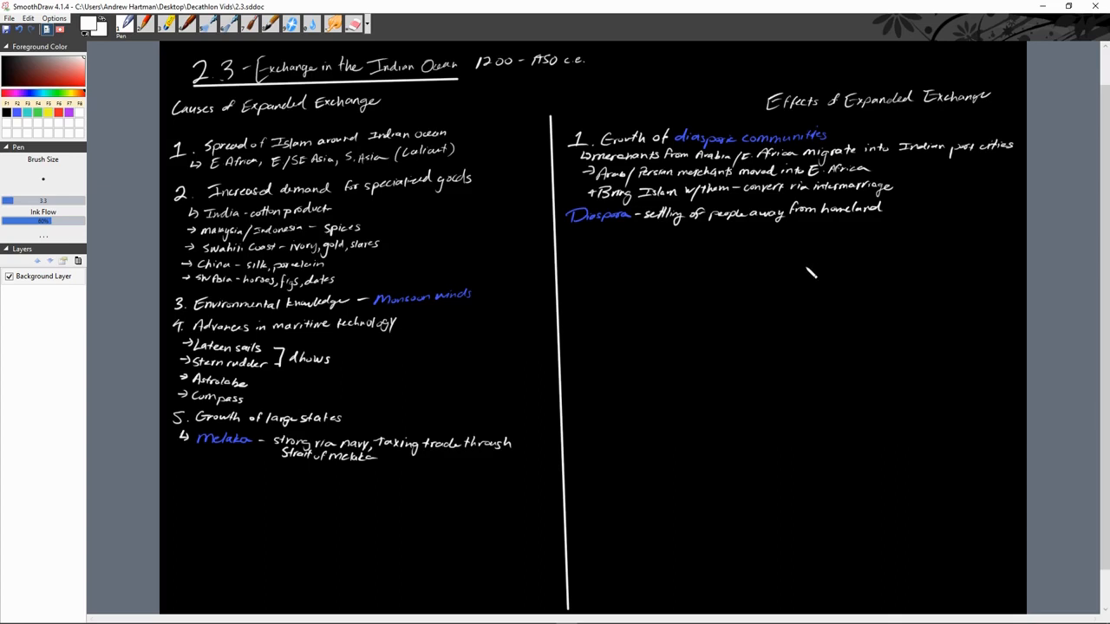
mouse_move(837, 254)
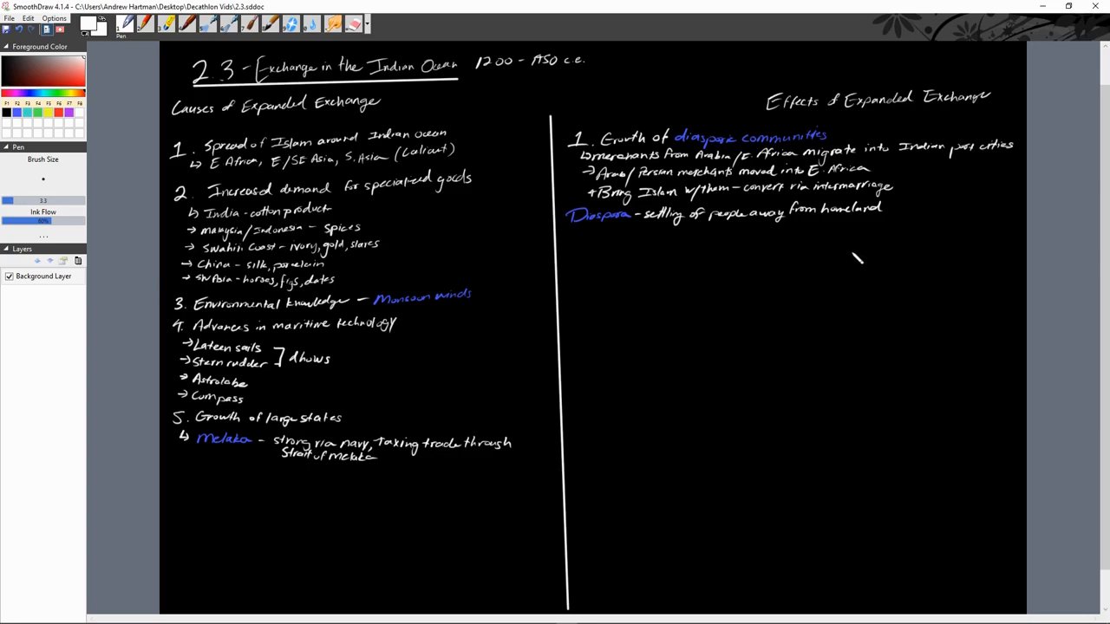
mouse_move(837, 245)
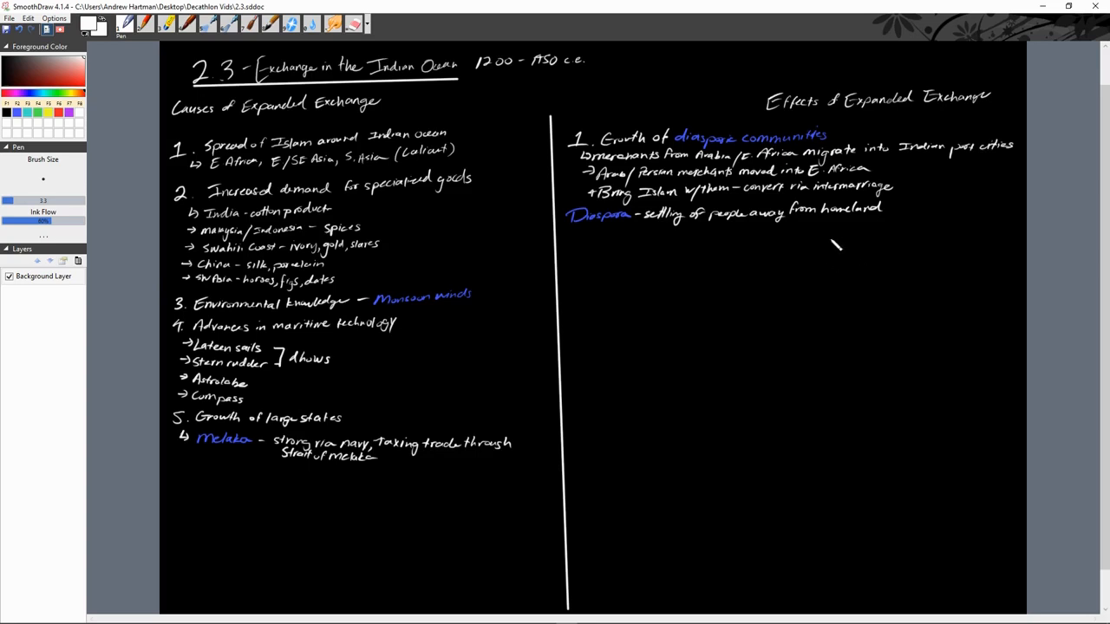
mouse_move(830, 252)
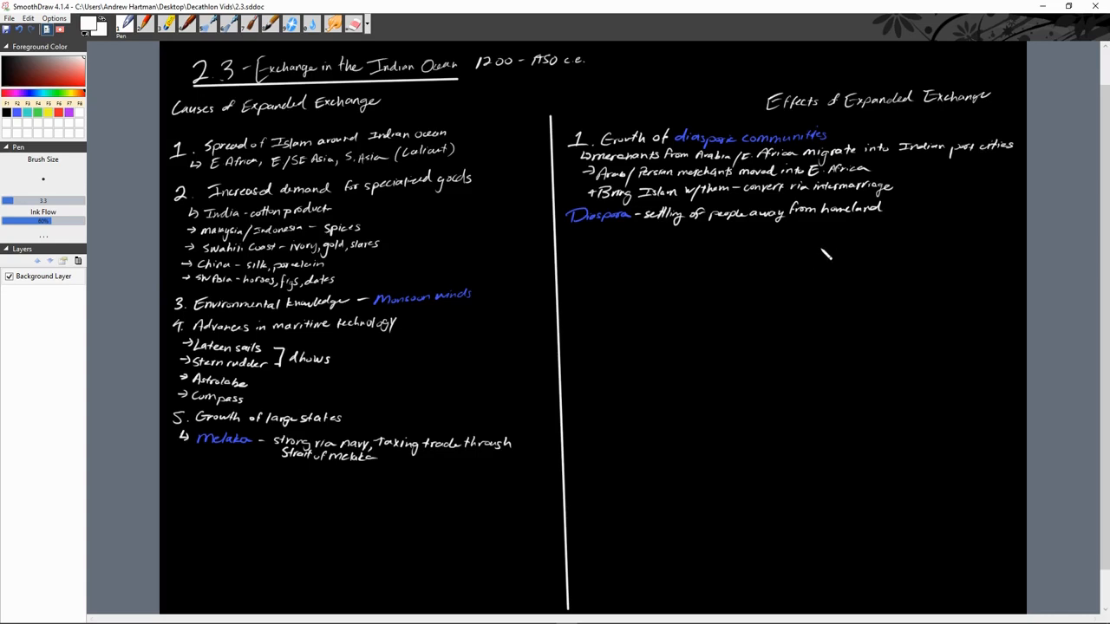
mouse_move(850, 236)
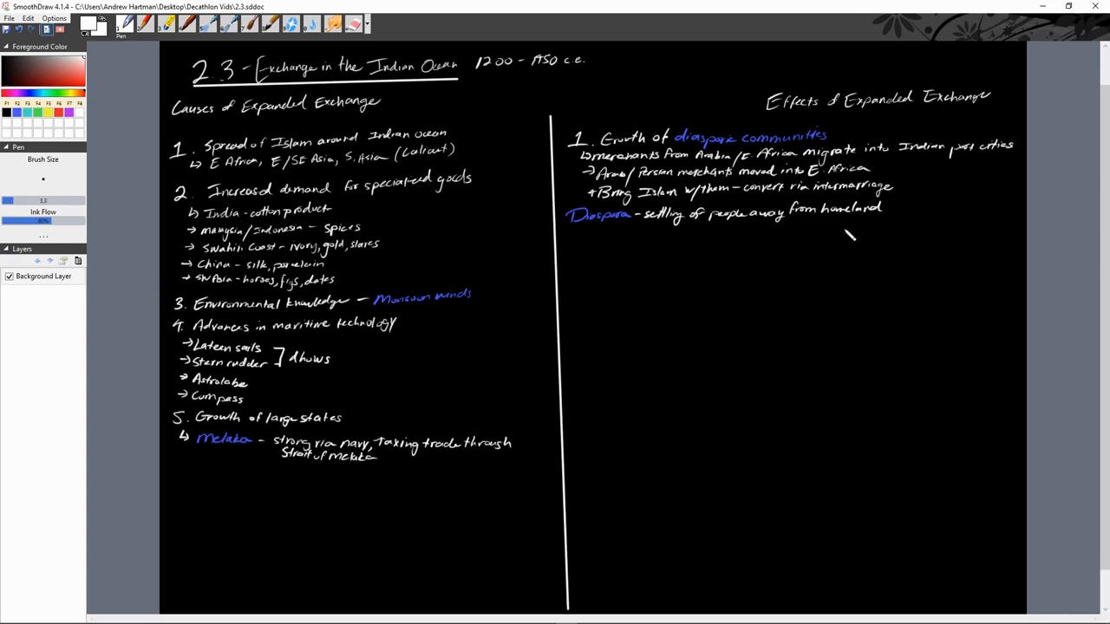
mouse_move(629, 313)
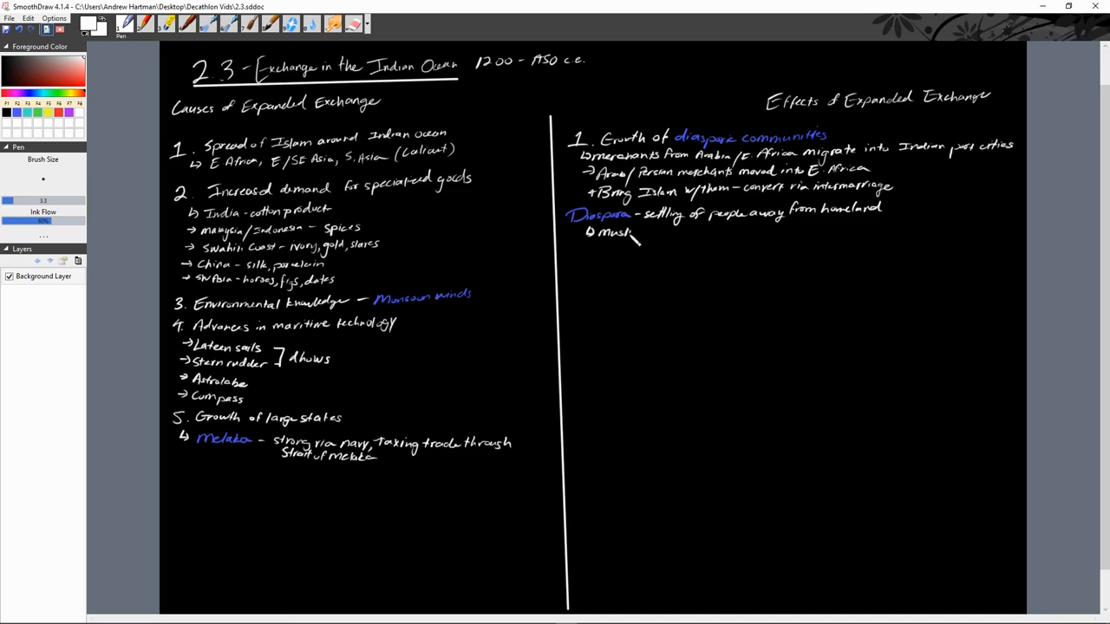
left_click_drag(624, 235, 655, 251)
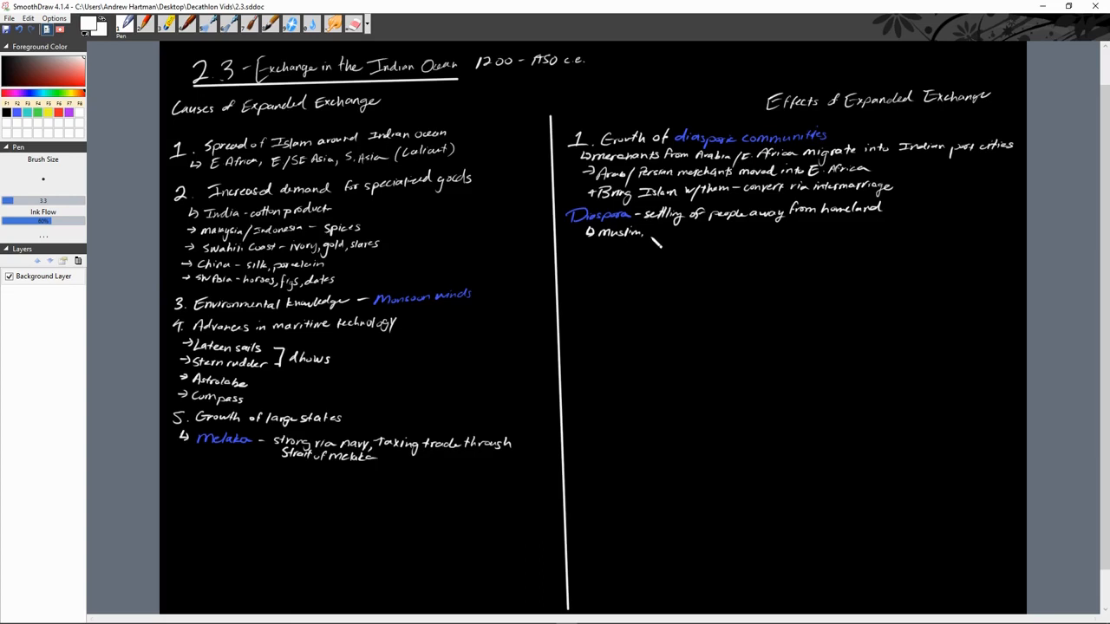
left_click_drag(649, 232, 668, 241)
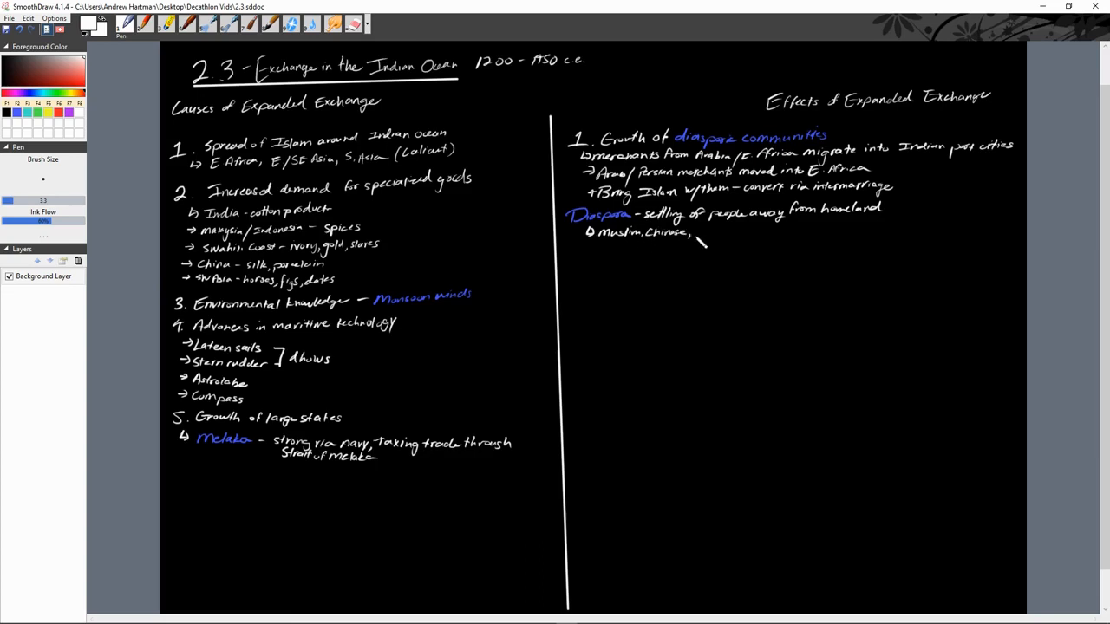
mouse_move(707, 237)
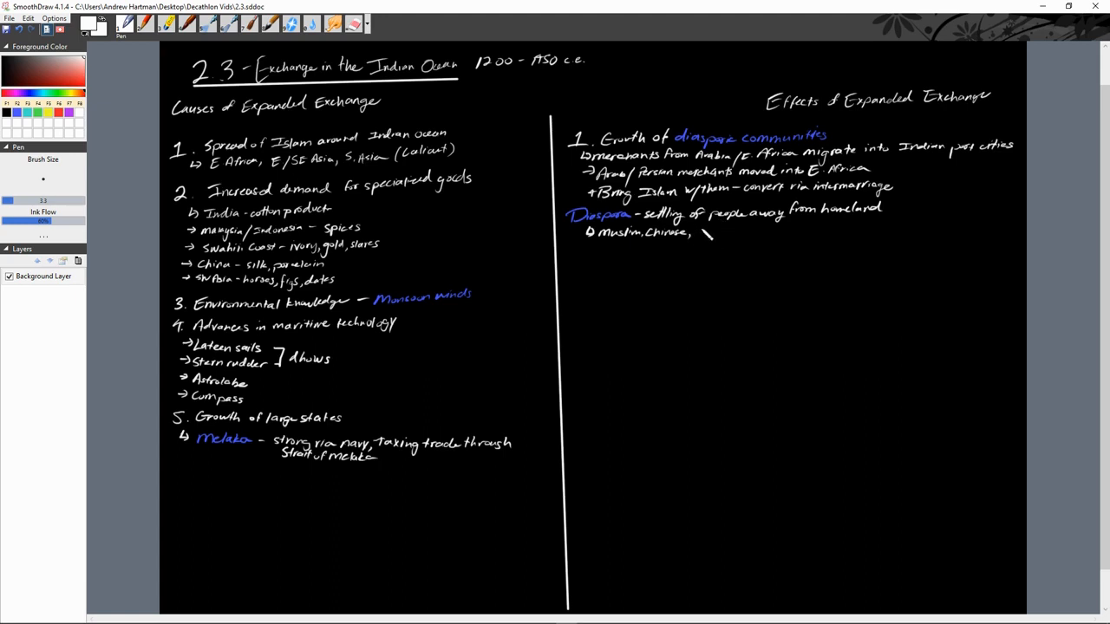
left_click_drag(698, 234, 733, 239)
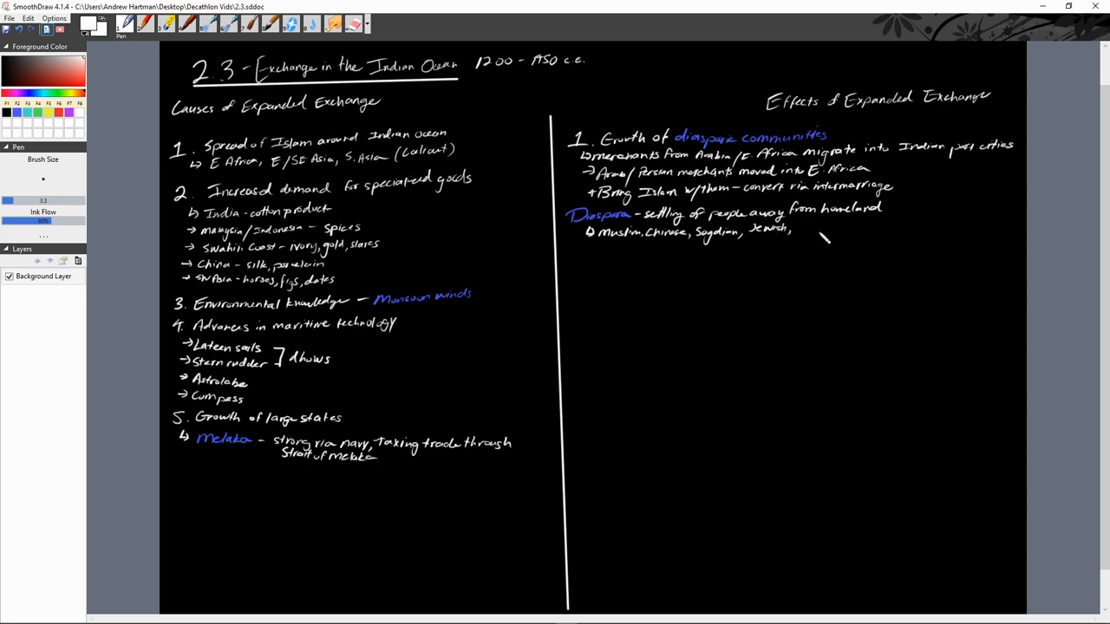
left_click_drag(796, 227, 811, 232)
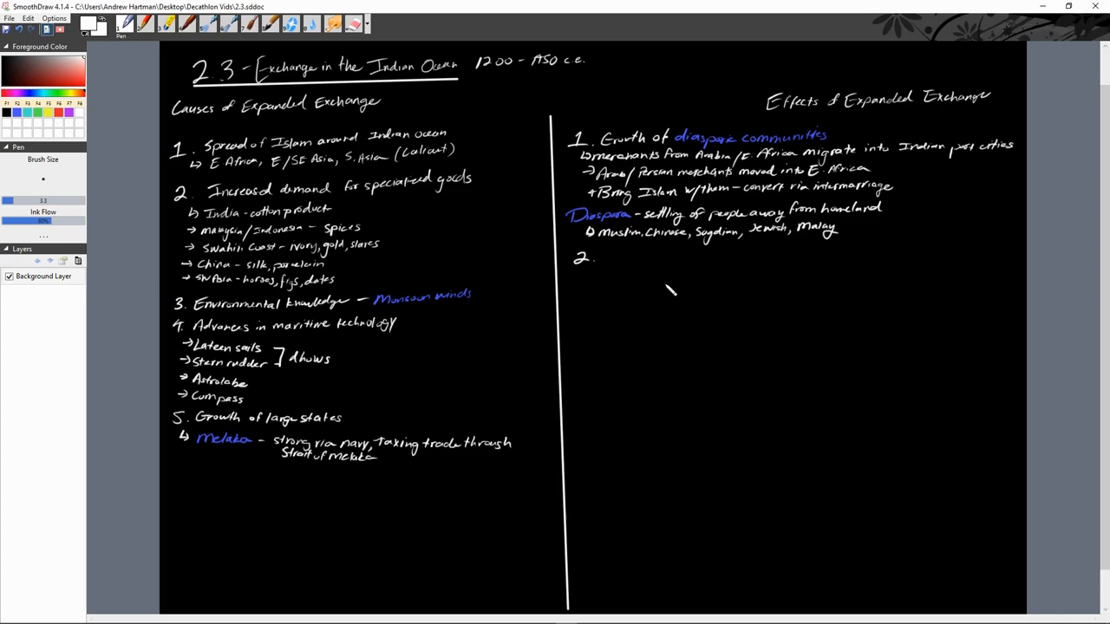
mouse_move(685, 286)
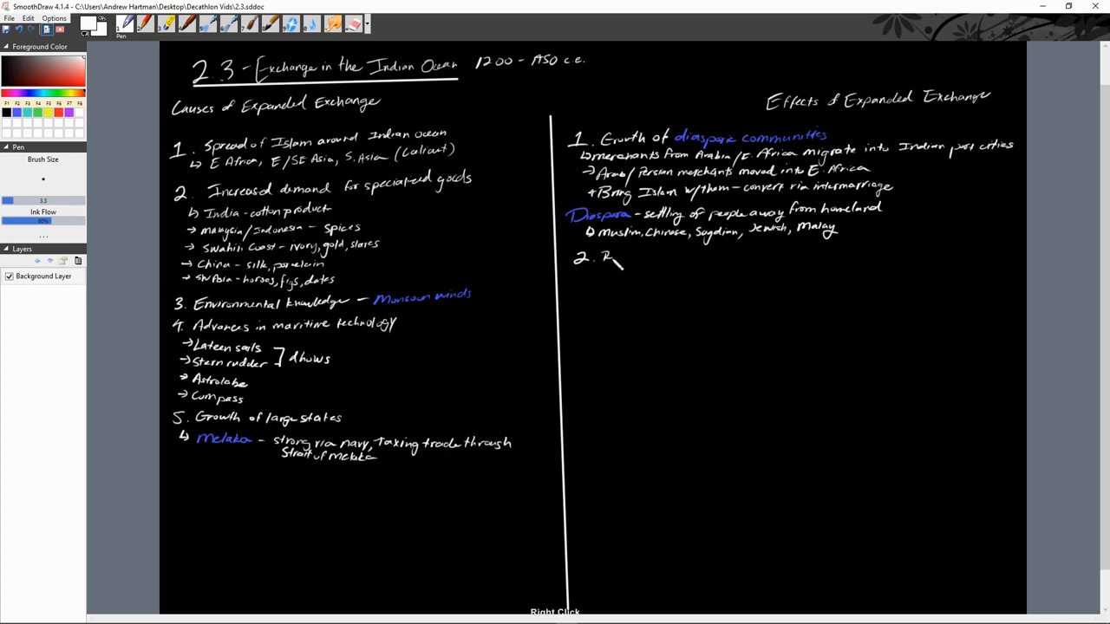
Write 'Responses to Increased Demand' with sub-points on efficiency, states' role, and Gujarat
left_click_drag(612, 256, 655, 265)
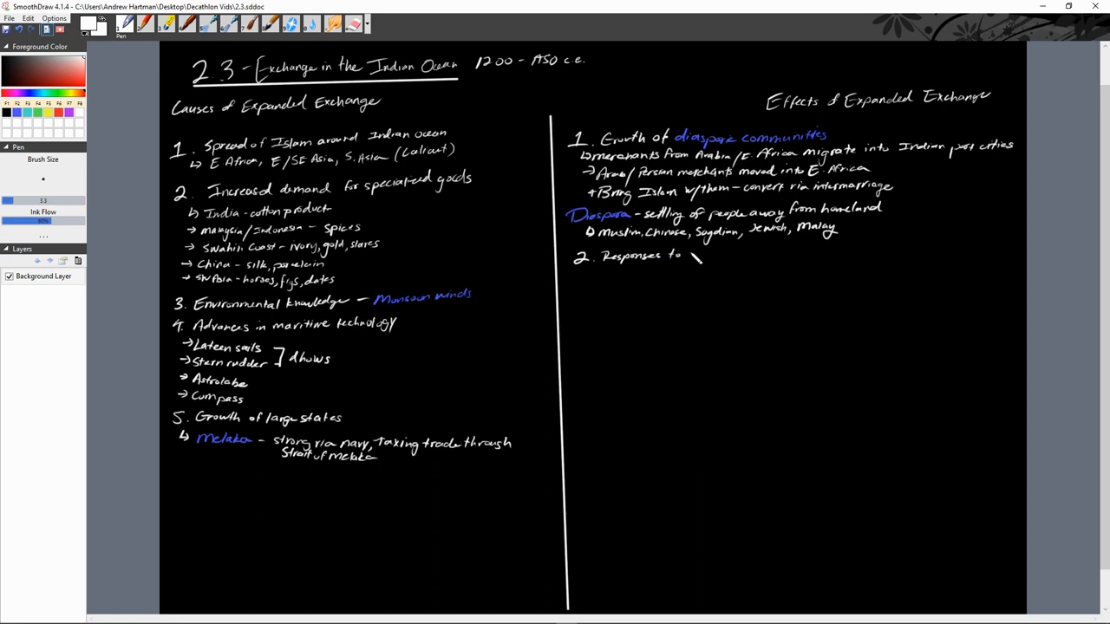
type("Increased Demand")
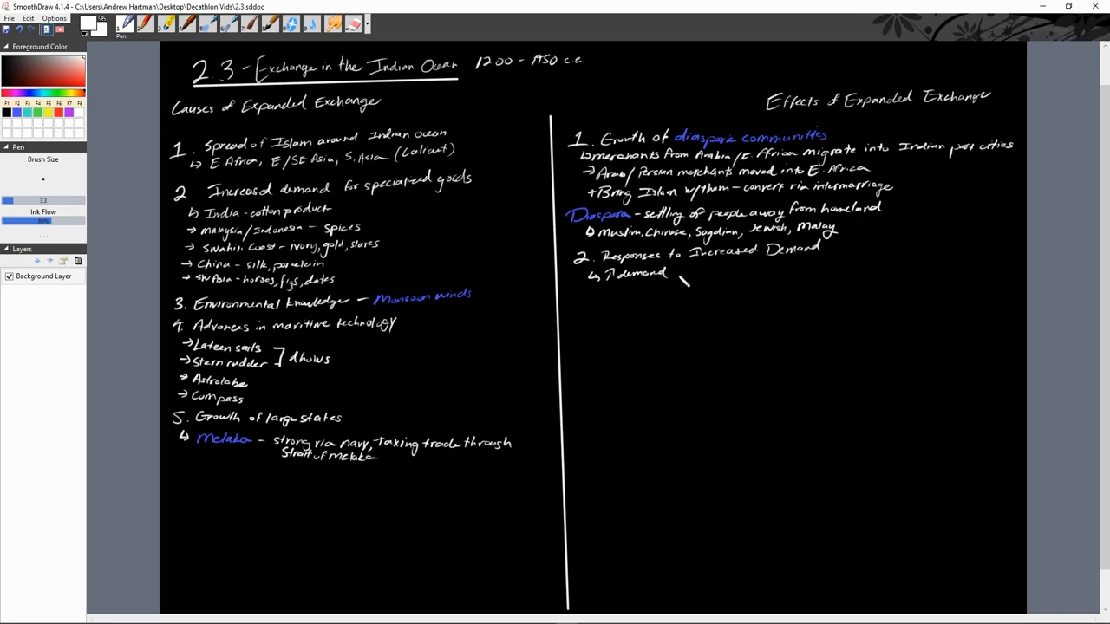
left_click_drag(672, 274, 694, 274)
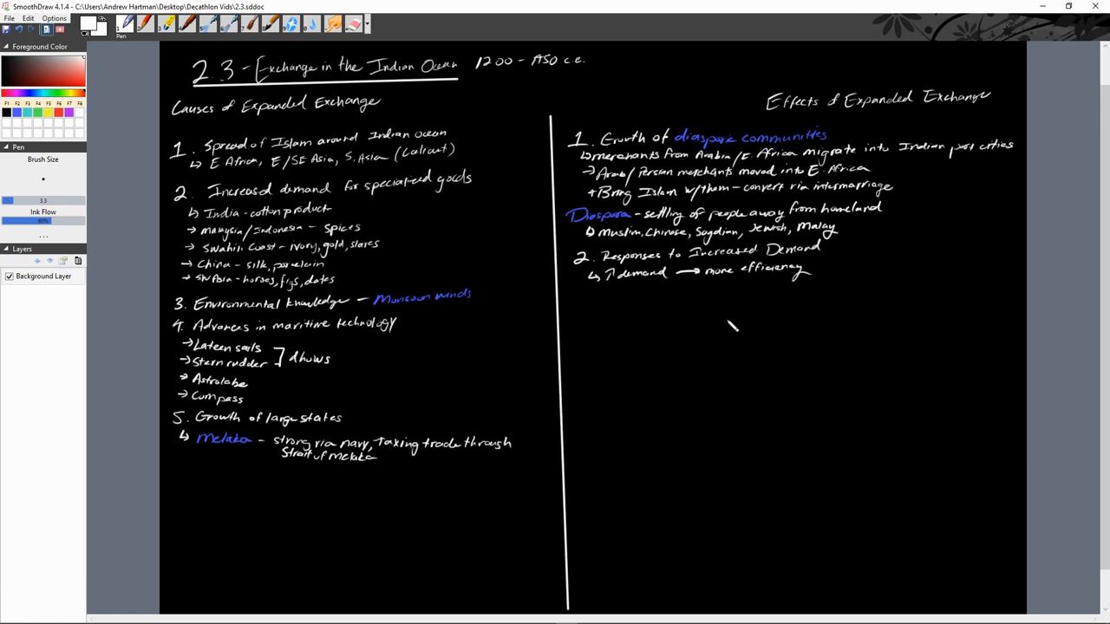
mouse_move(728, 334)
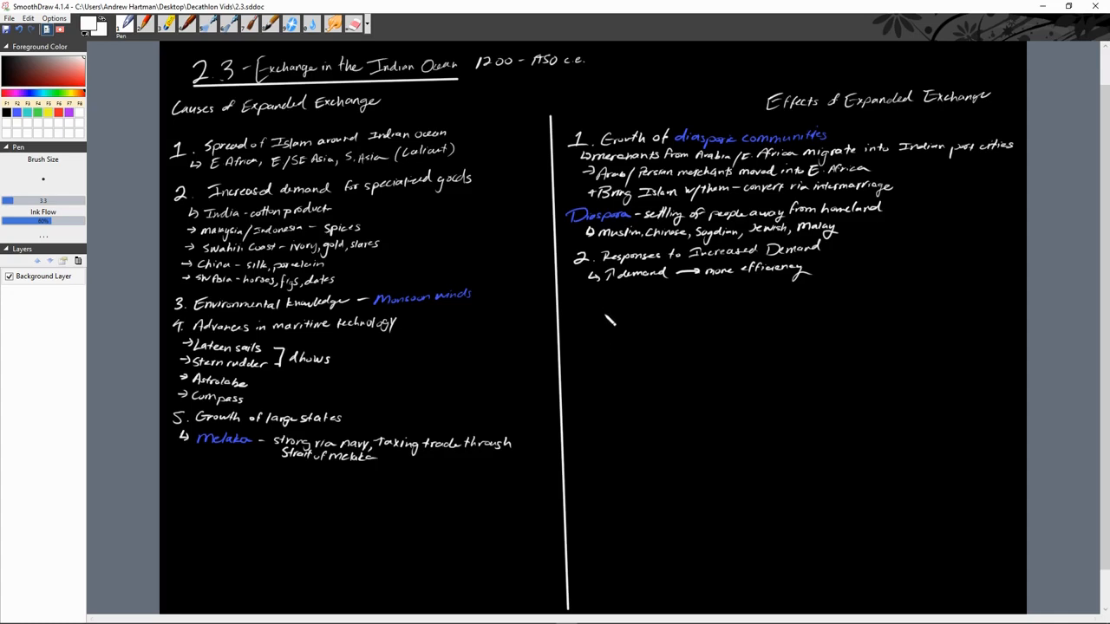
left_click_drag(611, 317, 594, 295)
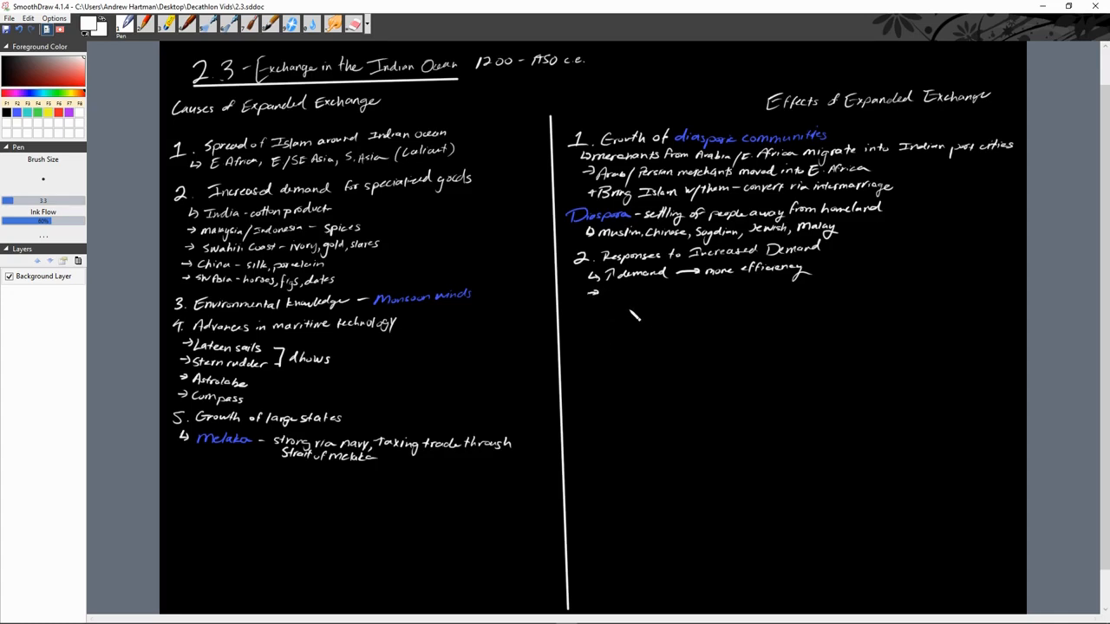
mouse_move(615, 310)
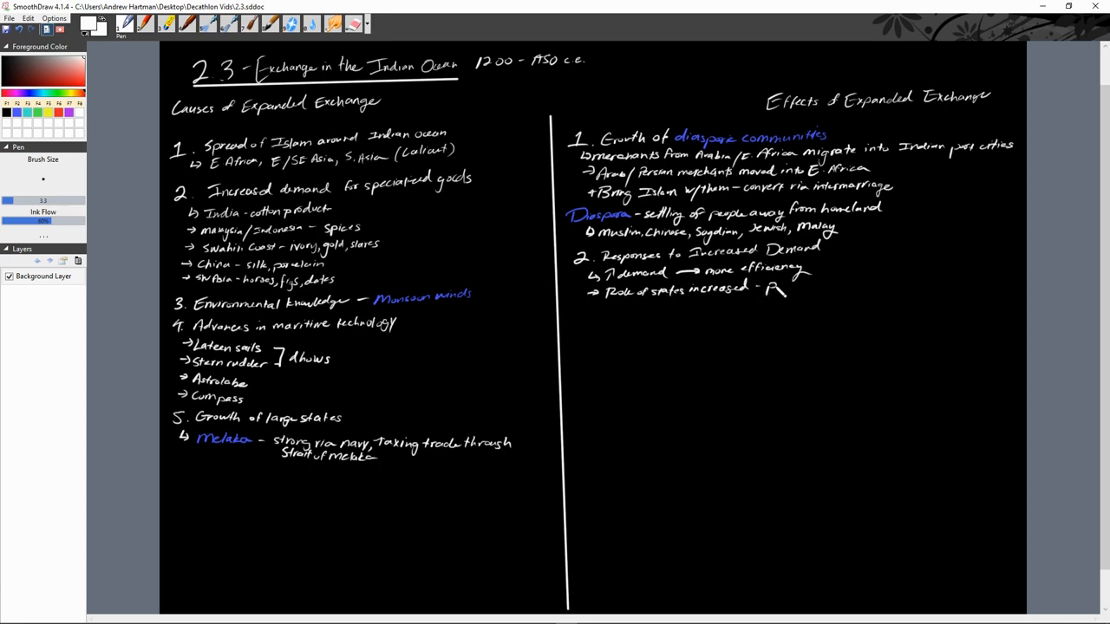
left_click_drag(772, 293, 828, 286)
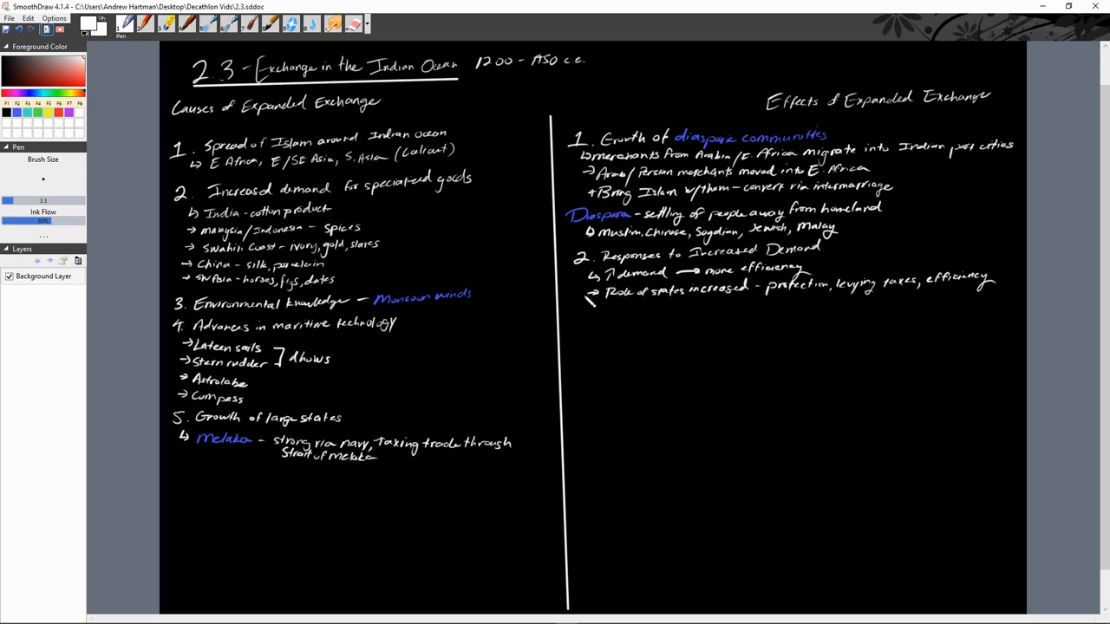
left_click_drag(601, 308, 616, 320)
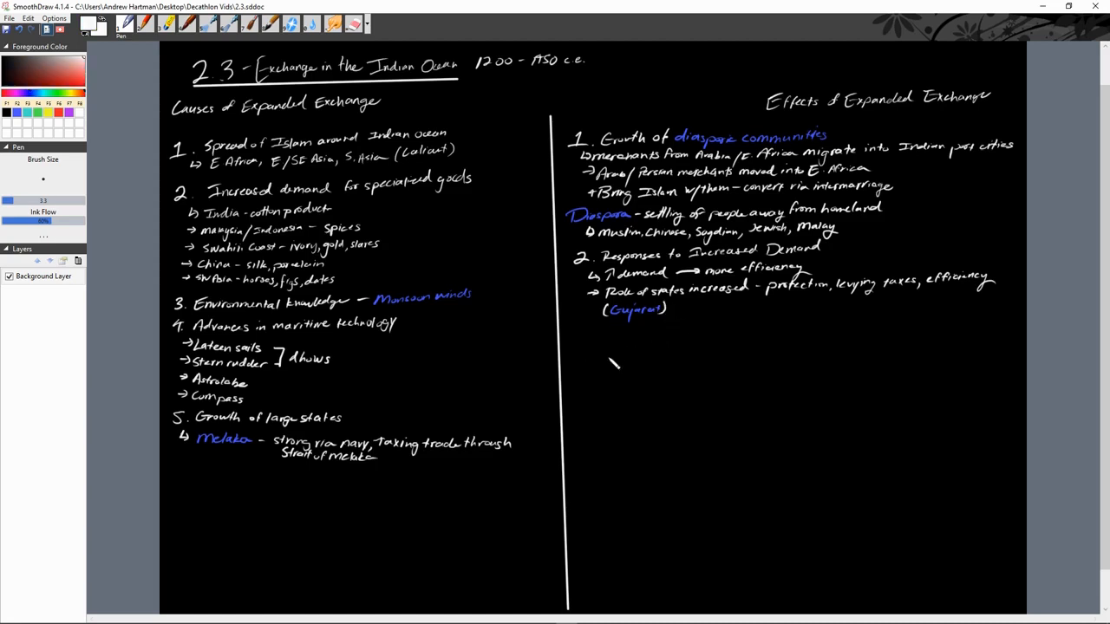
mouse_move(692, 345)
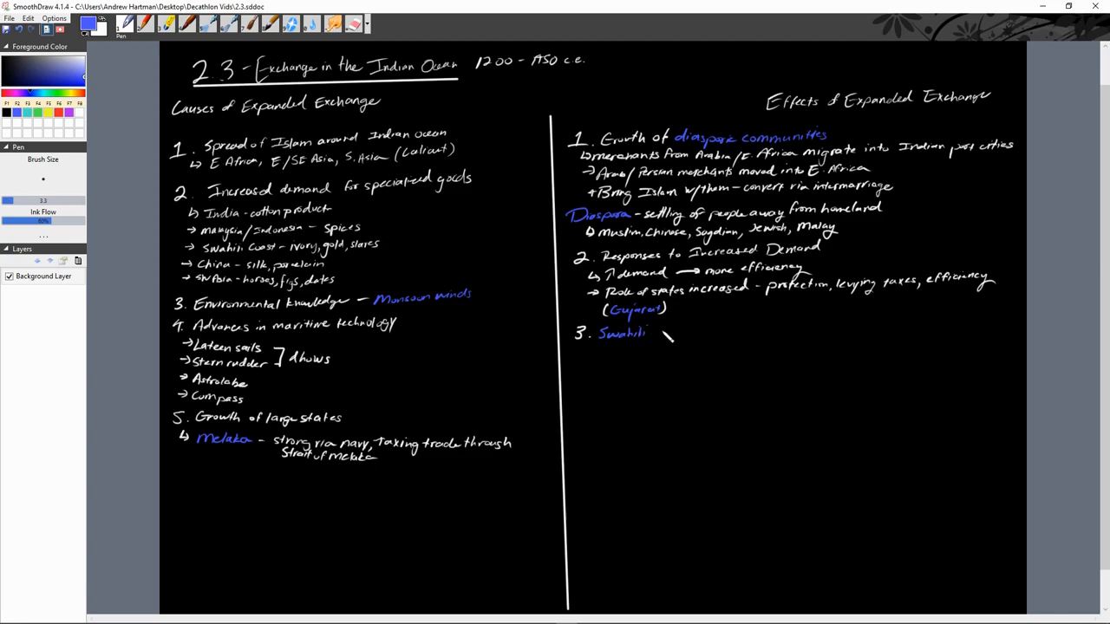
Write 'Swahili City-States' and note its trade in gold, ivory and slaves
type("City -")
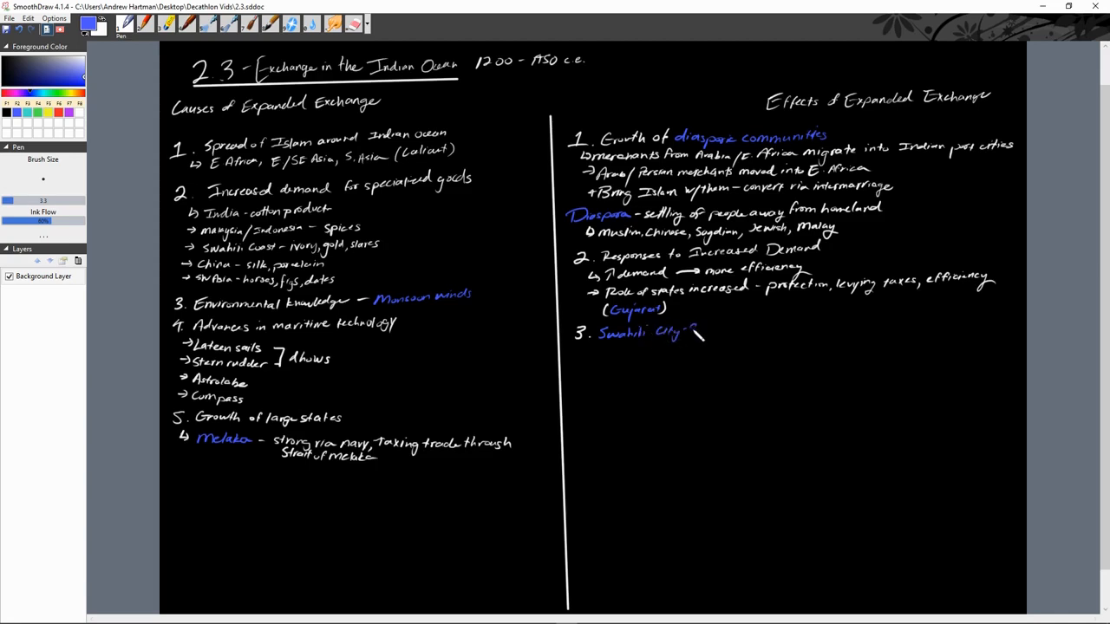
type("States")
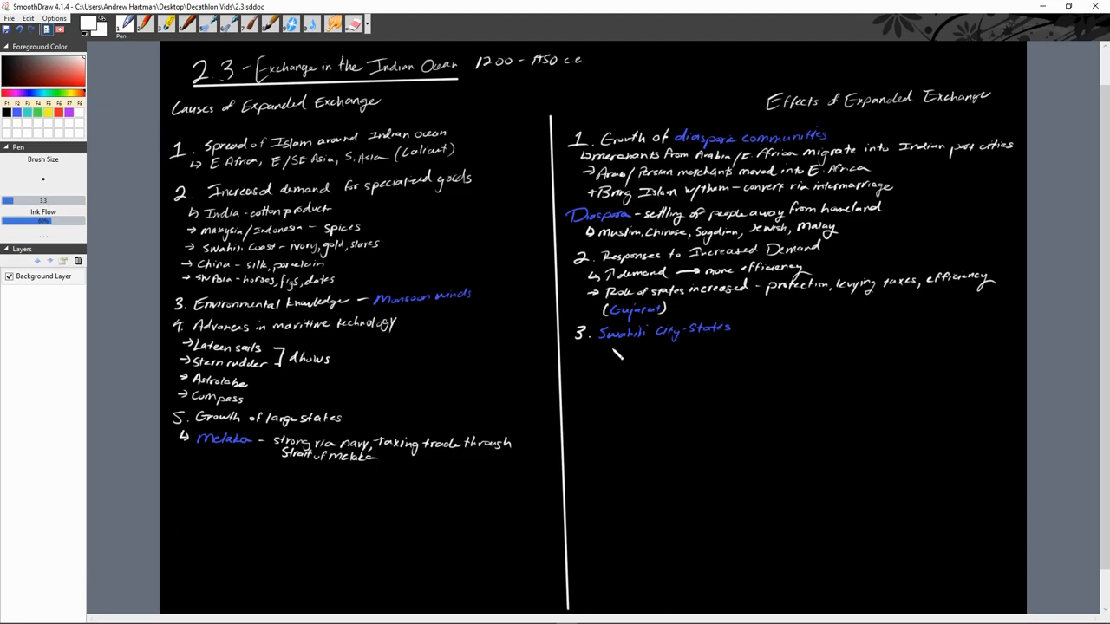
left_click_drag(618, 347, 610, 365)
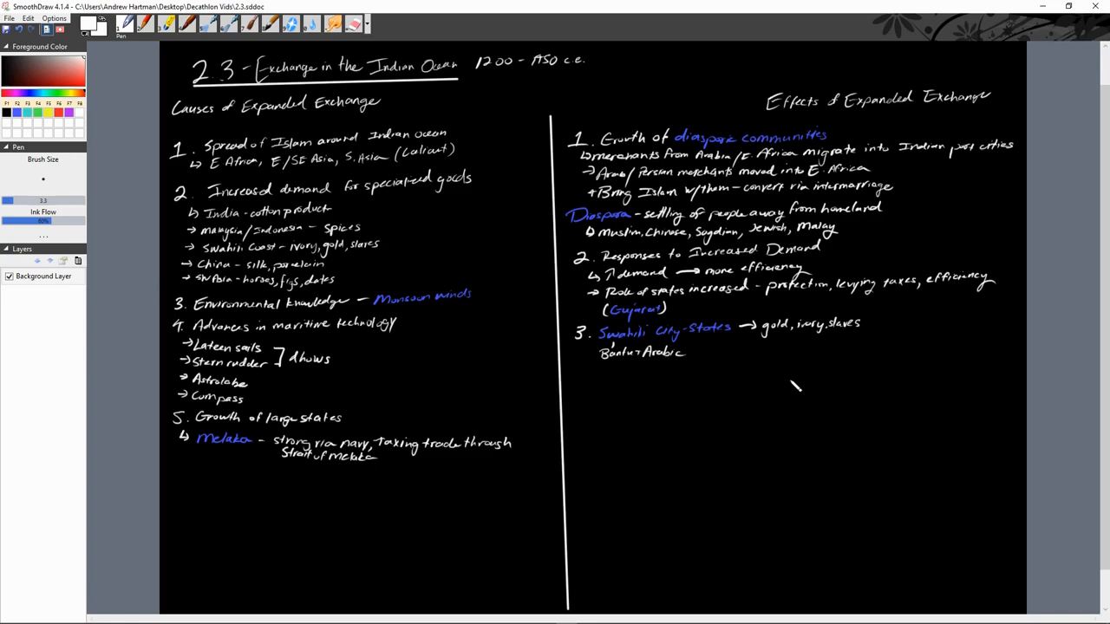
mouse_move(276, 377)
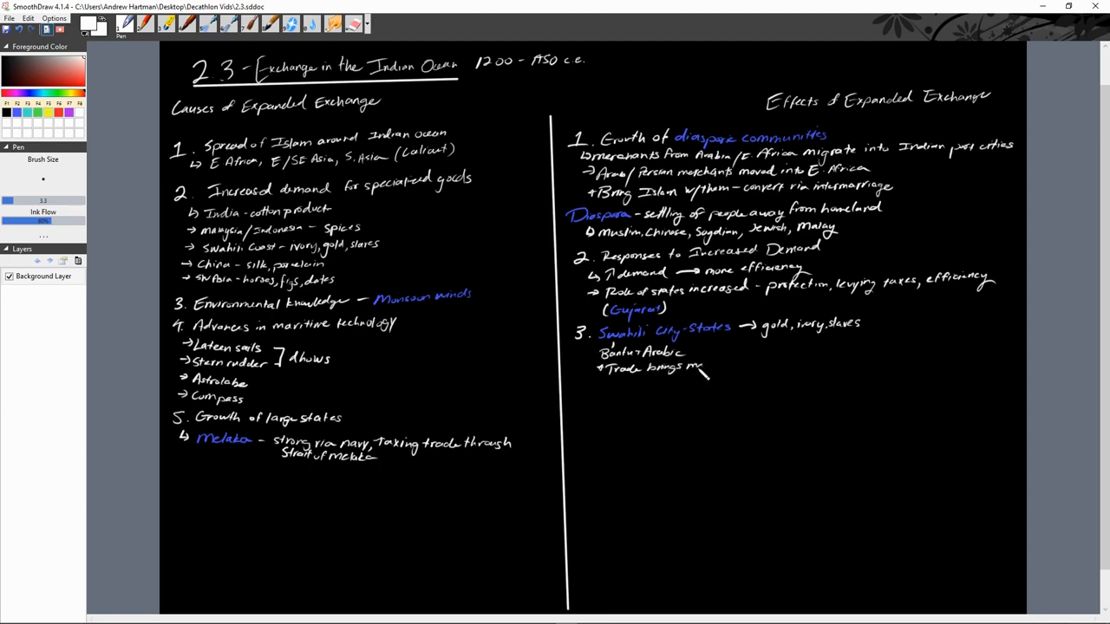
Handwrite '(stone/coral mosques)' after the growth line and begin '4. Cultural Exchanges' below
left_click_drag(703, 368, 737, 363)
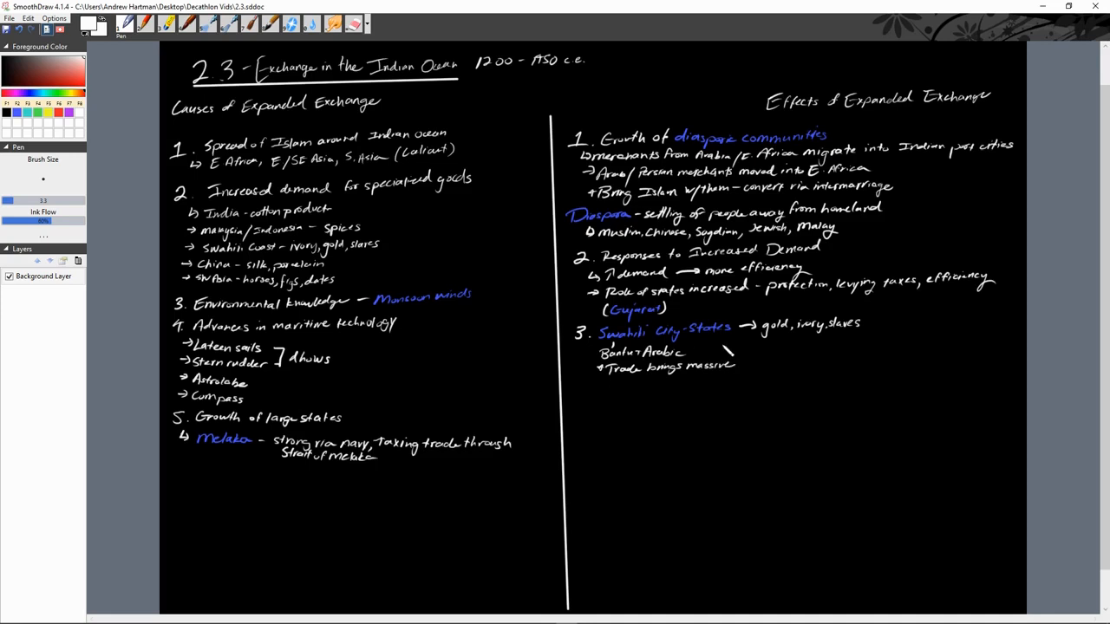
left_click_drag(728, 356, 781, 364)
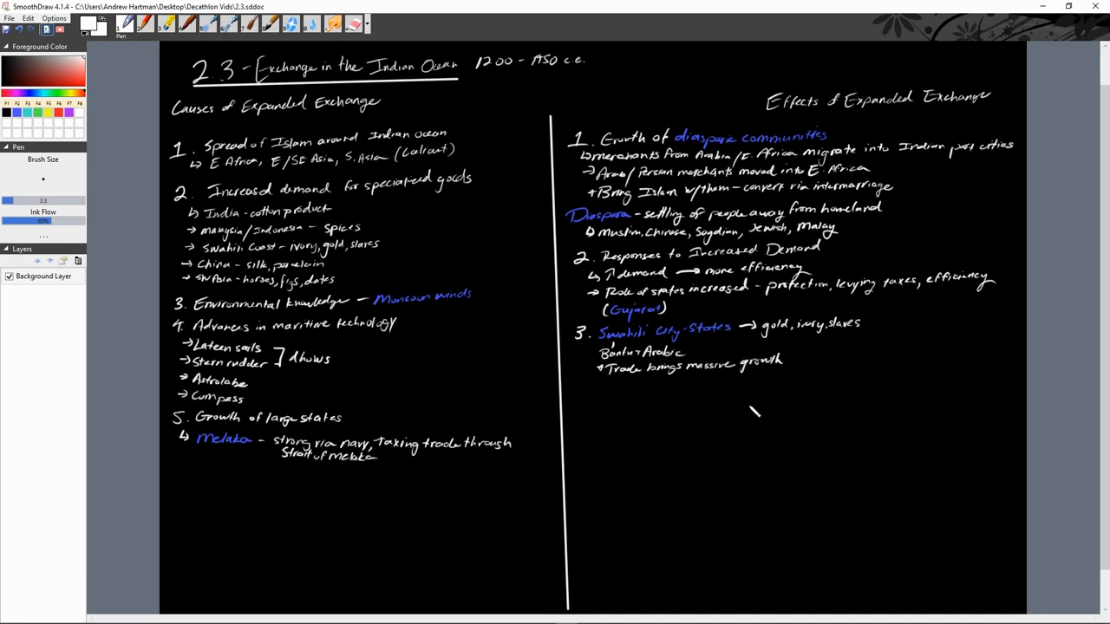
mouse_move(761, 414)
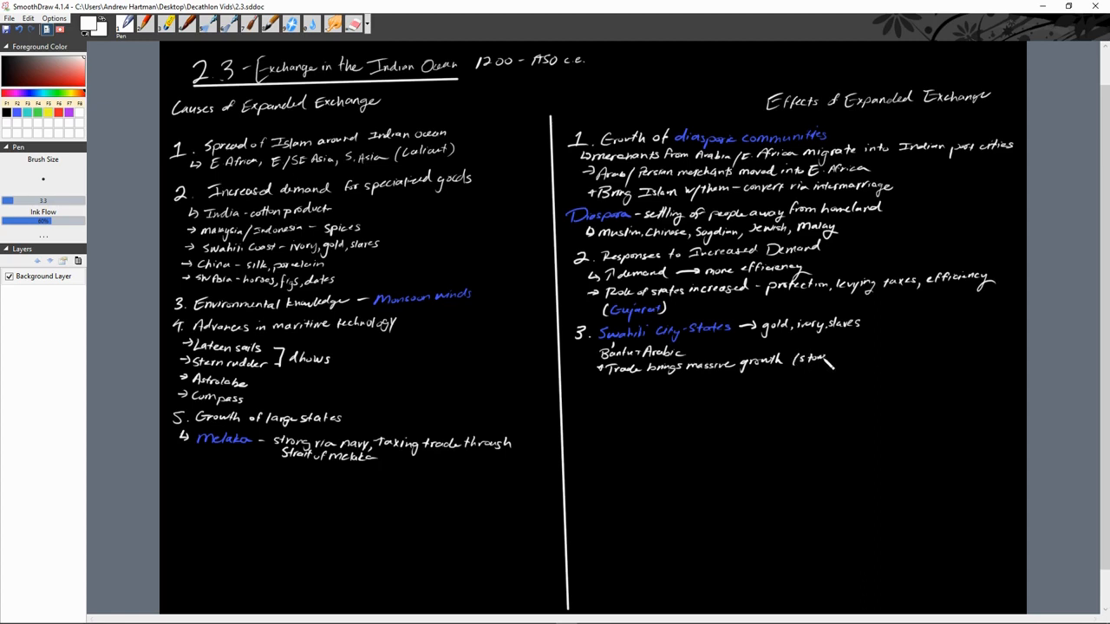
left_click_drag(815, 361, 872, 368)
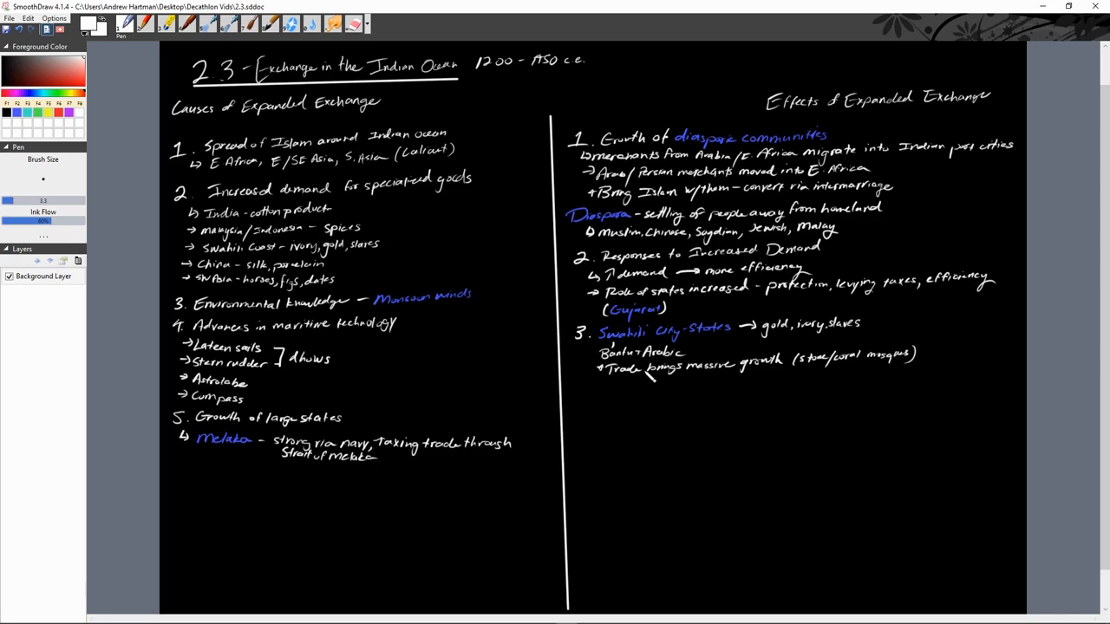
left_click_drag(577, 395, 603, 404)
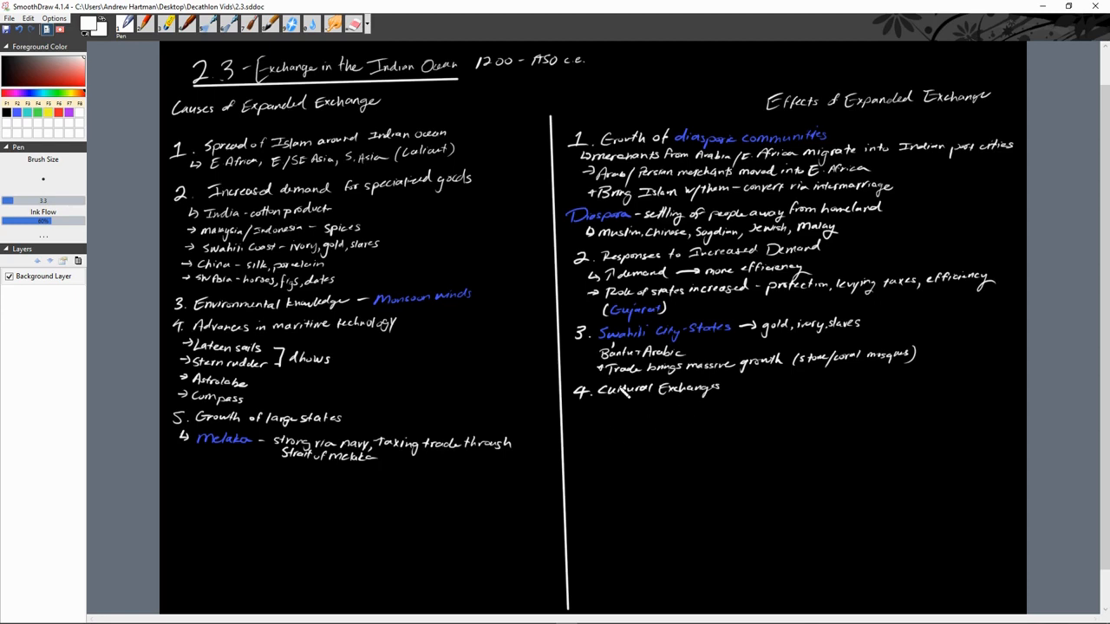
Write '↳ Voyages of Zheng He – sent out by Emperor Yongle' and the bullet 'Display might of Ming'
left_click_drag(601, 407, 620, 420)
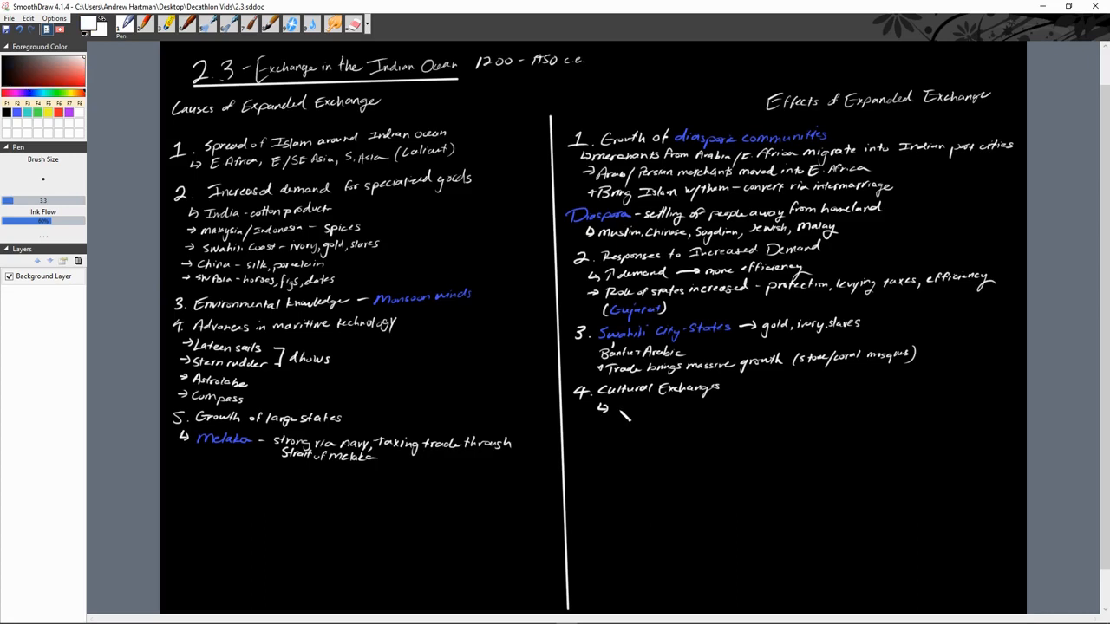
left_click_drag(614, 407, 646, 415)
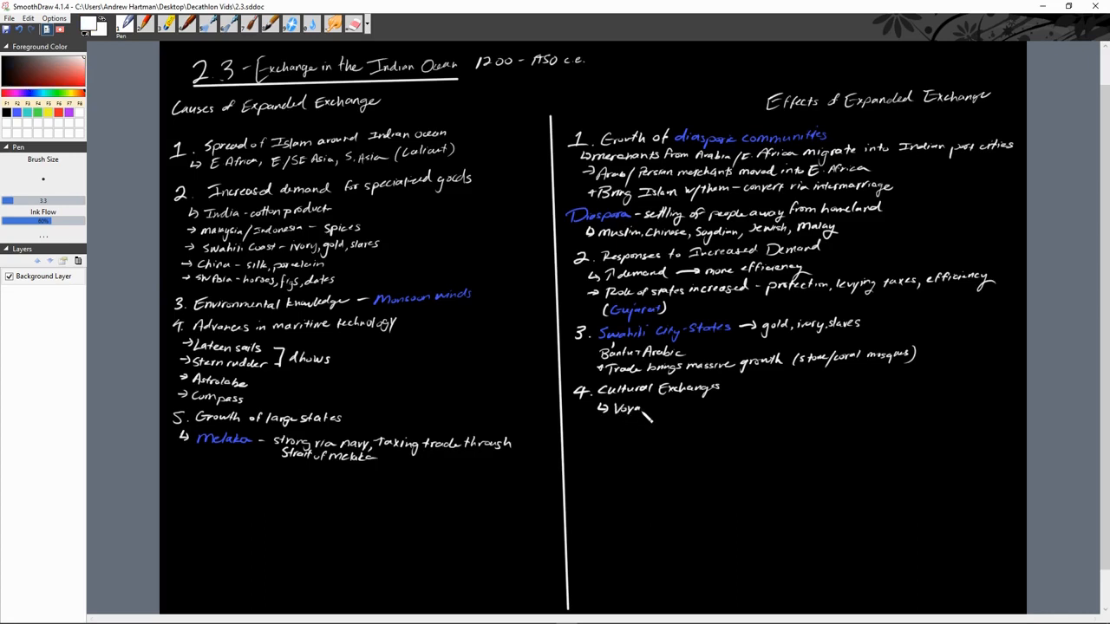
type("ges of Zheng He")
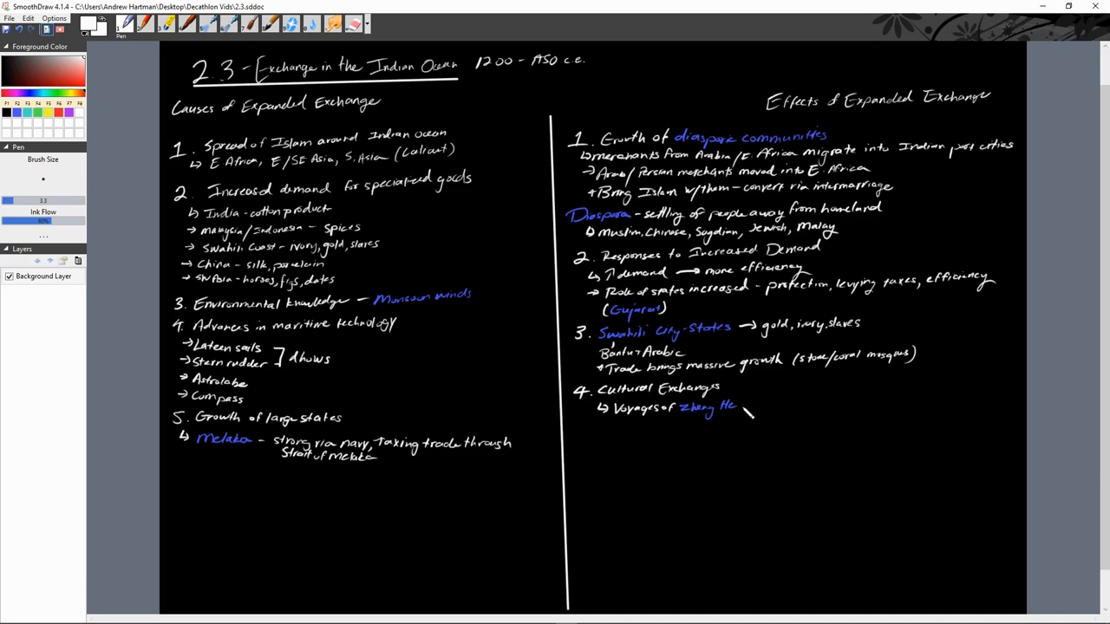
left_click_drag(742, 410, 776, 410)
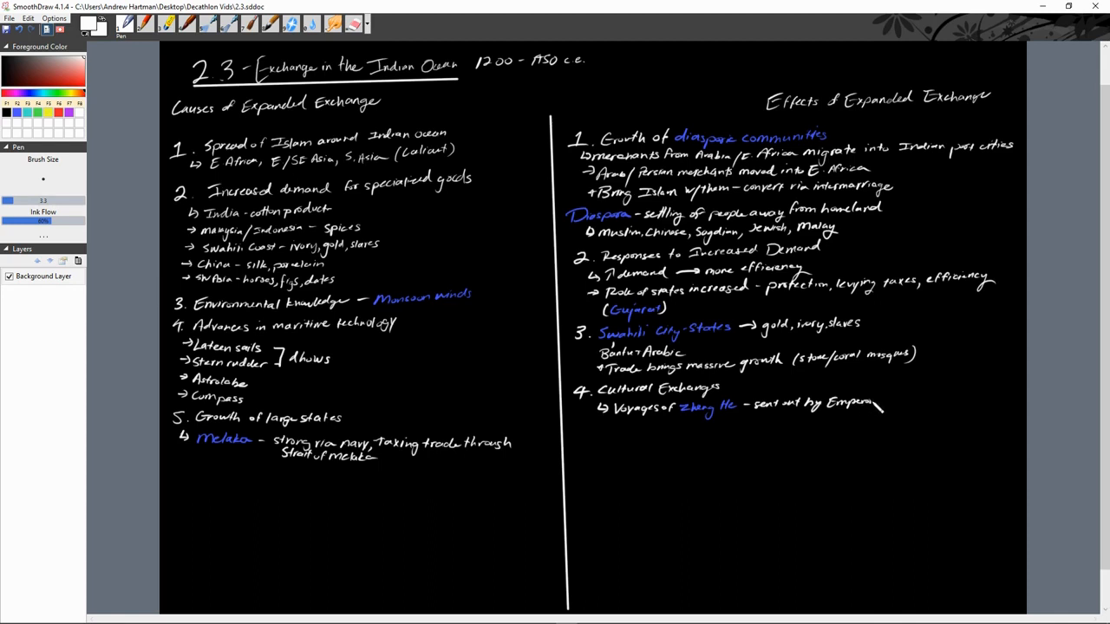
type("Yongle")
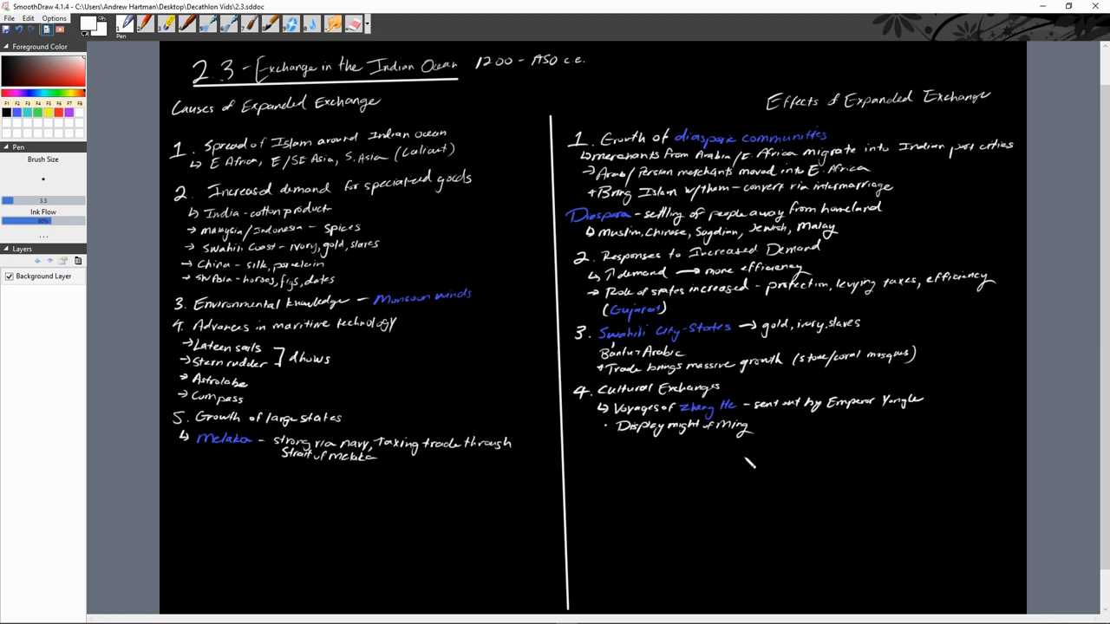
Write the bullet '↑ prestige, new markets for China' and start an arrow below
left_click_drag(750, 464, 611, 444)
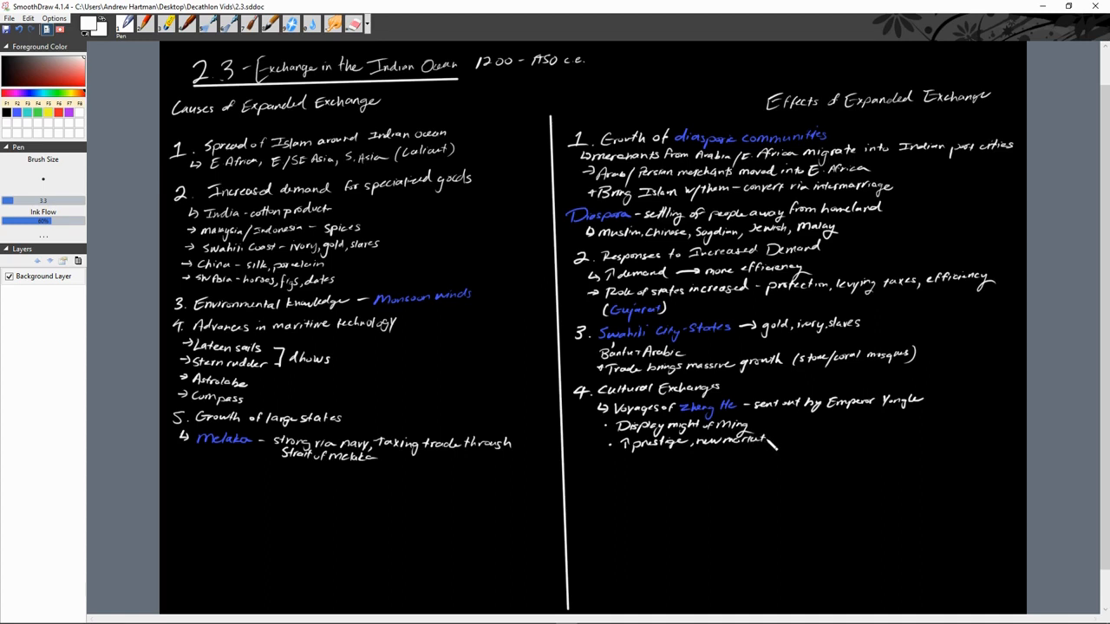
type("for China")
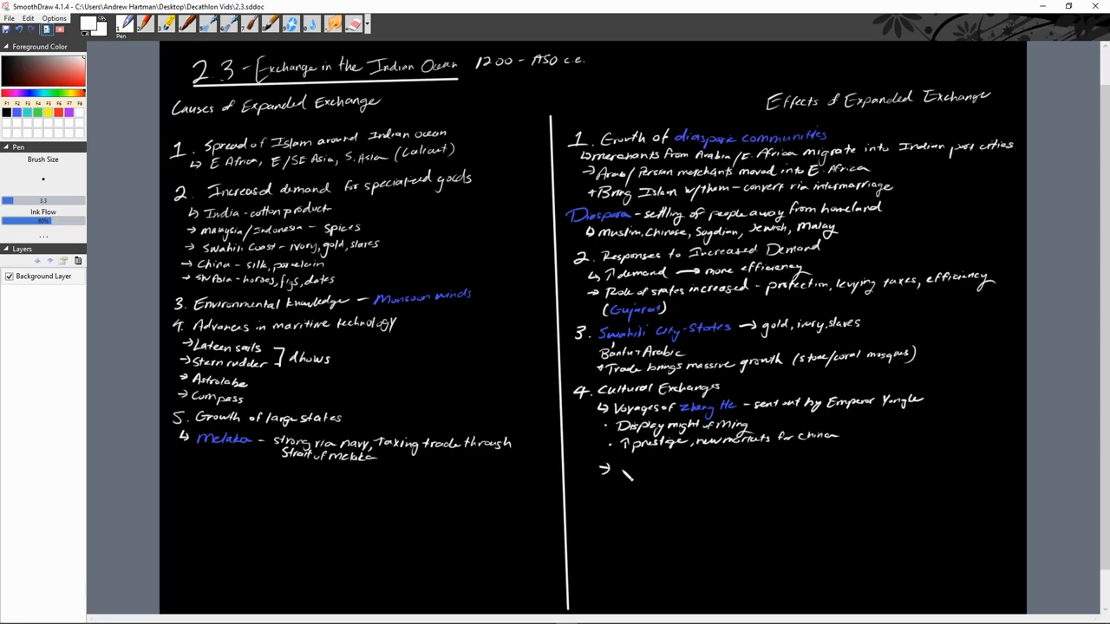
Write 'Confucians unhappy w/ voyages' with bullets 'Agrarian, stable society', 'Middle Kingdom' mindset, 'Too expensive'
type("Confucians u")
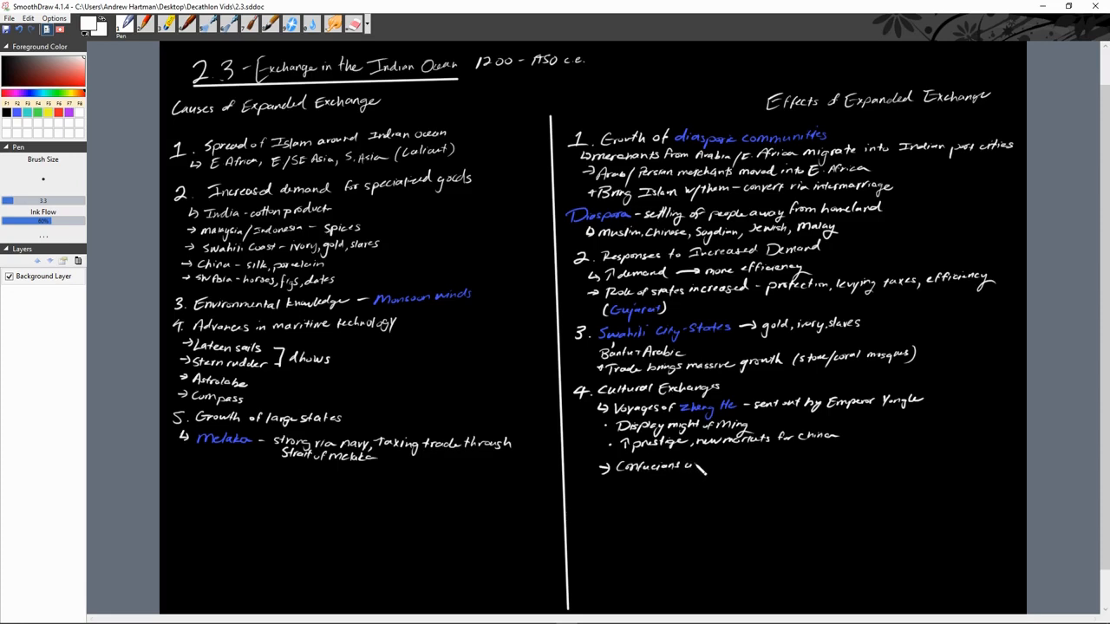
left_click_drag(702, 469, 741, 476)
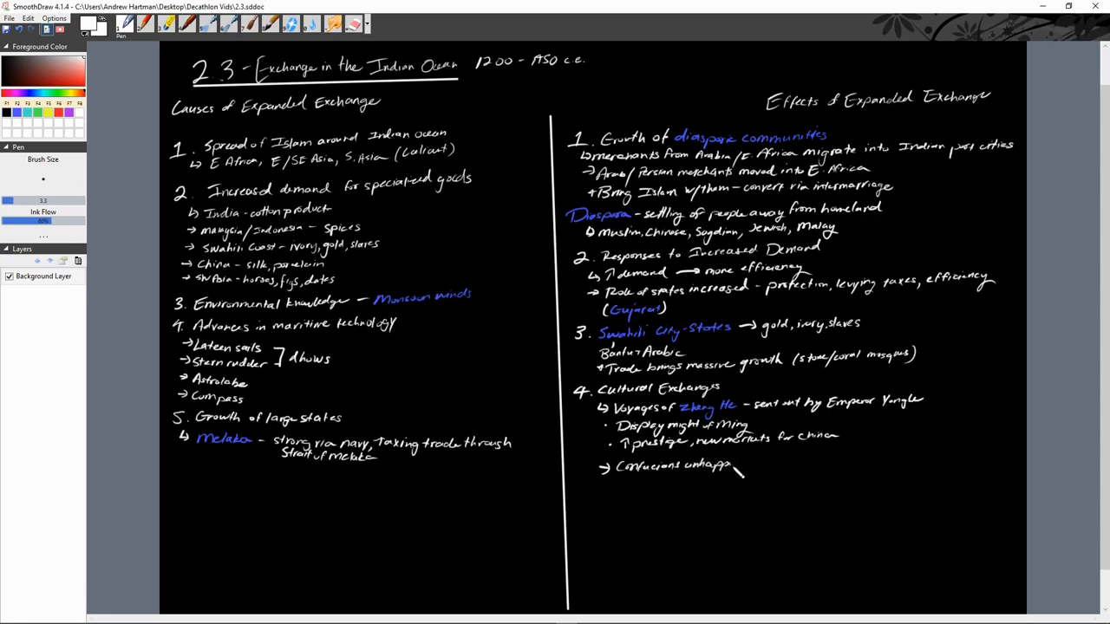
left_click_drag(733, 473, 768, 459)
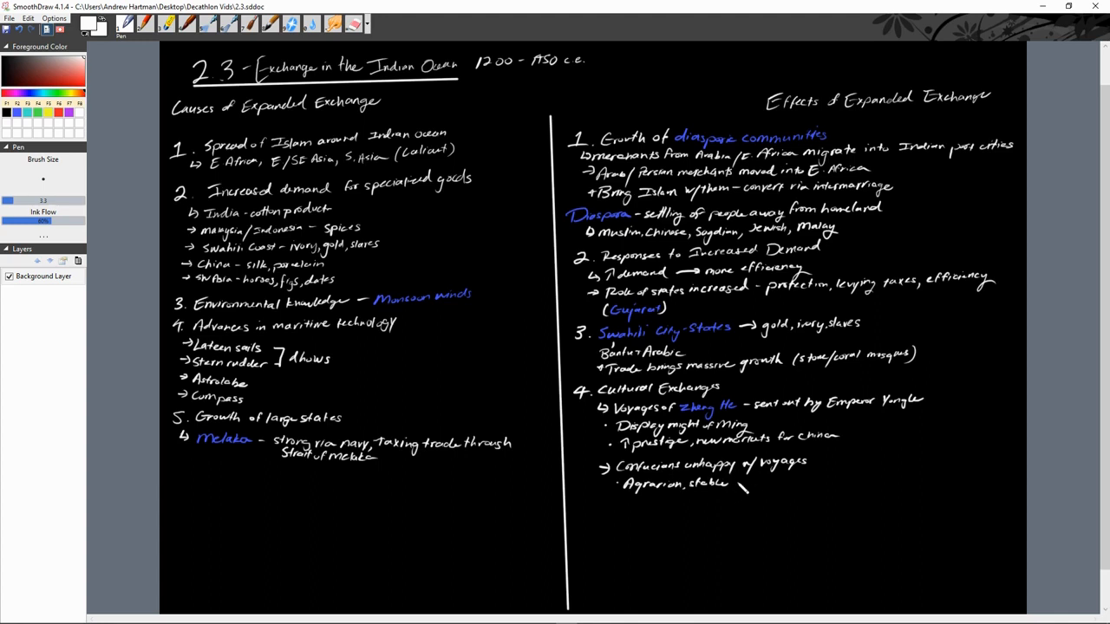
left_click_drag(733, 484, 780, 486)
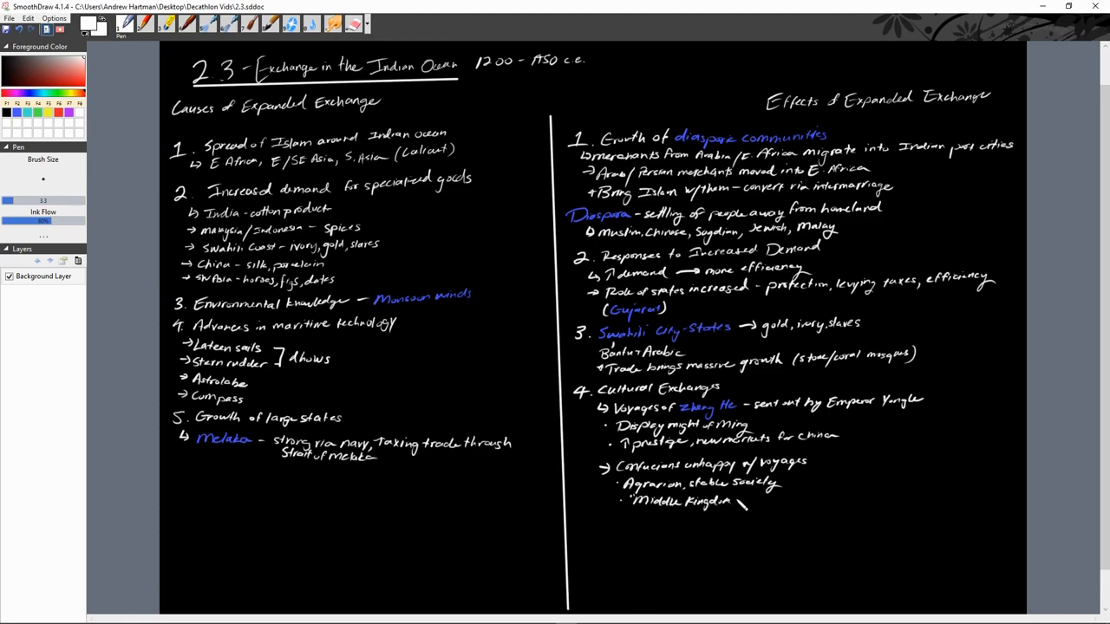
left_click_drag(742, 502, 785, 501)
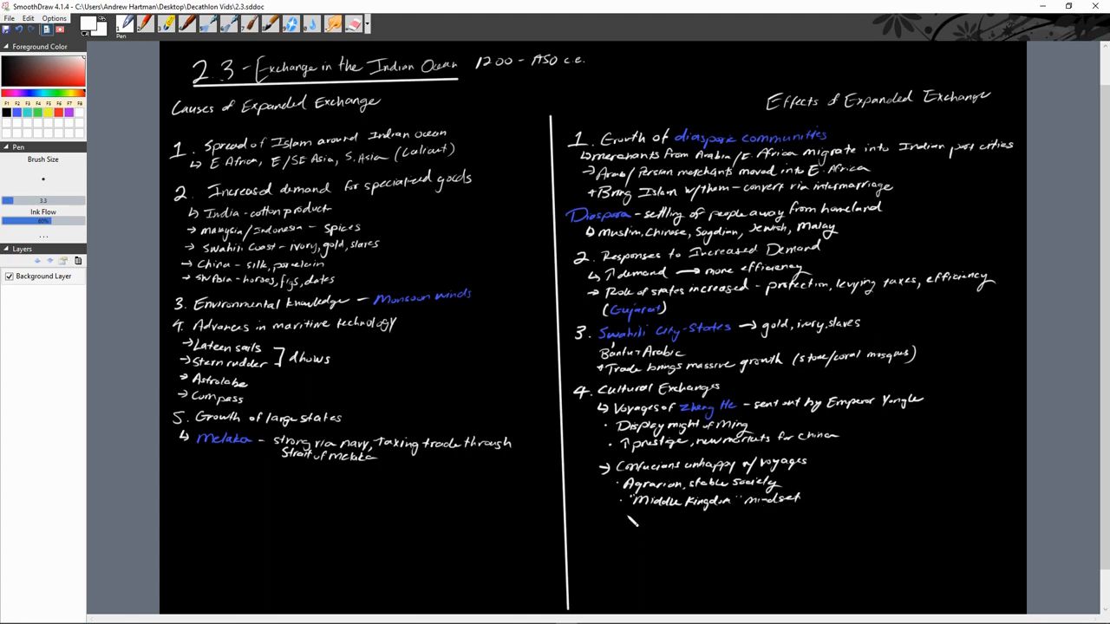
left_click_drag(629, 520, 646, 529)
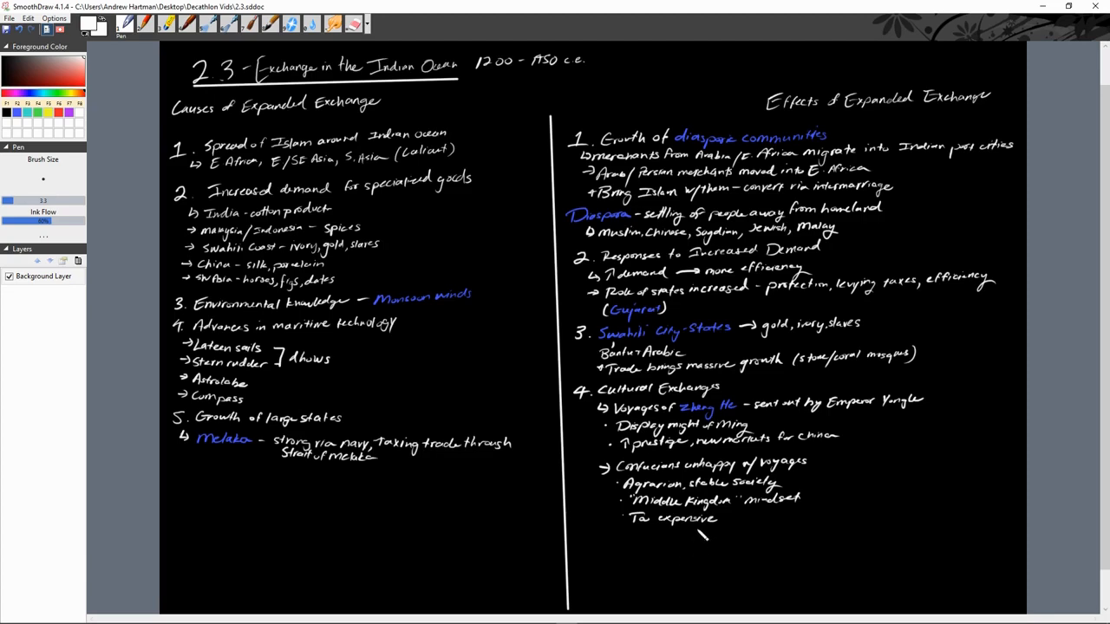
mouse_move(659, 590)
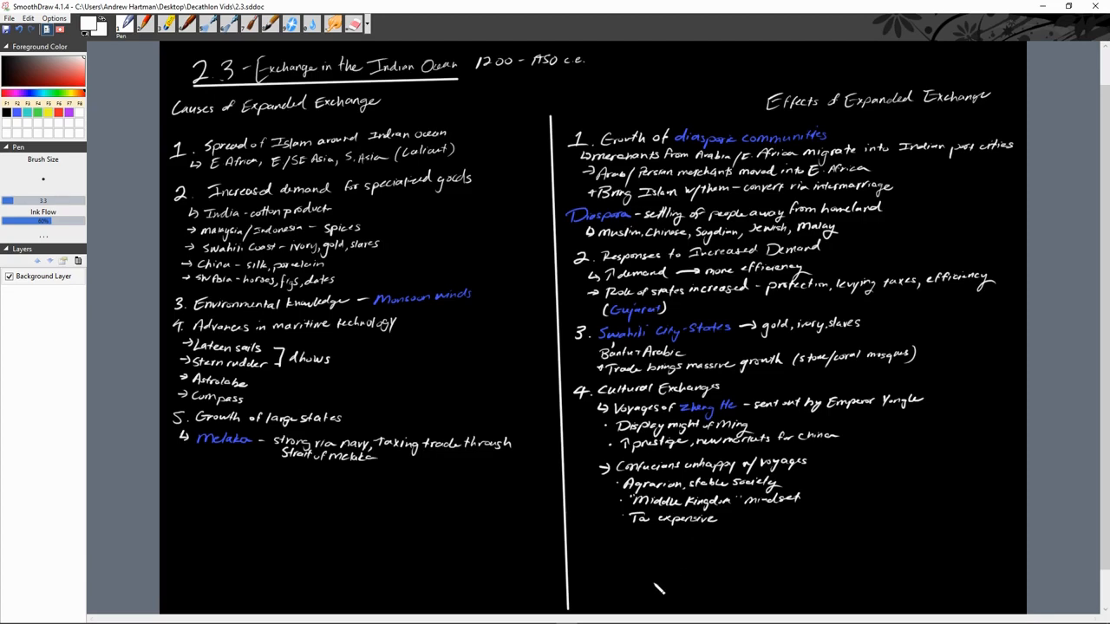
mouse_move(659, 590)
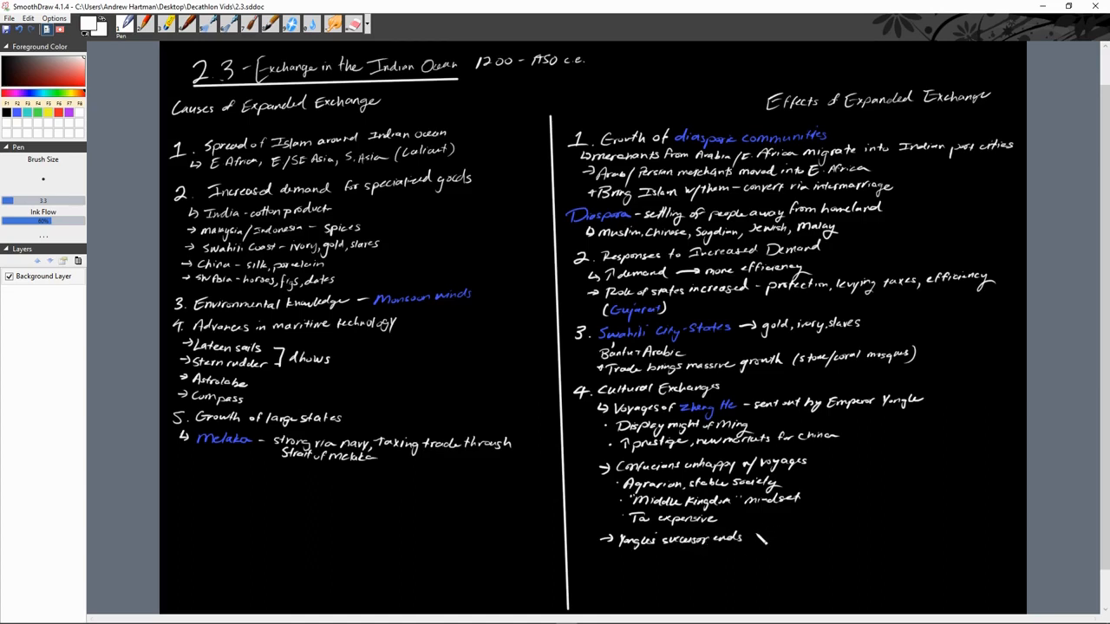
Complete the note 'Yongle's successor ends voyages; discourages navy'
left_click_drag(750, 538, 798, 542)
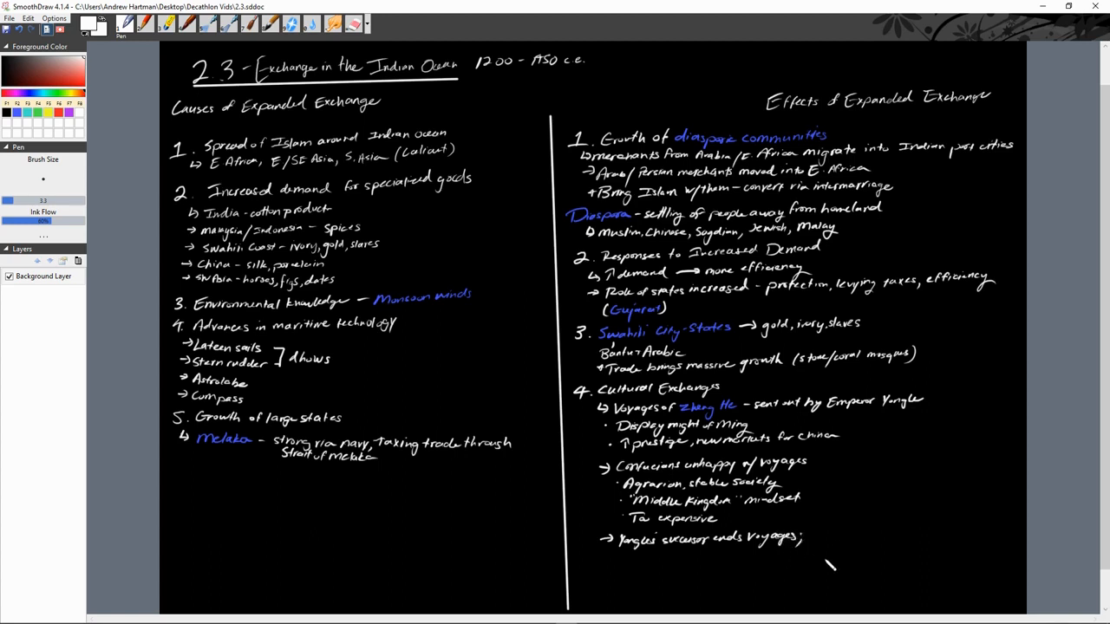
left_click_drag(826, 568, 812, 534)
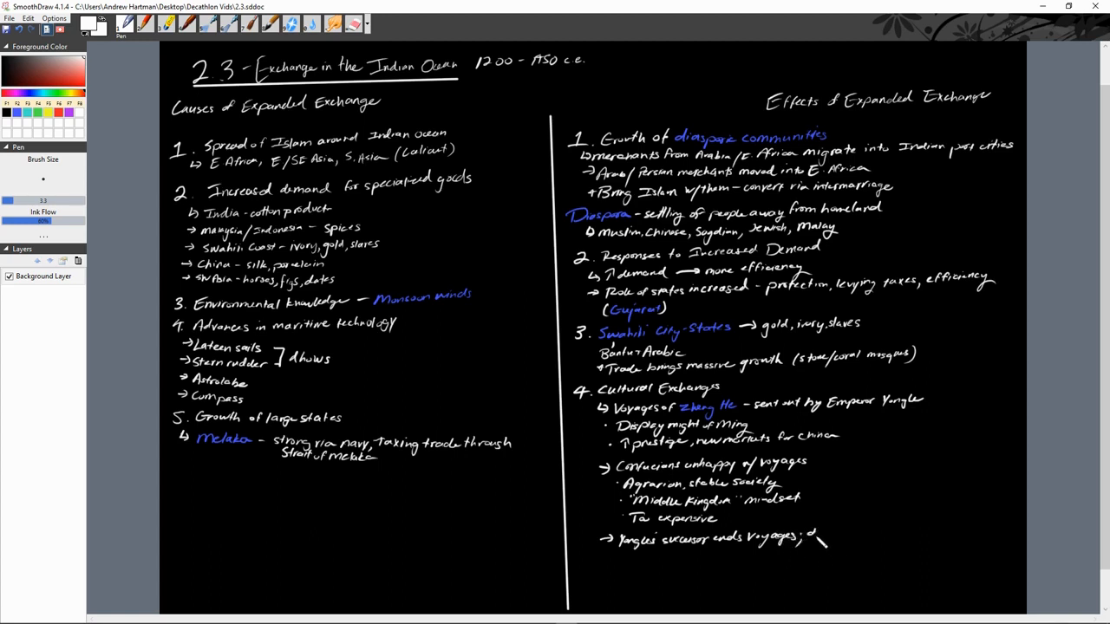
left_click_drag(807, 537, 872, 537)
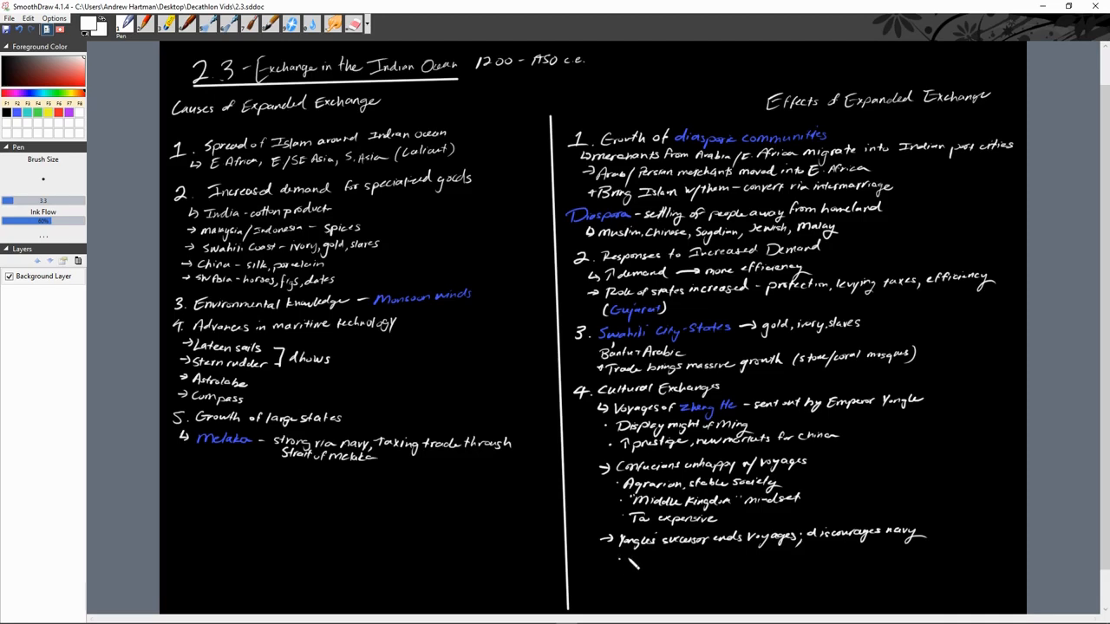
Write the bullet 'Ends piracy on coast (Zheng He)' below the successor note
type("Ends")
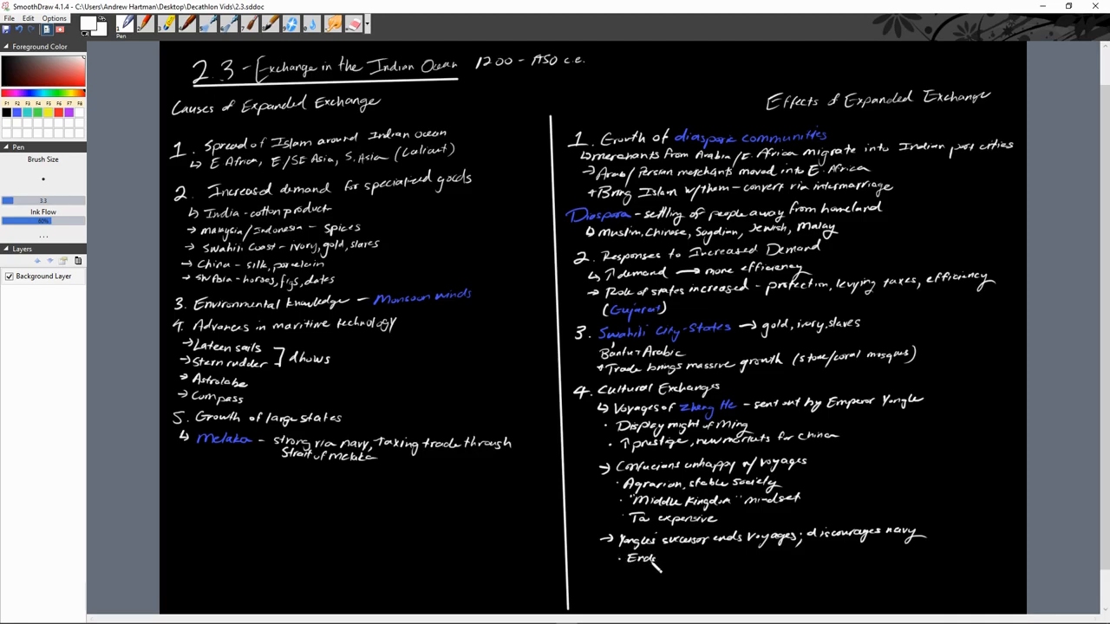
type("piracy")
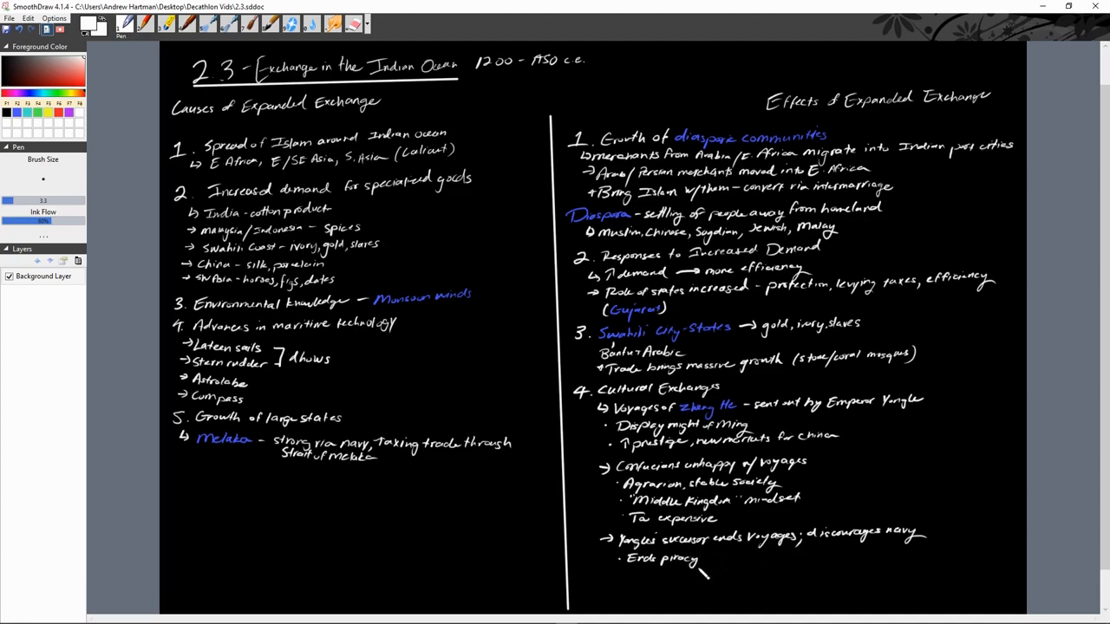
type("on coast (")
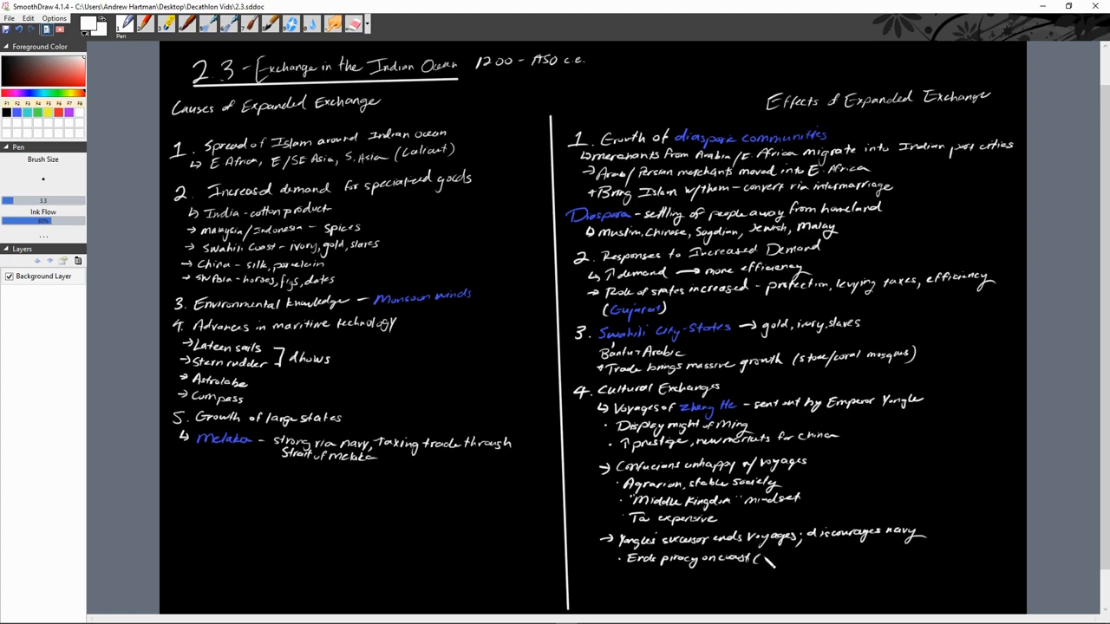
type("Zheng He)")
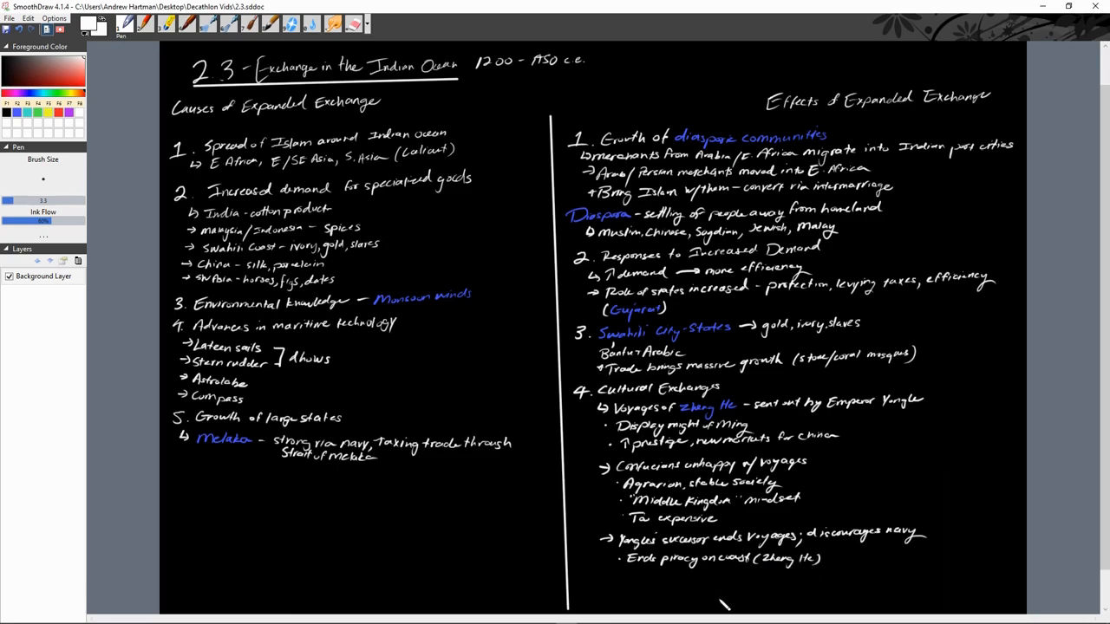
mouse_move(732, 594)
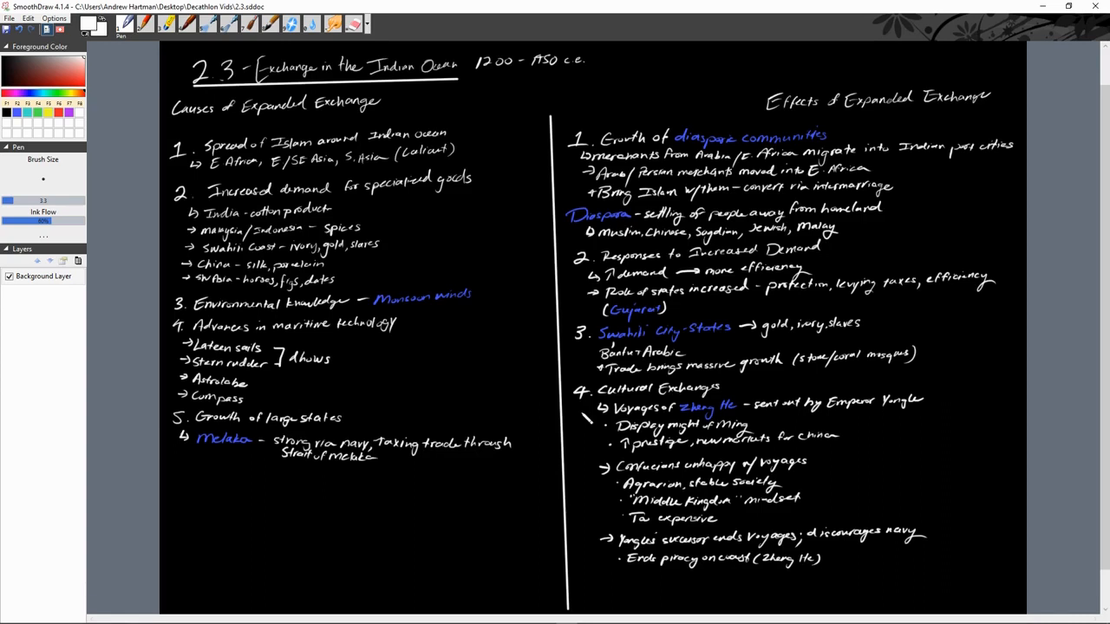
mouse_move(417, 616)
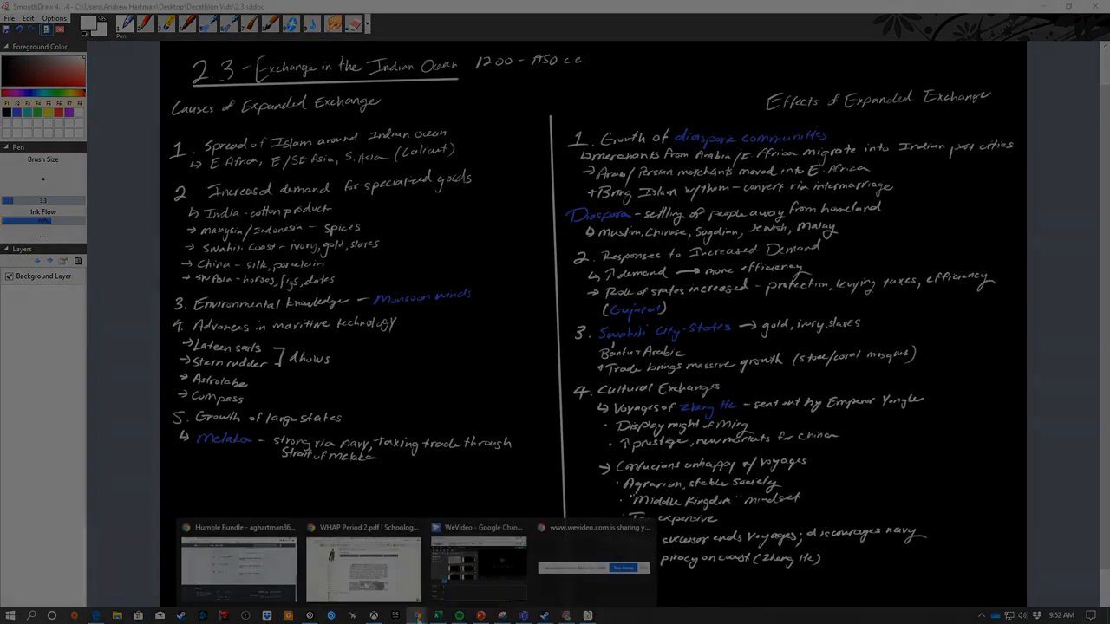